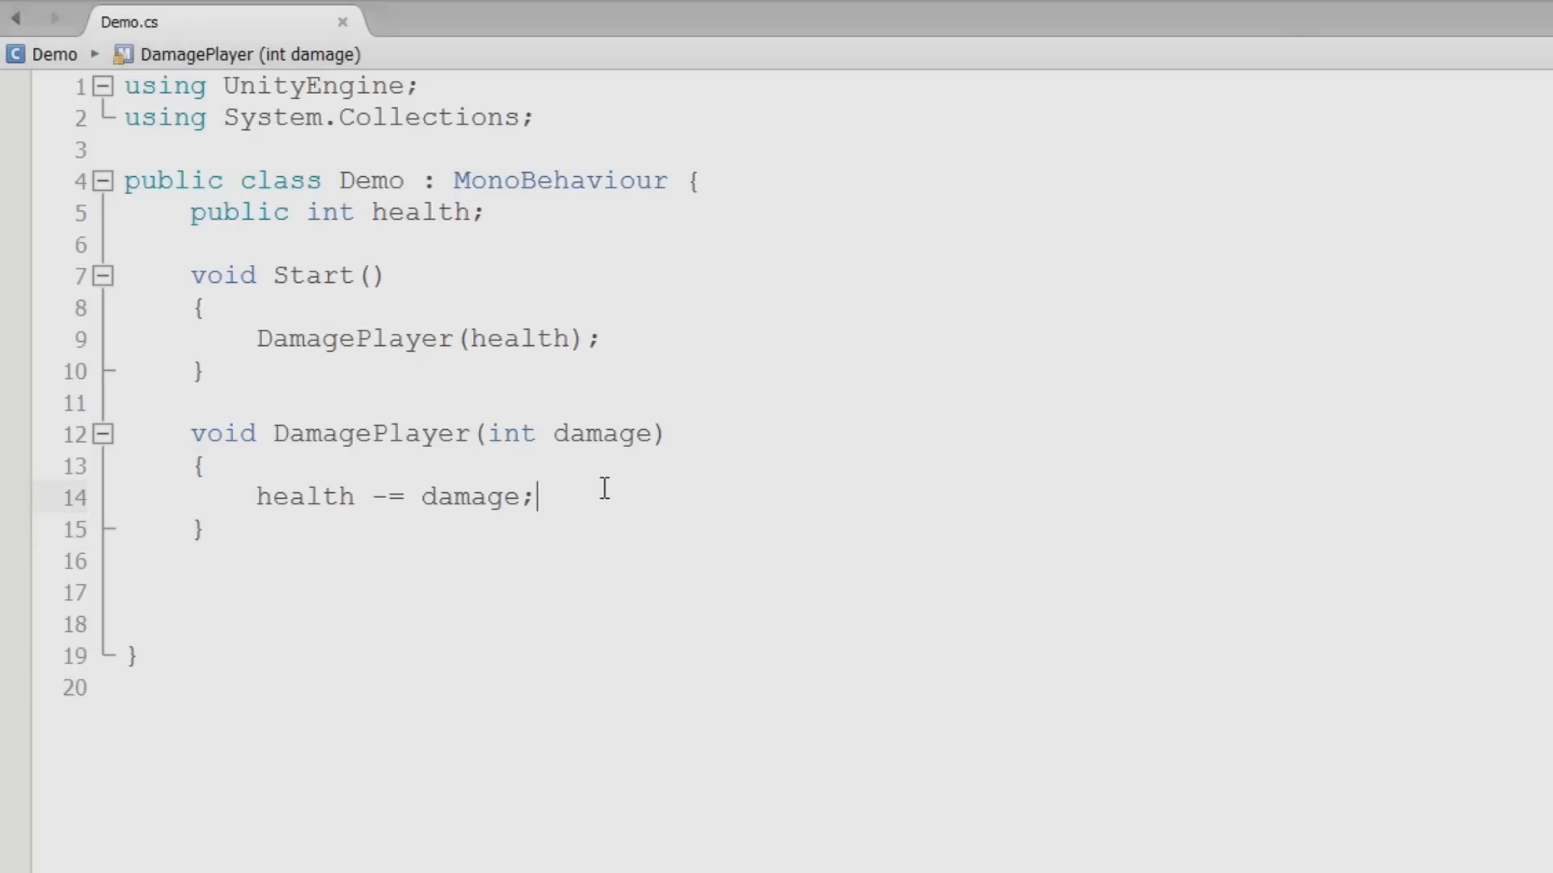
{"action": "mouse_move", "coordinate": [412, 482]}
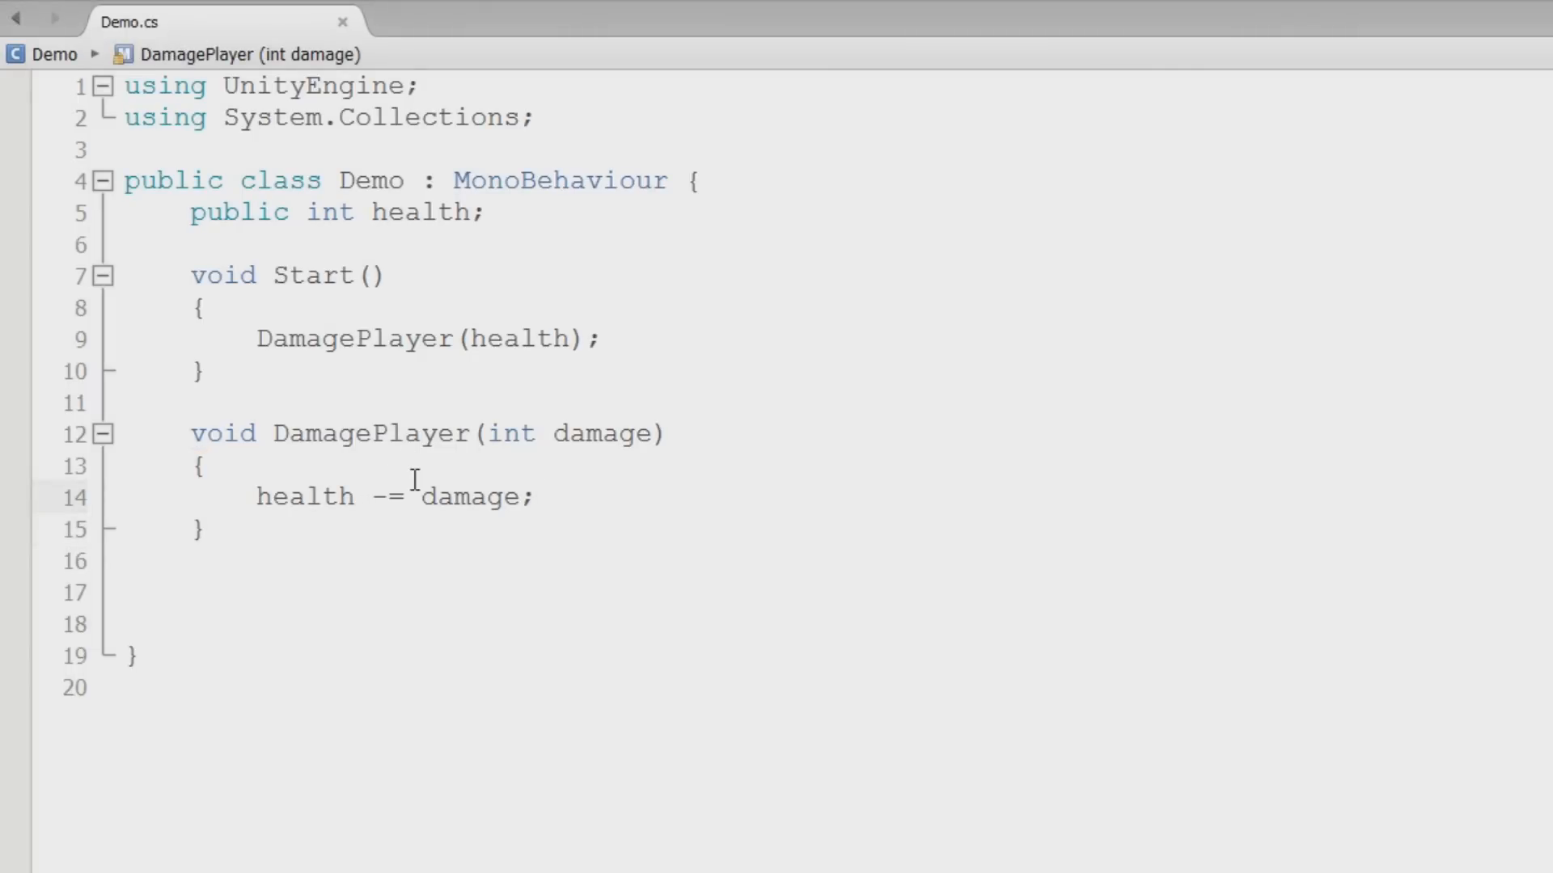
Change the Start call to DamagePlayer(10) instead of passing health
{"action": "left_click", "coordinate": [539, 497]}
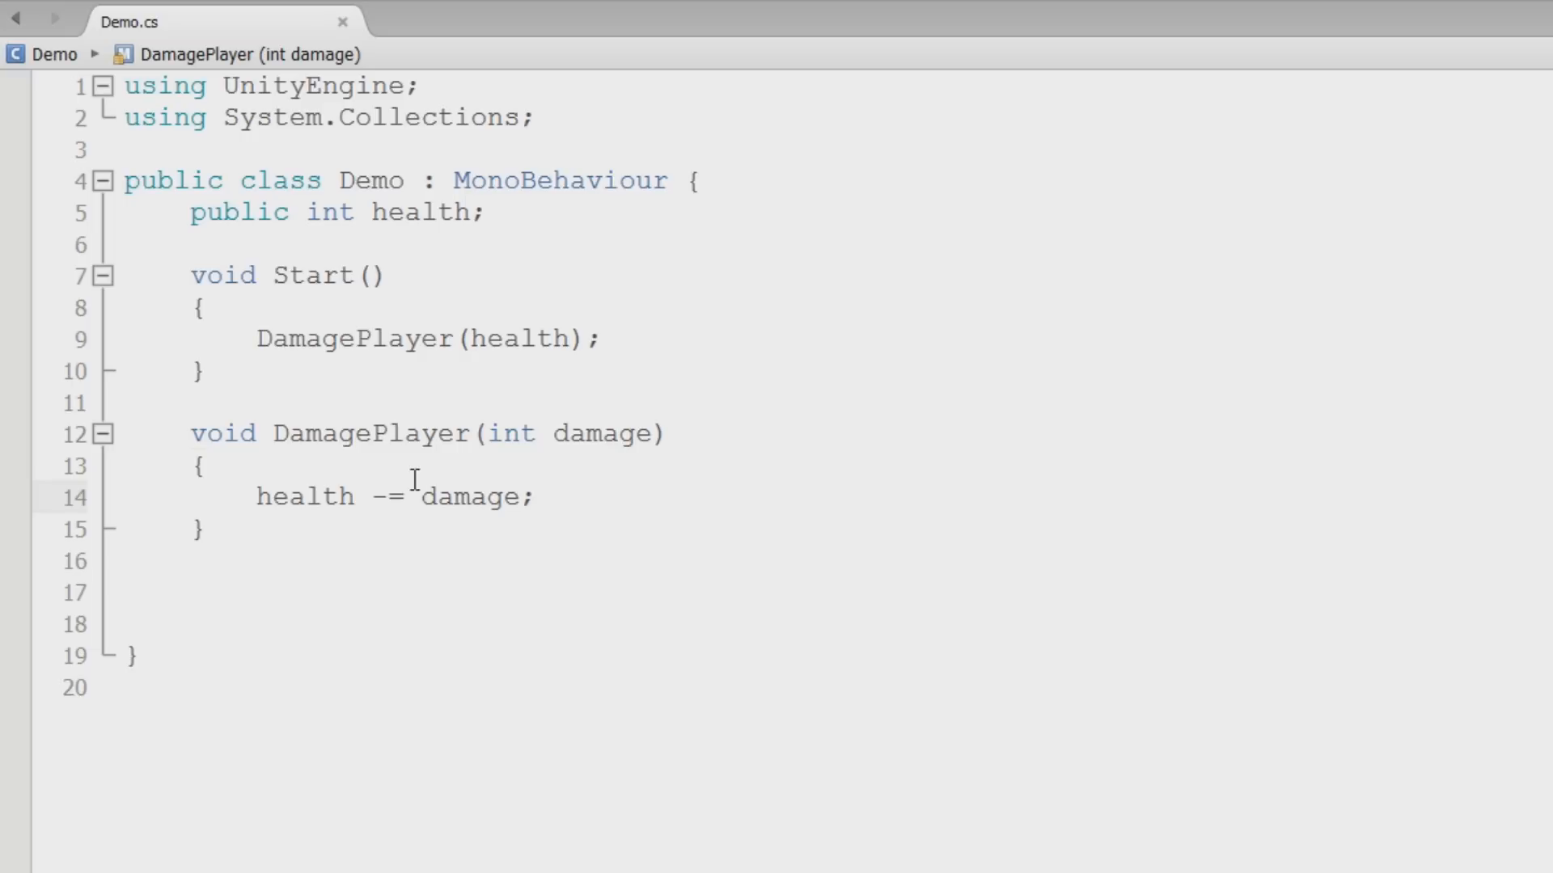
{"action": "left_click", "coordinate": [537, 497]}
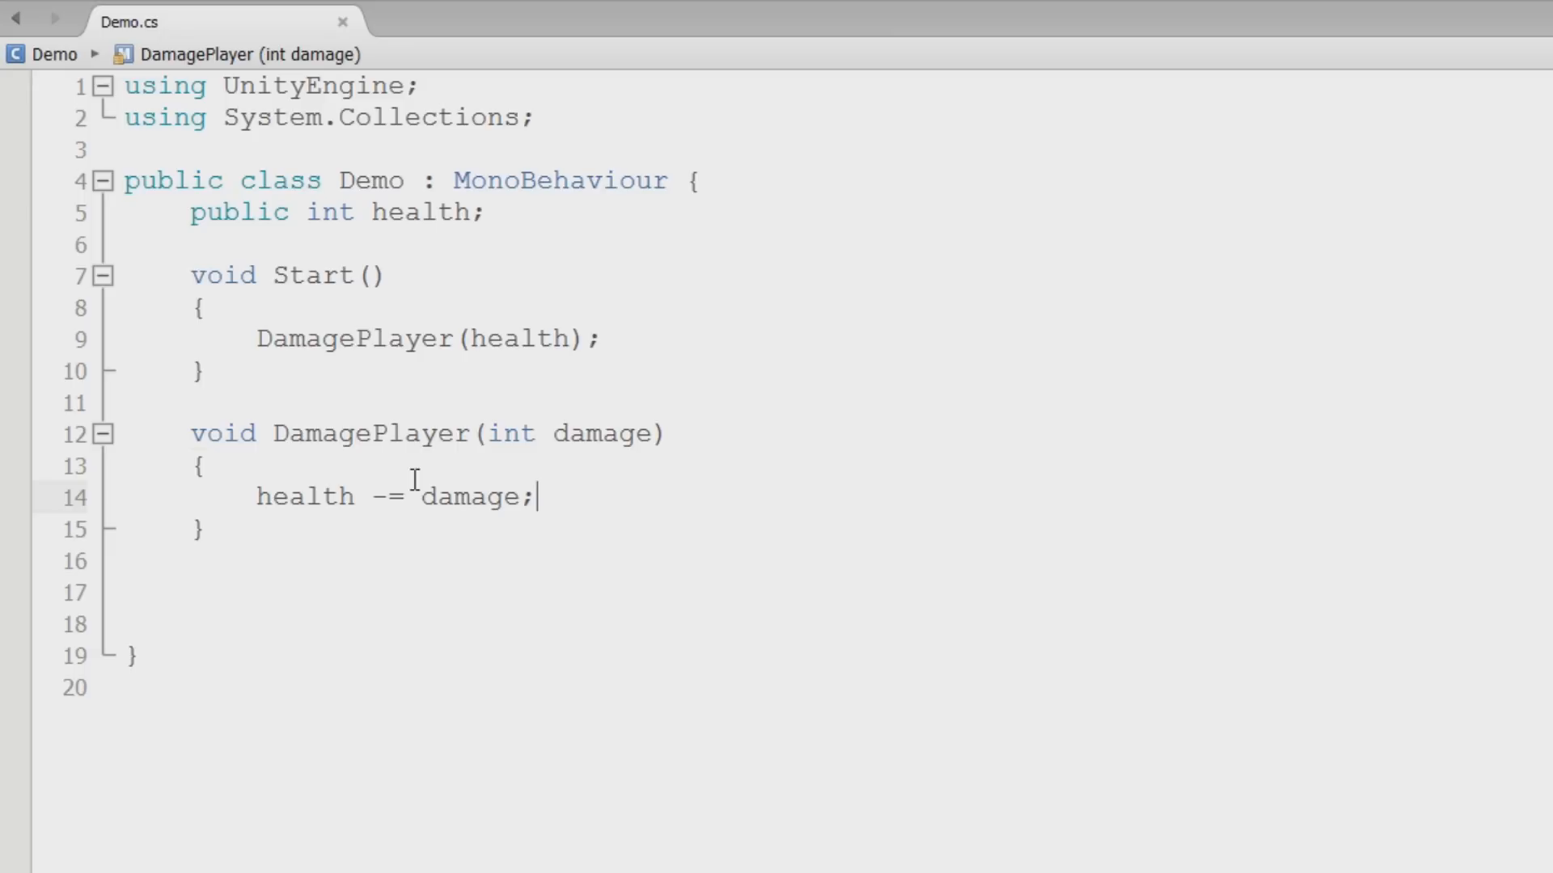
{"action": "mouse_move", "coordinate": [245, 544]}
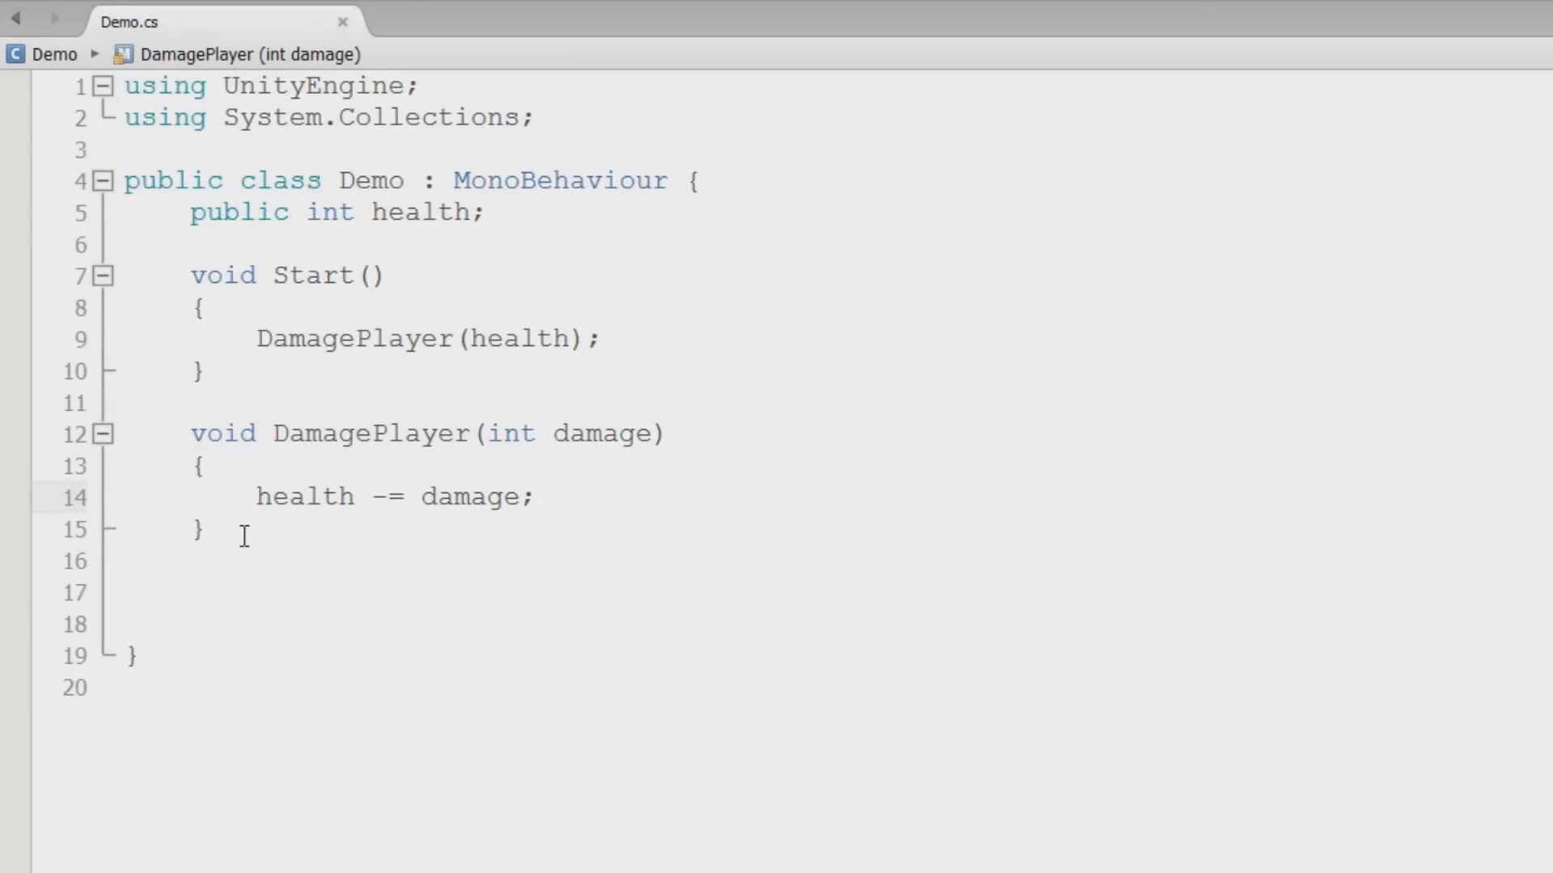
{"action": "left_click", "coordinate": [537, 497]}
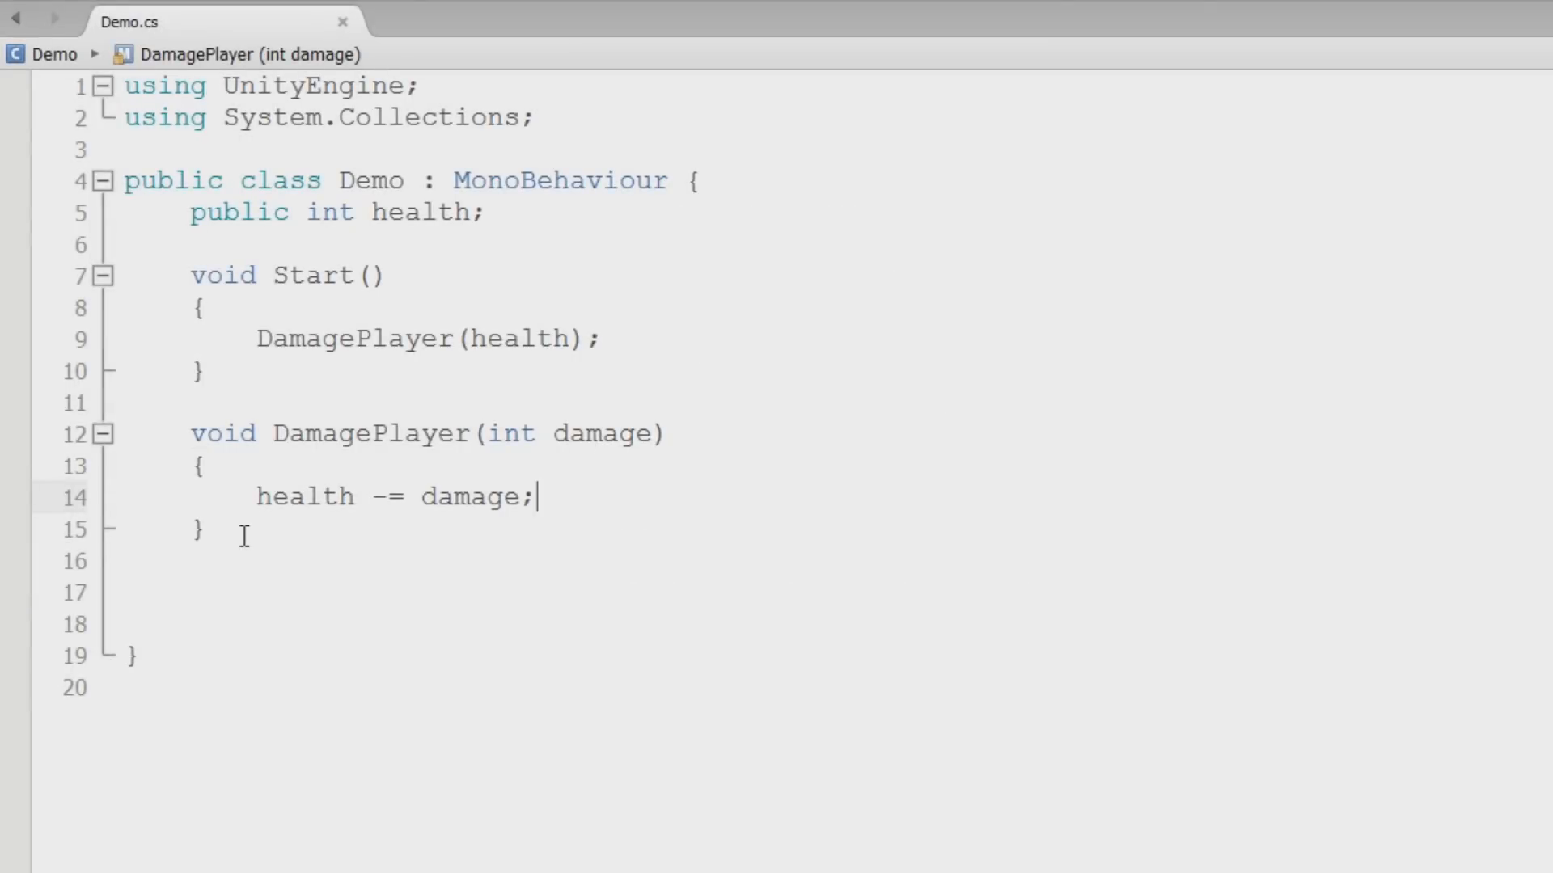
{"action": "double_click", "coordinate": [519, 338]}
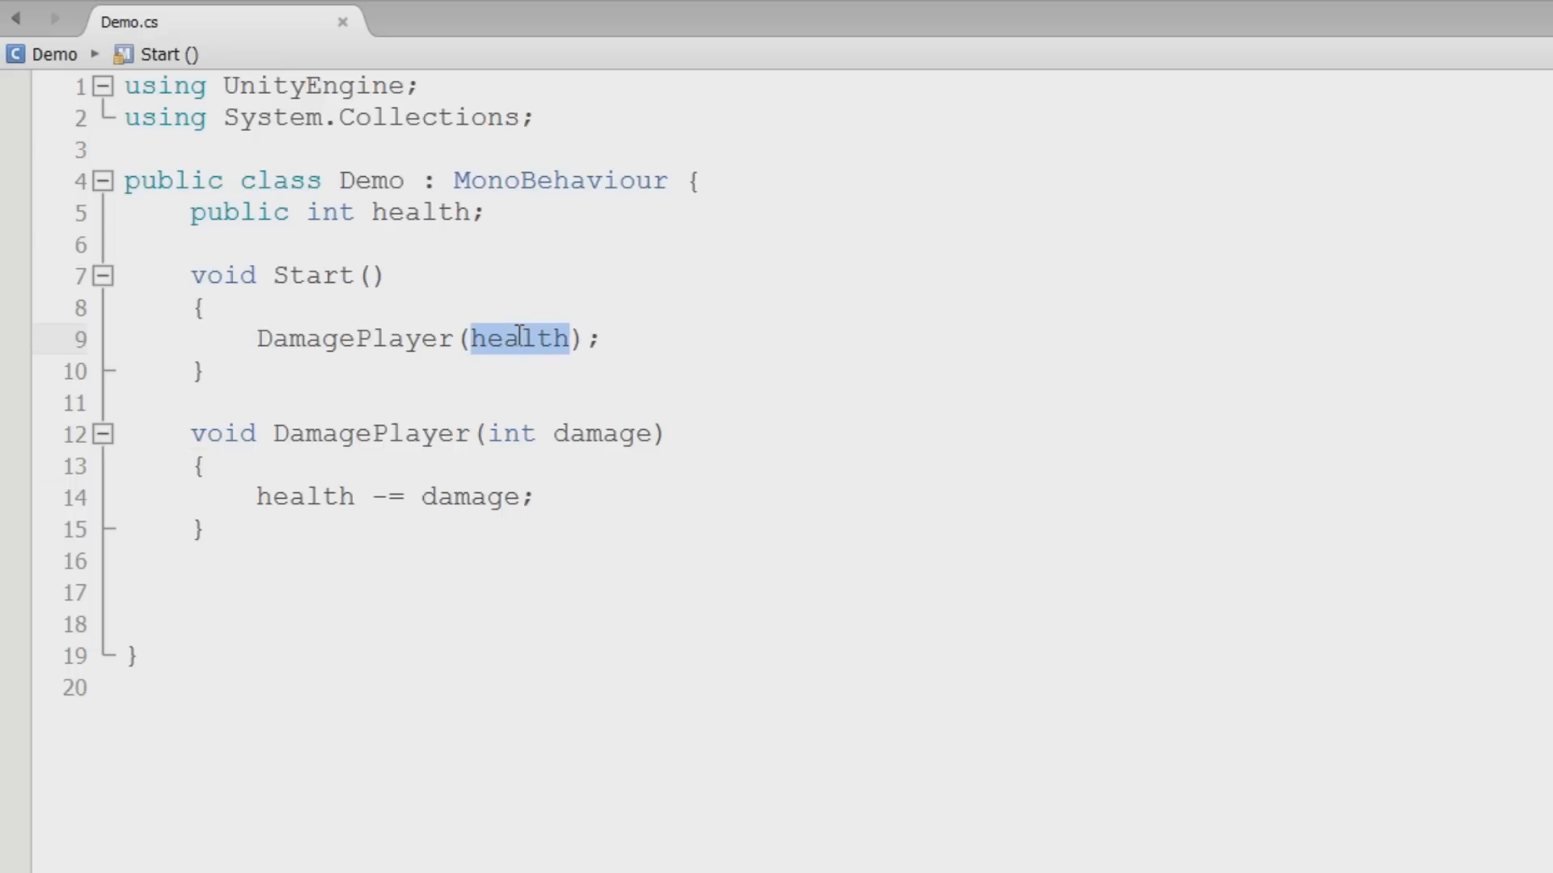
{"action": "type", "text": "10"}
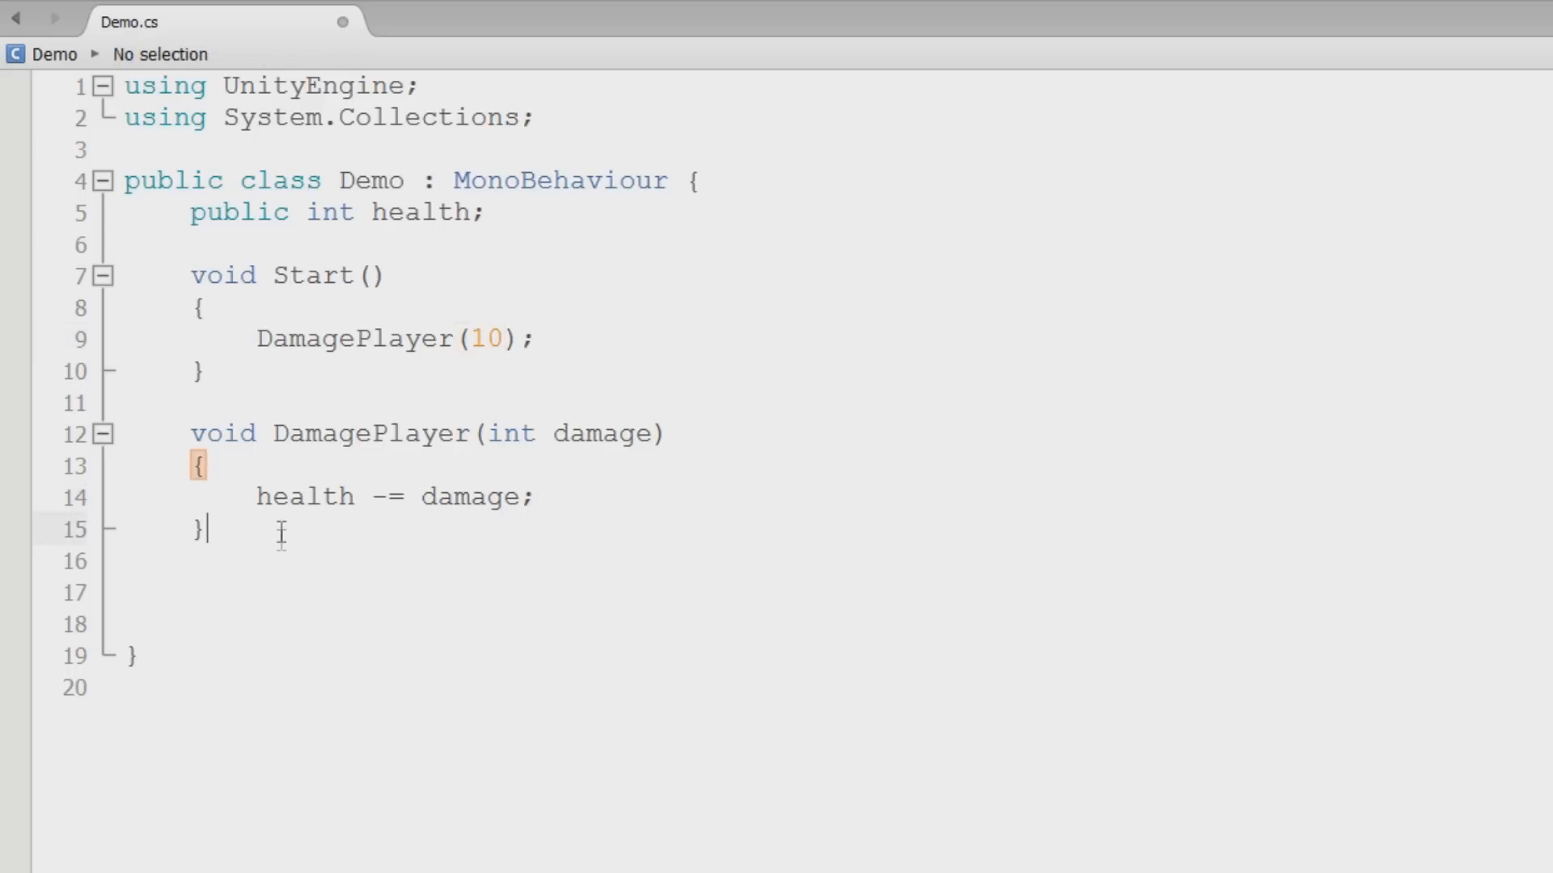
Add blank lines below Start and place the caret there for a new method
{"action": "key", "text": "Enter"}
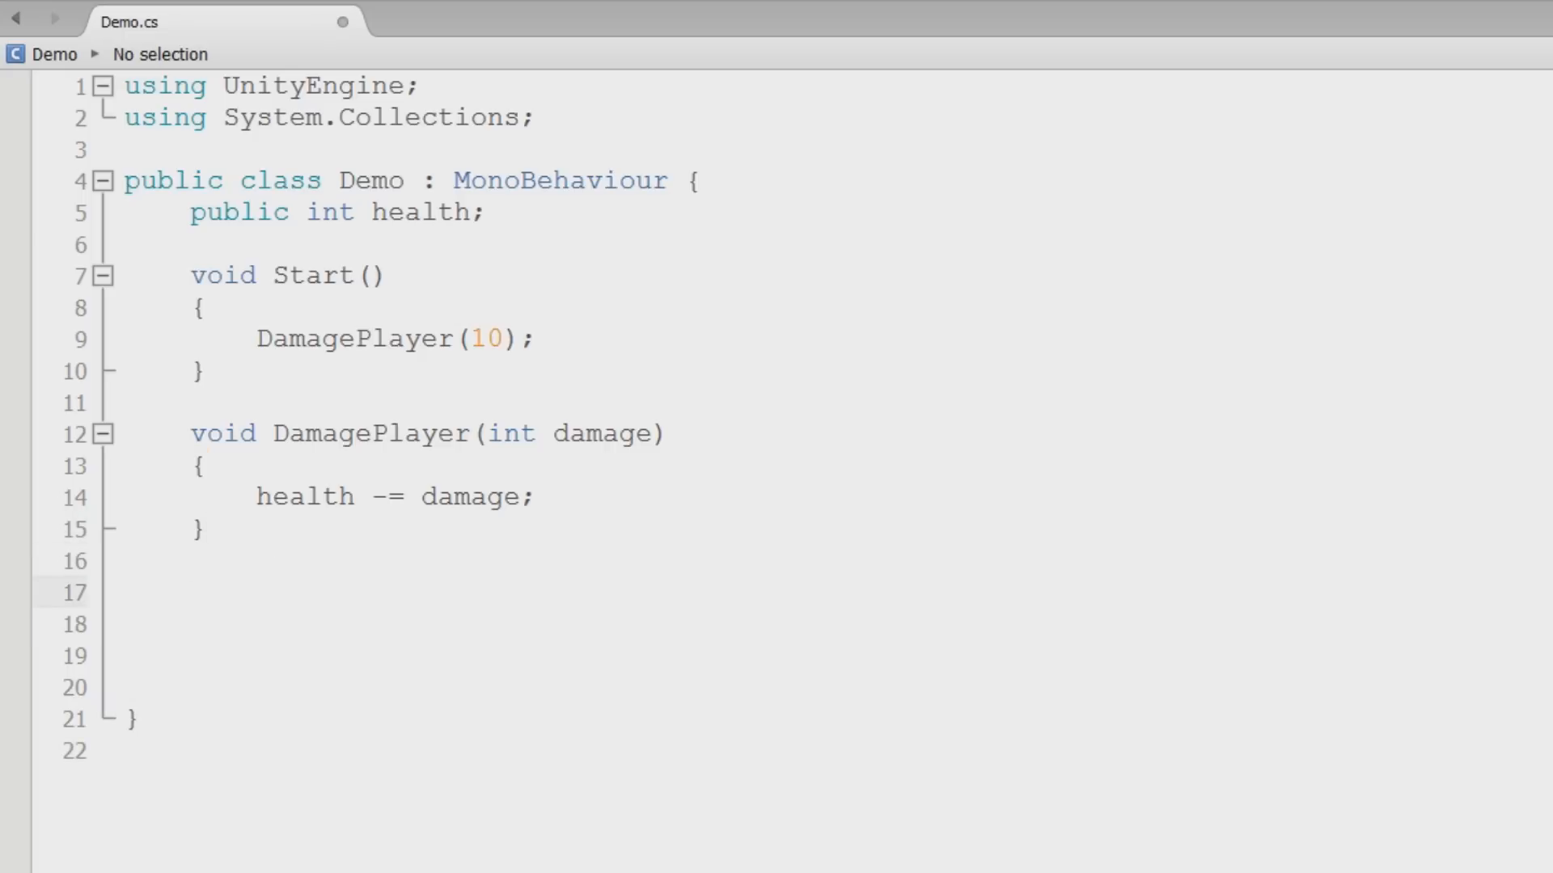
{"action": "left_click", "coordinate": [191, 592]}
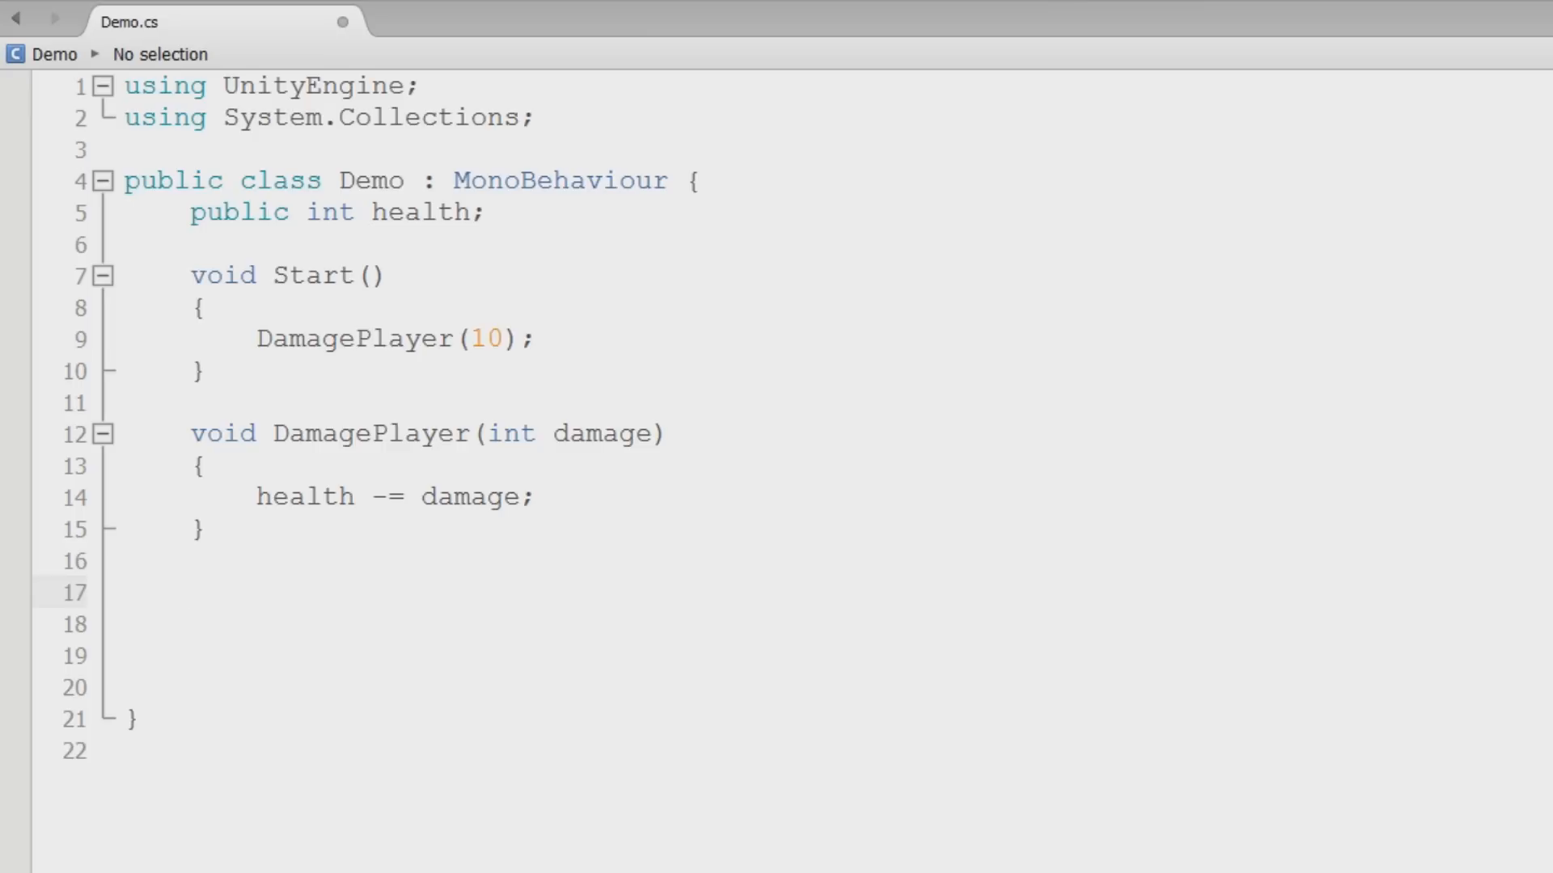
{"action": "left_click", "coordinate": [191, 592]}
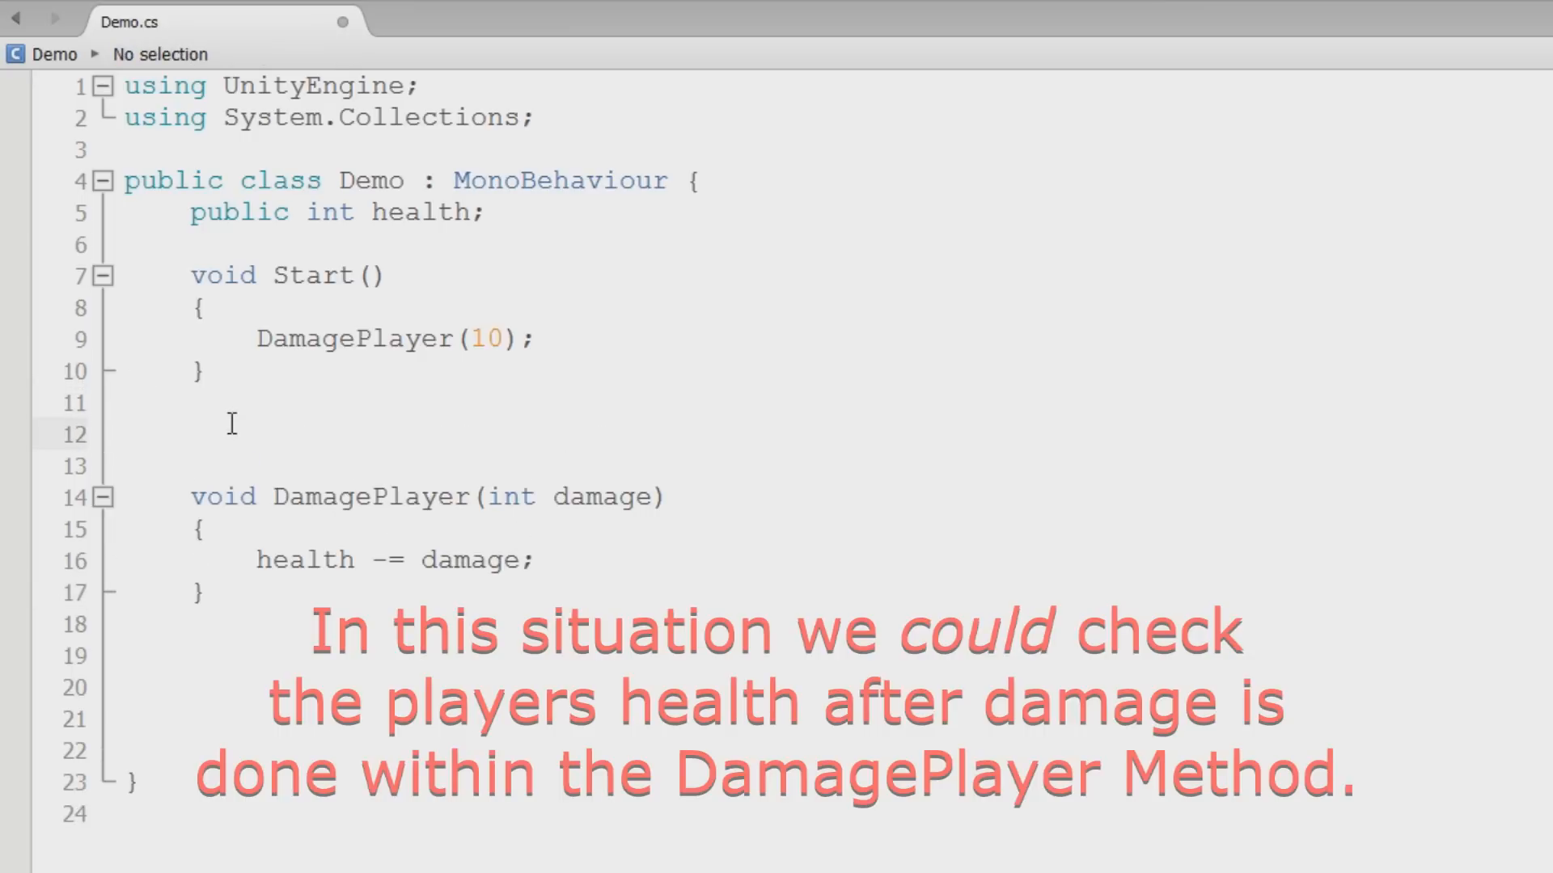
Add an empty void Update() method with braces between Start and DamagePlayer
{"action": "type", "text": "vo"}
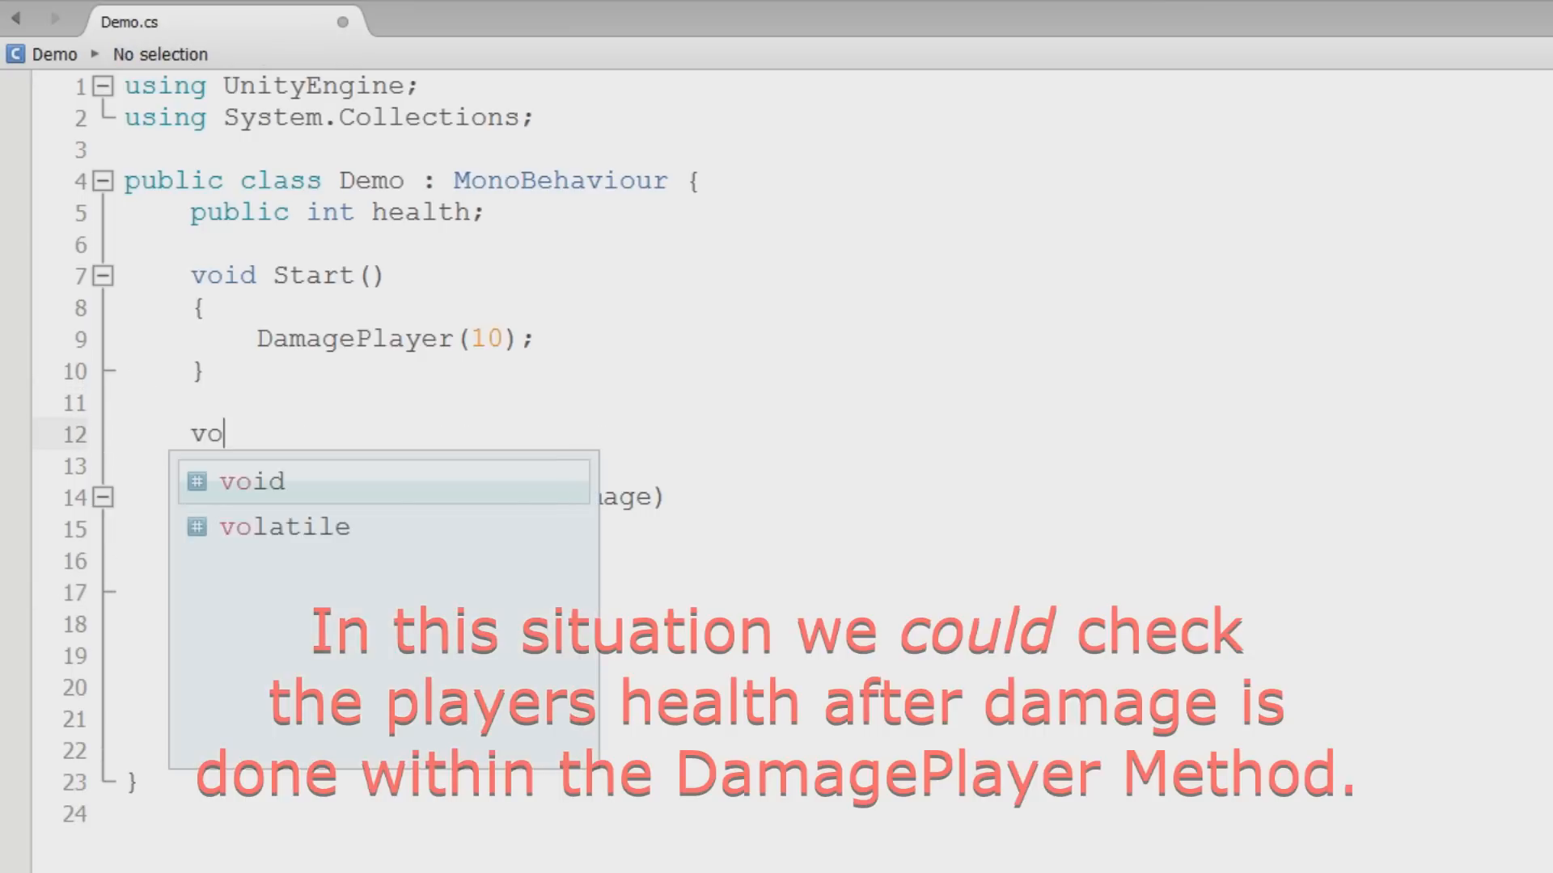
{"action": "type", "text": "id Update("}
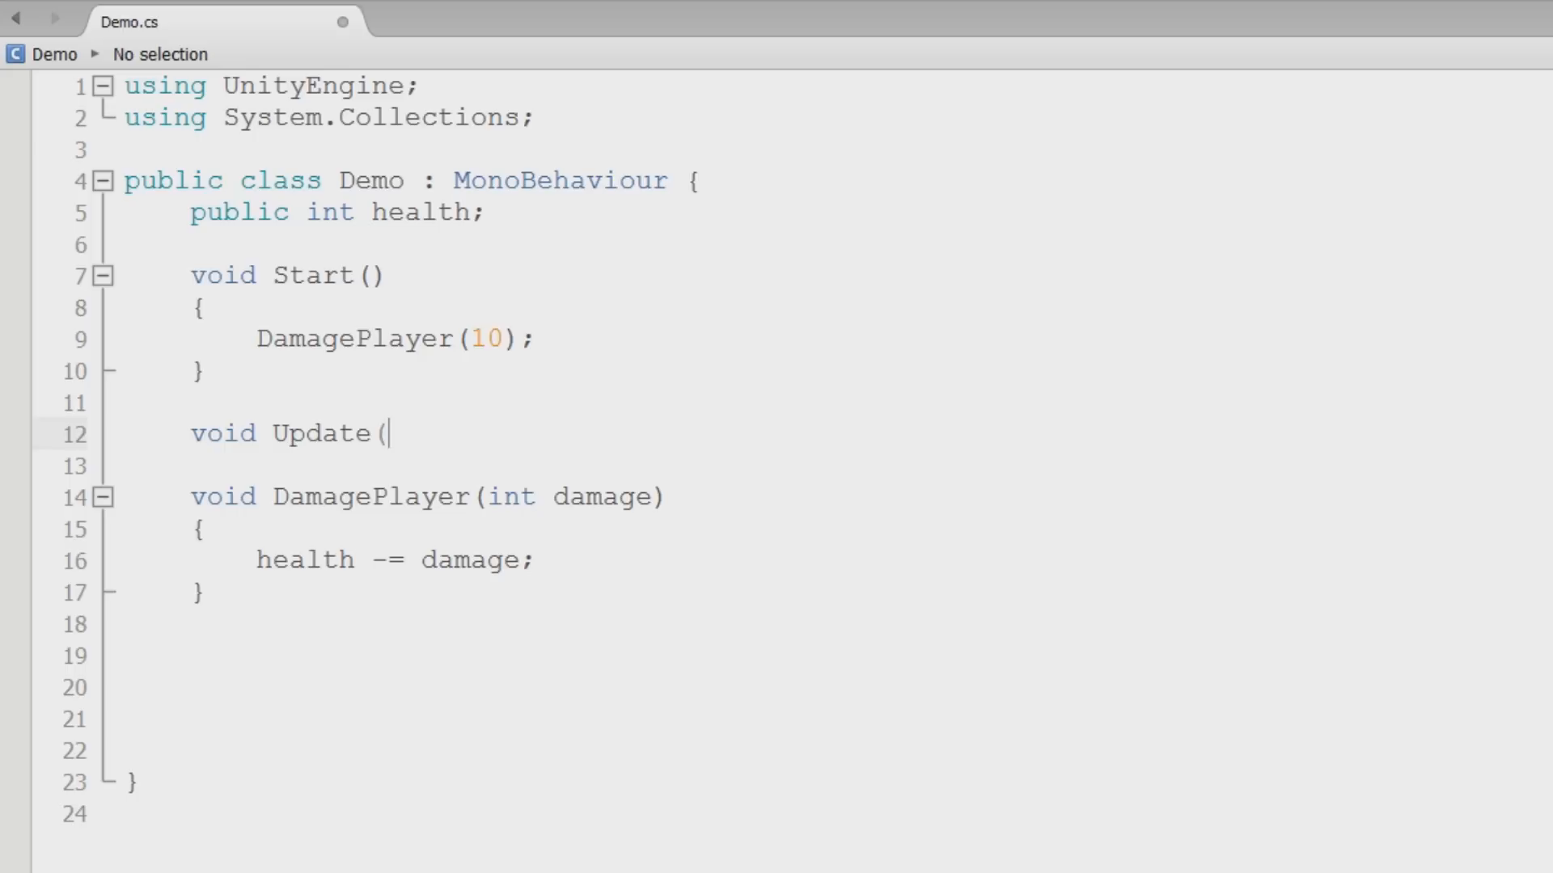
{"action": "type", "text": ")"}
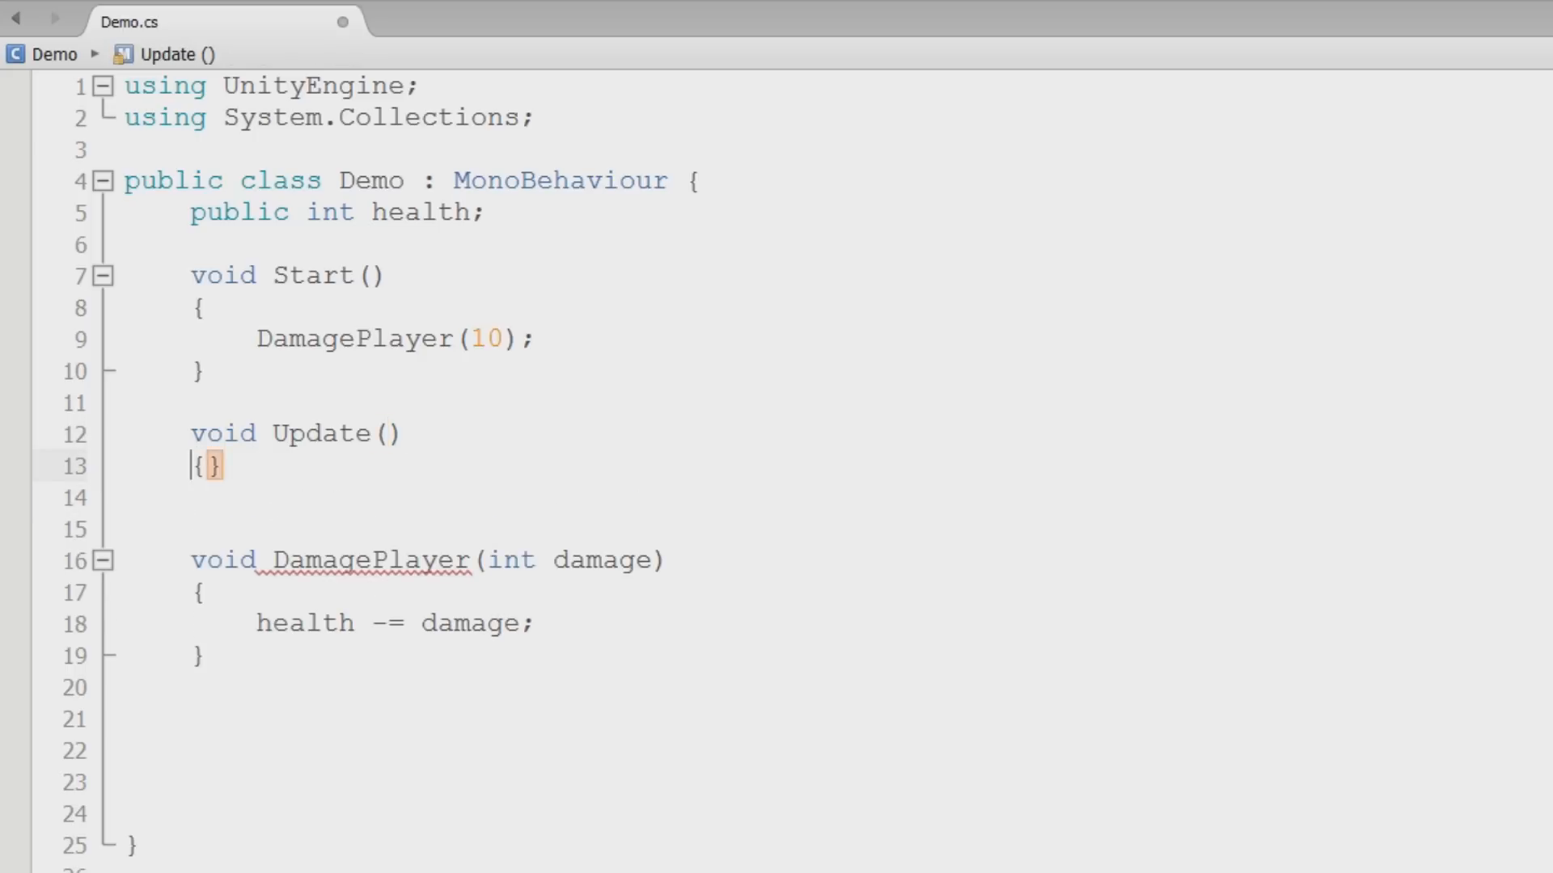
{"action": "key", "text": "Enter"}
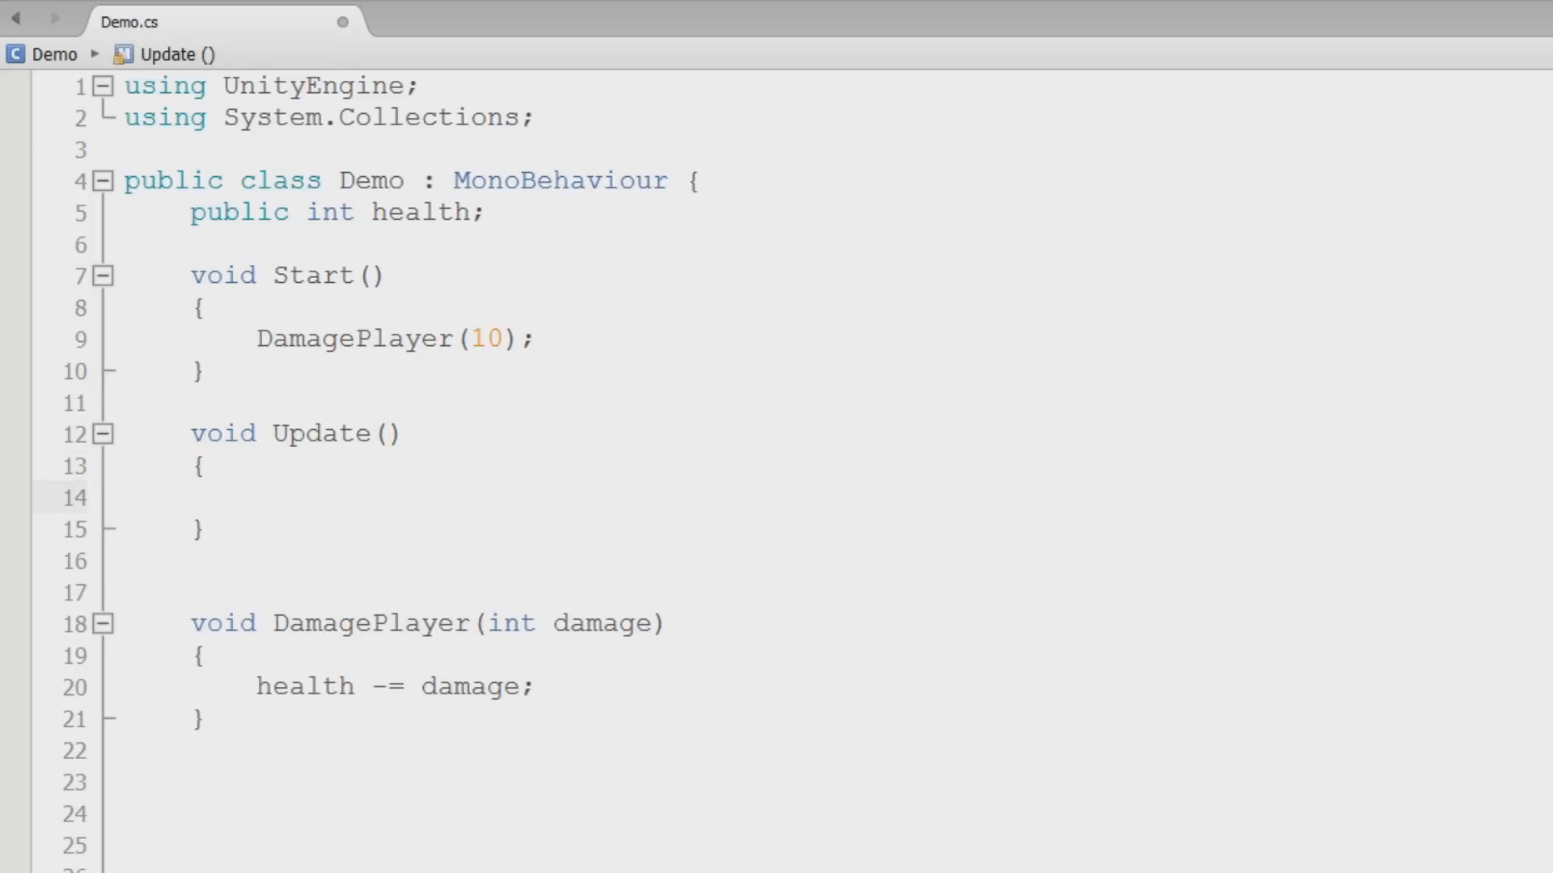
{"action": "left_click", "coordinate": [257, 499]}
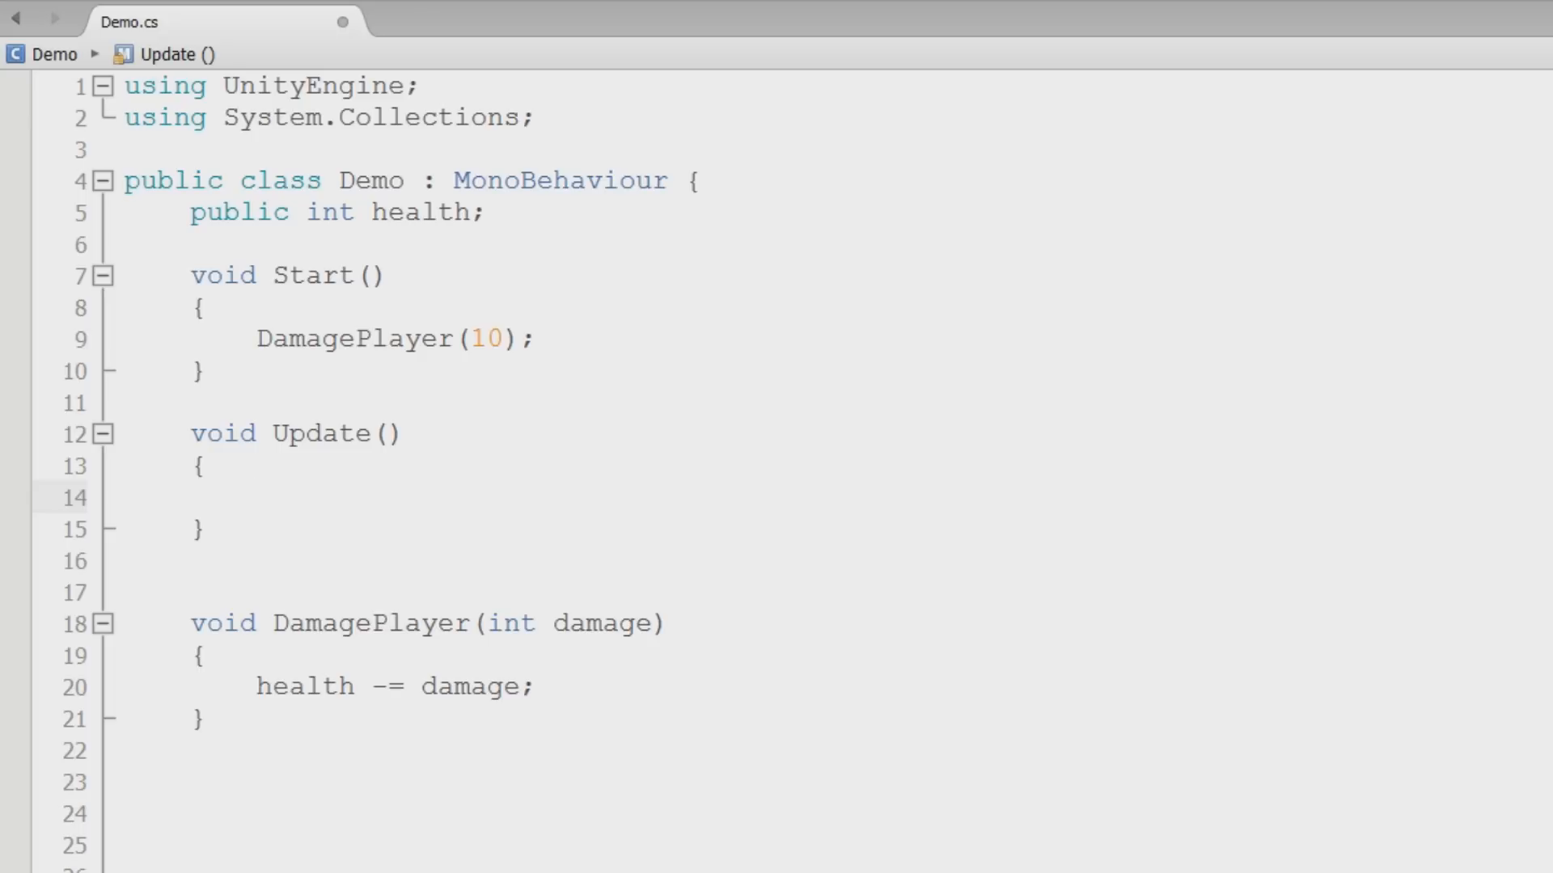
{"action": "left_click", "coordinate": [255, 498]}
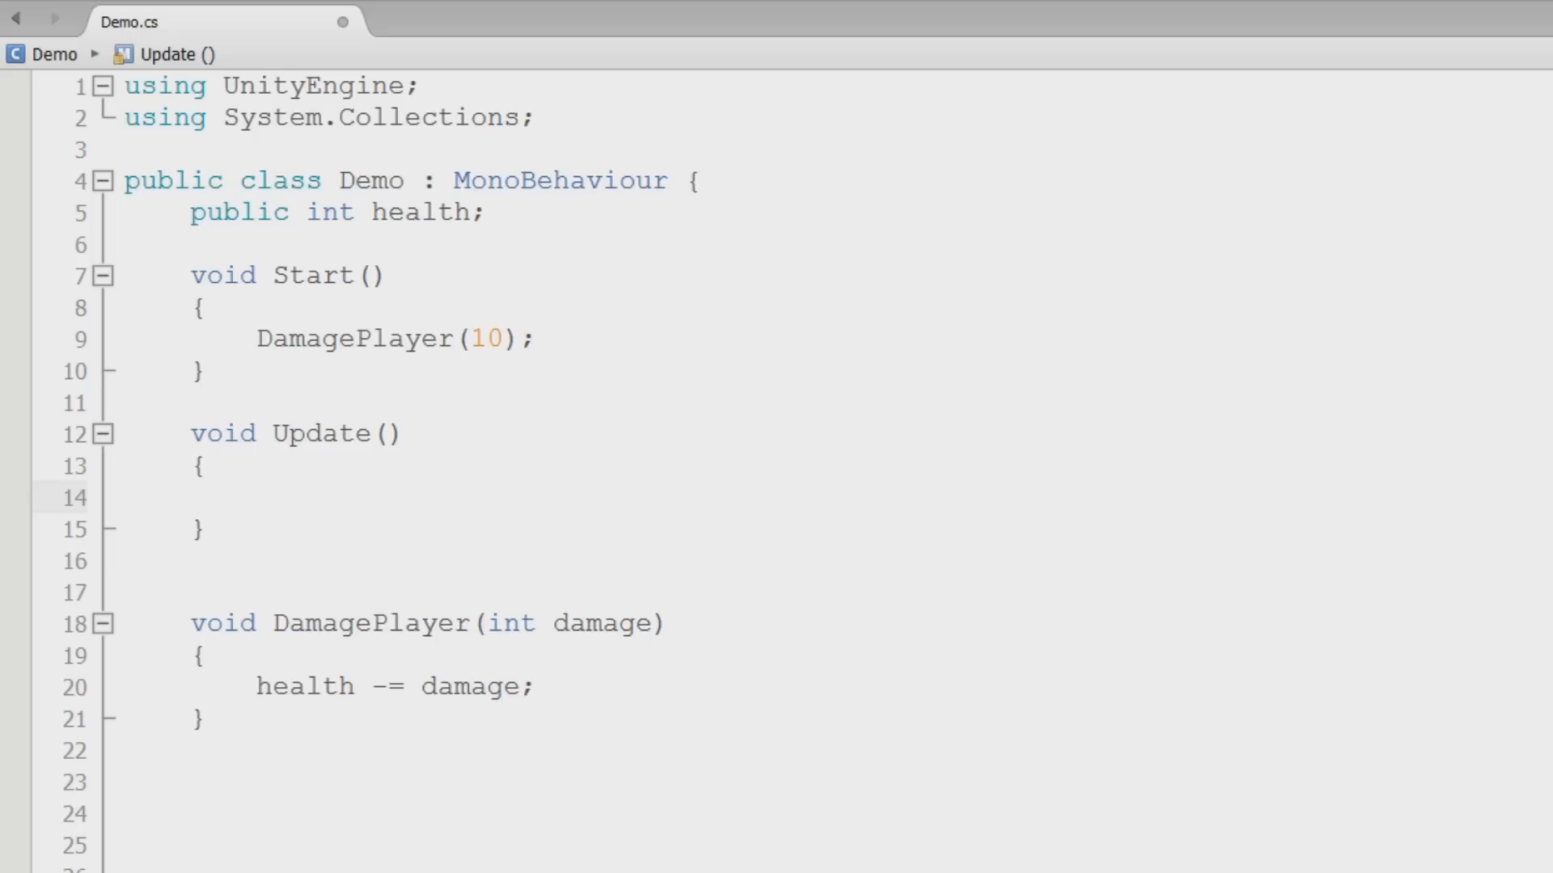
{"action": "left_click", "coordinate": [259, 498]}
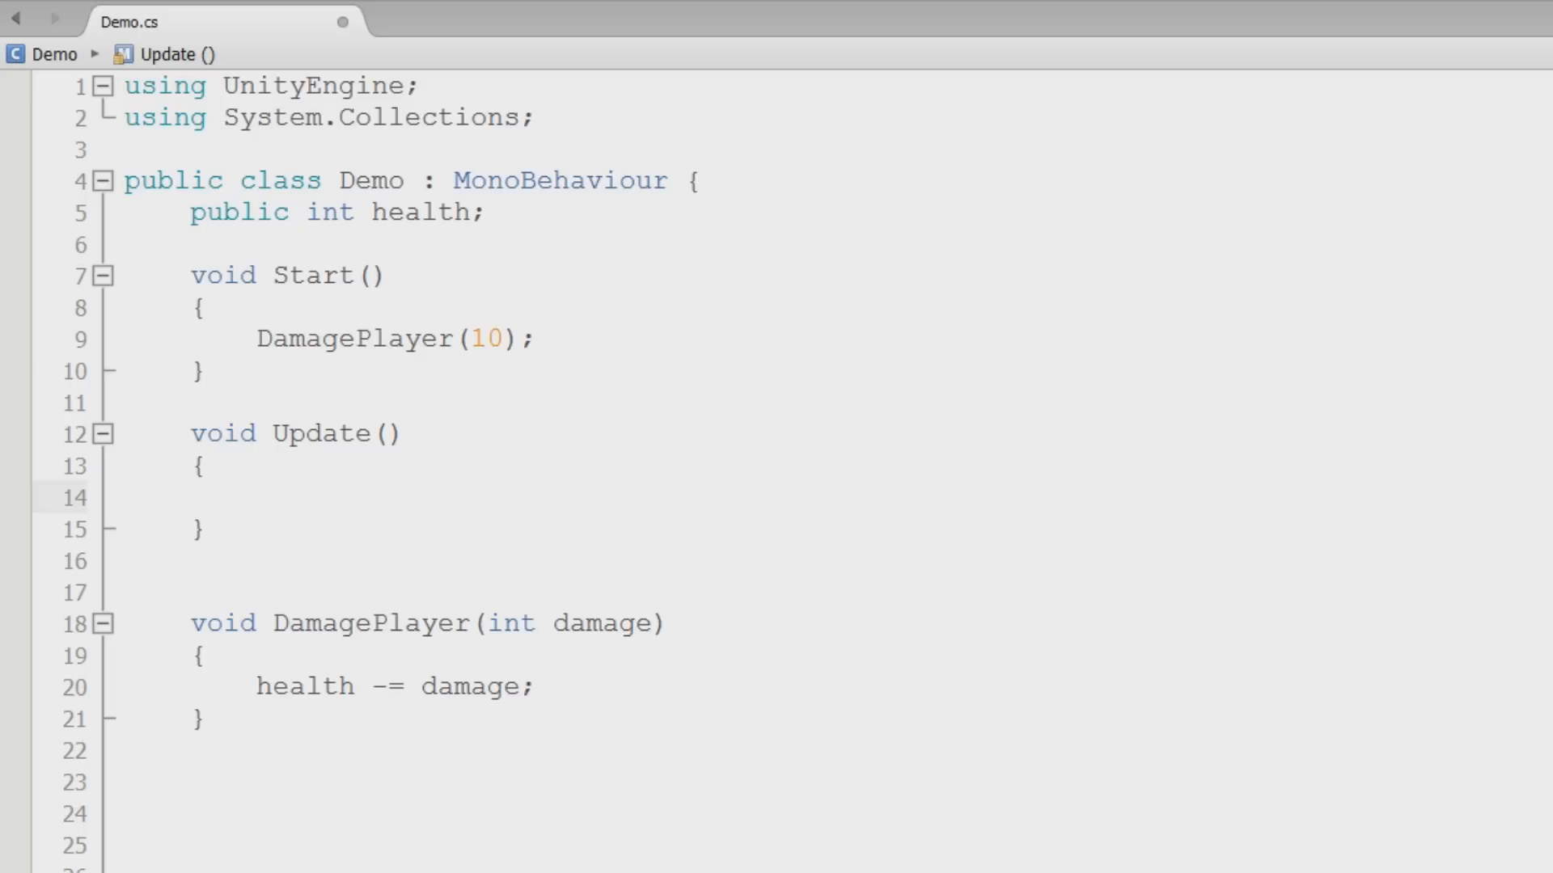
{"action": "left_click", "coordinate": [255, 499]}
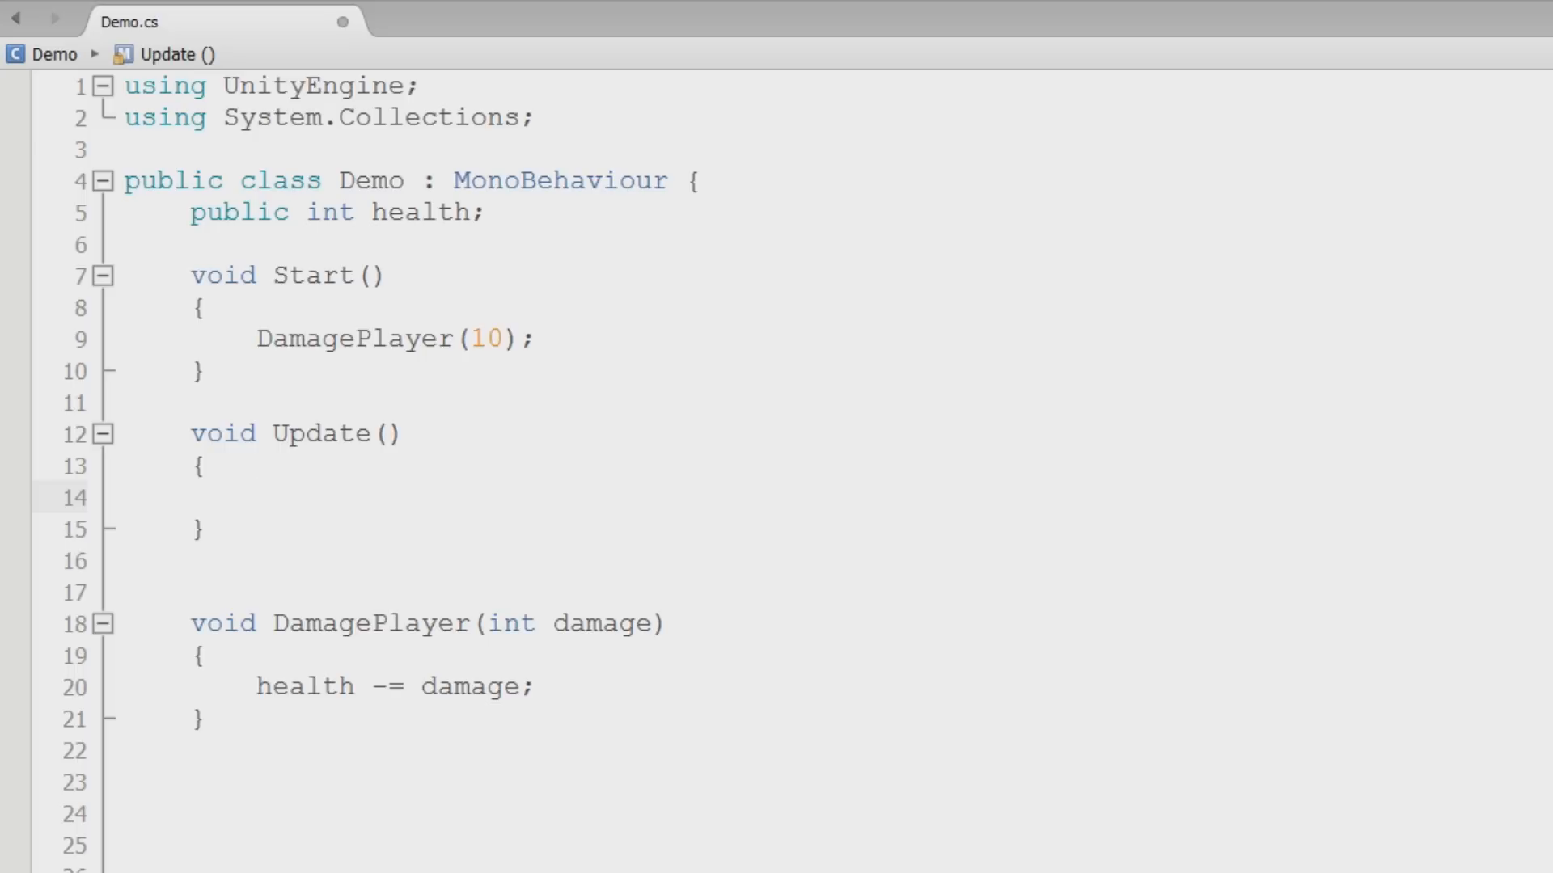
{"action": "left_click", "coordinate": [256, 498]}
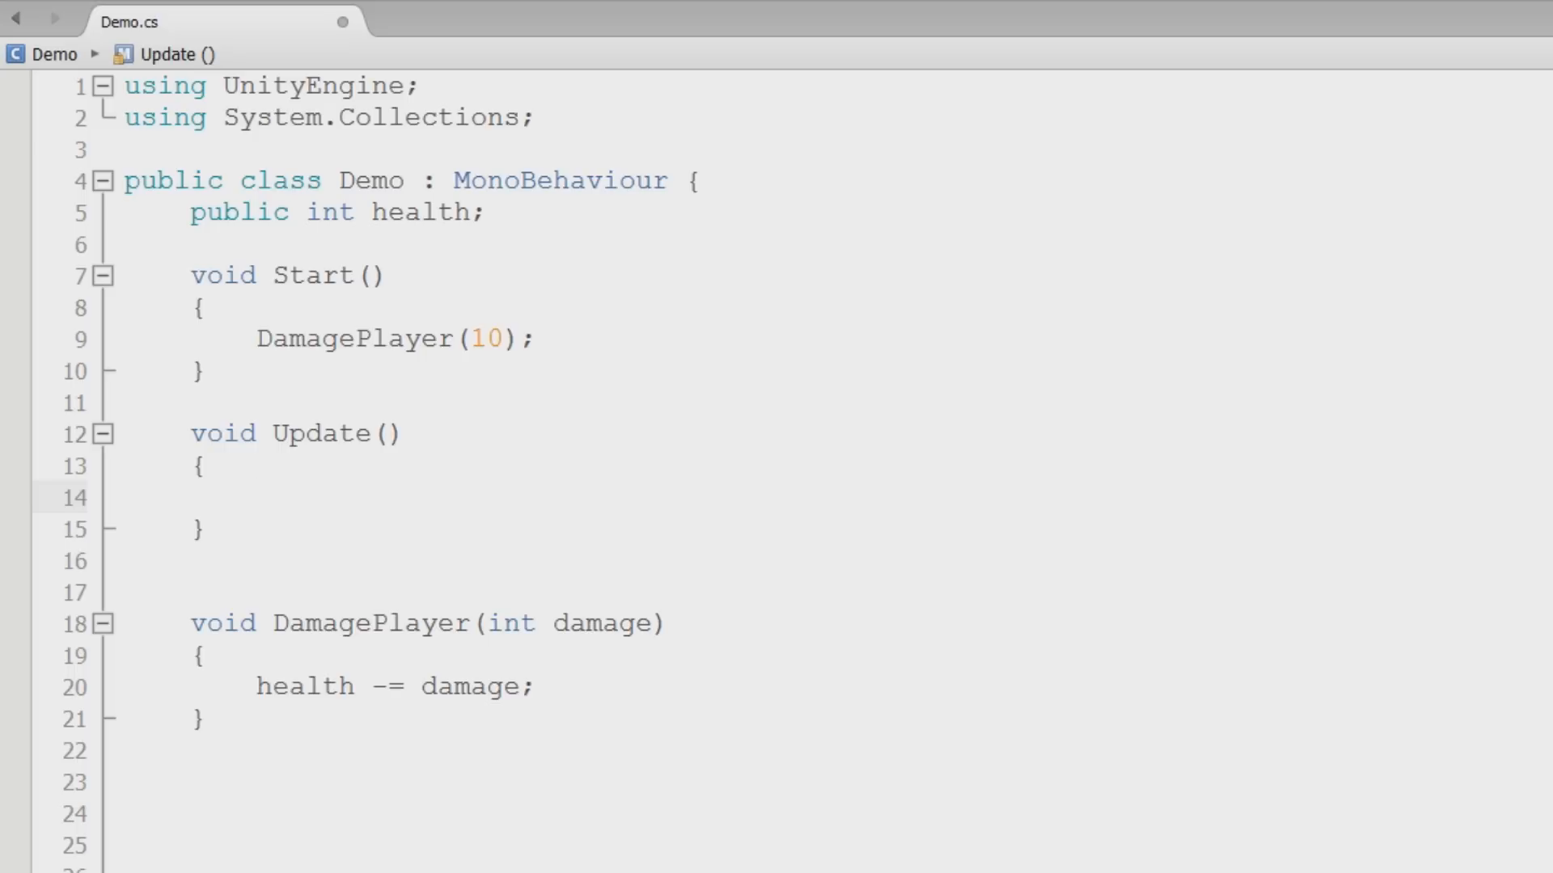
{"action": "left_click", "coordinate": [258, 499]}
{"action": "type", "text": "Fixed"}
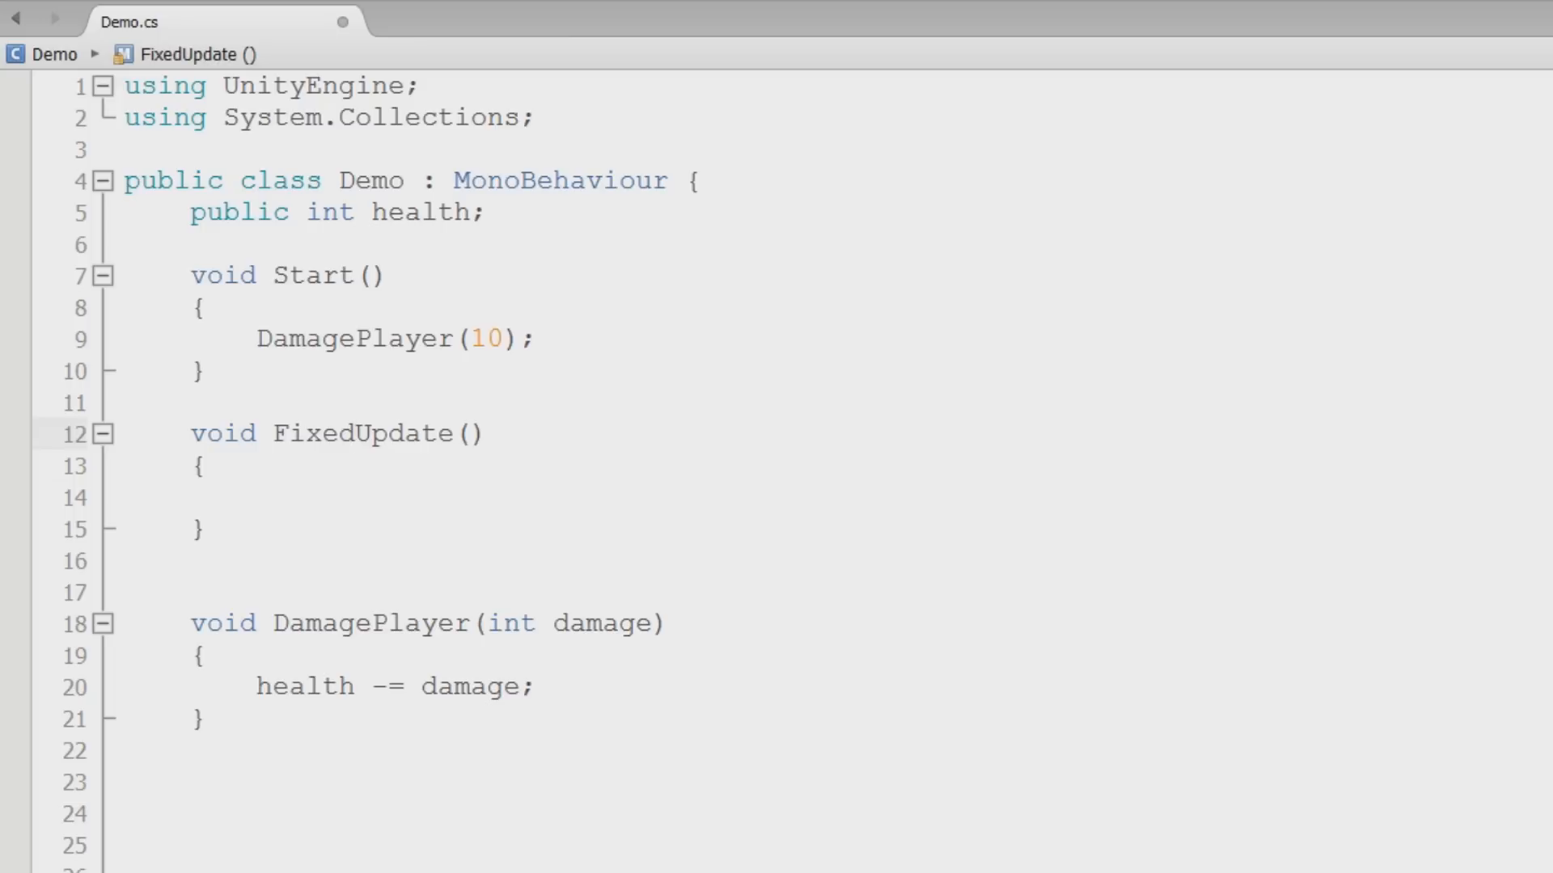
{"action": "left_click", "coordinate": [359, 434]}
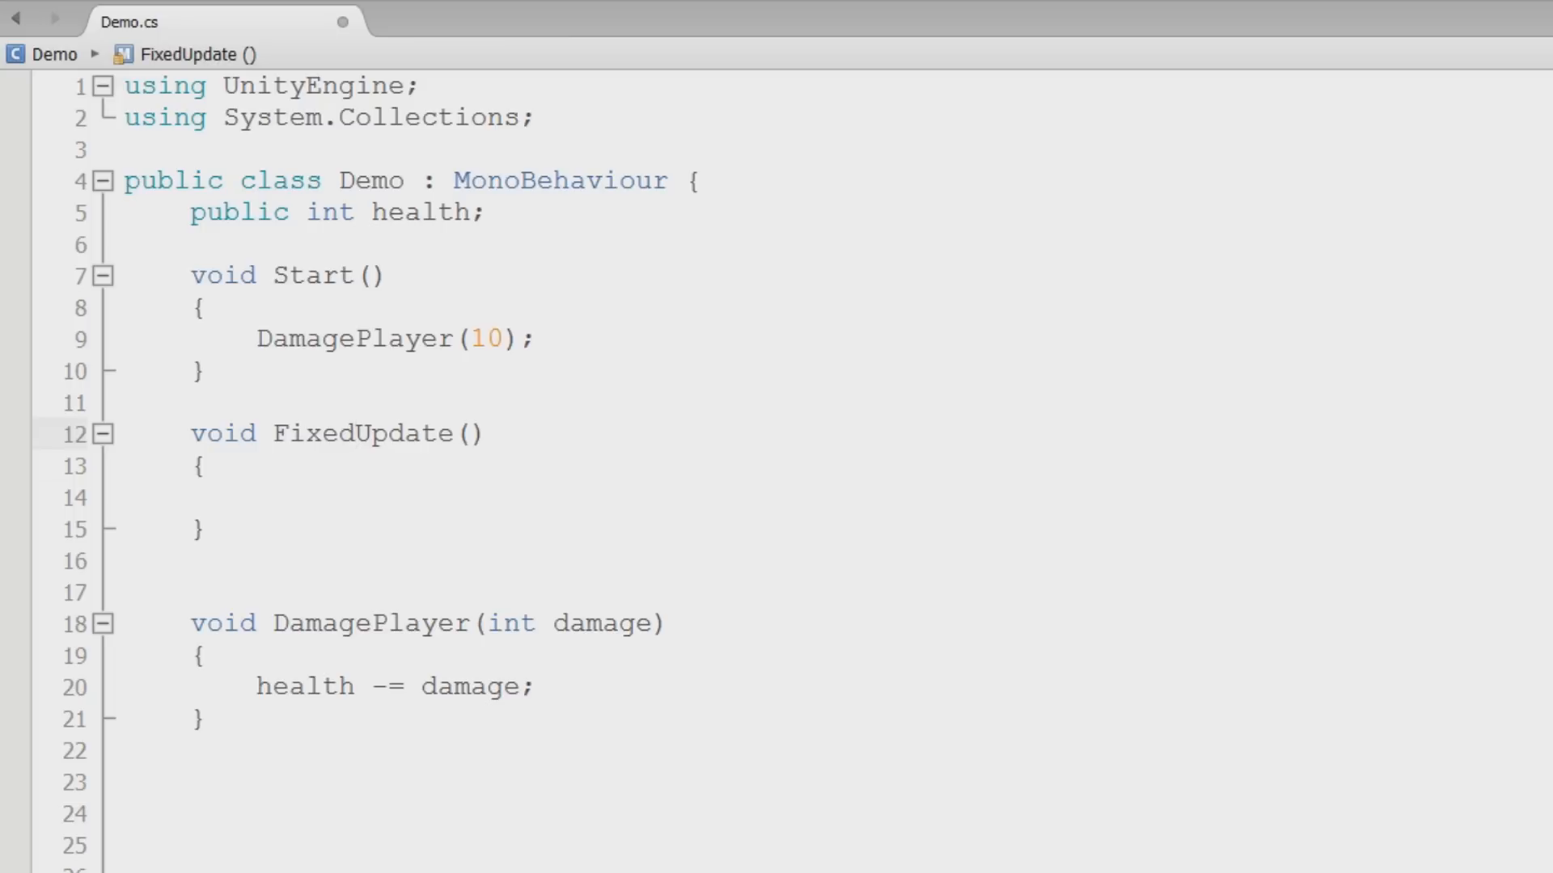
{"action": "left_click", "coordinate": [356, 433]}
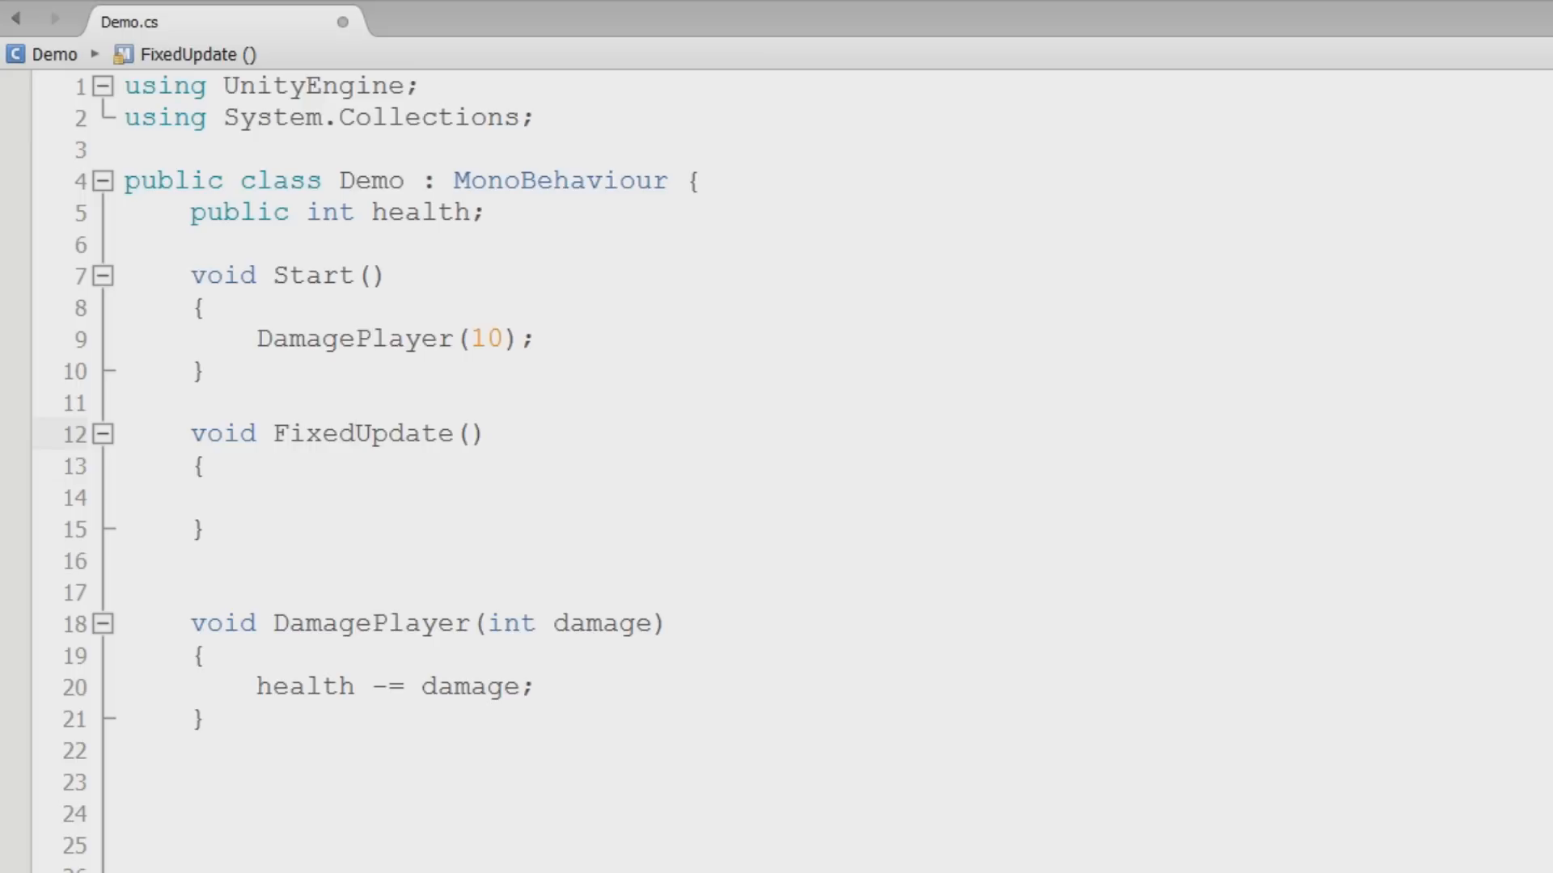
{"action": "left_click", "coordinate": [352, 434]}
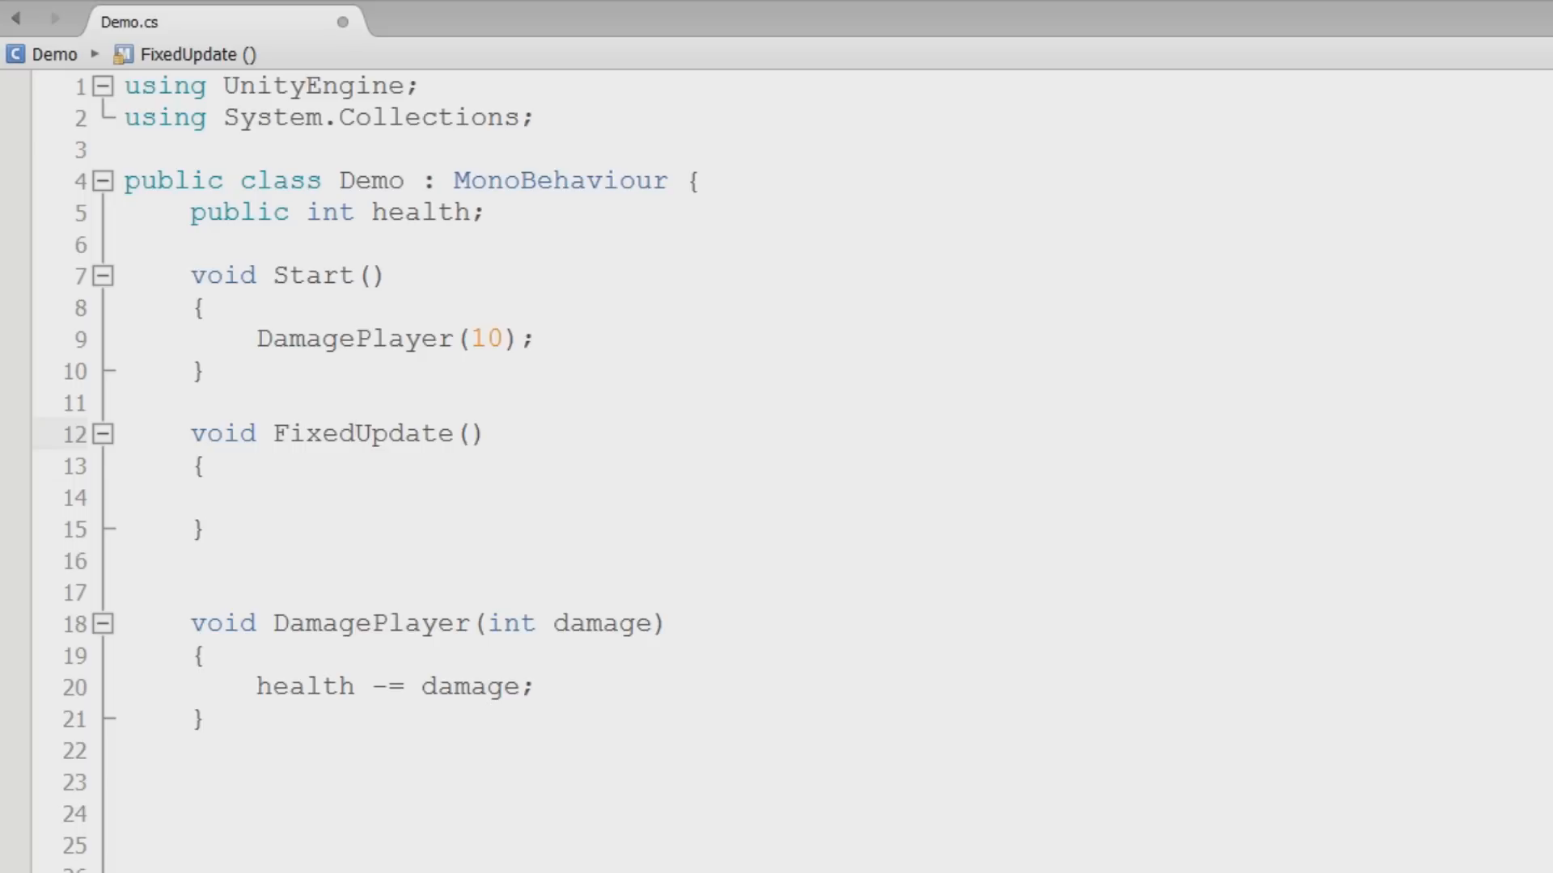
{"action": "left_click", "coordinate": [359, 434]}
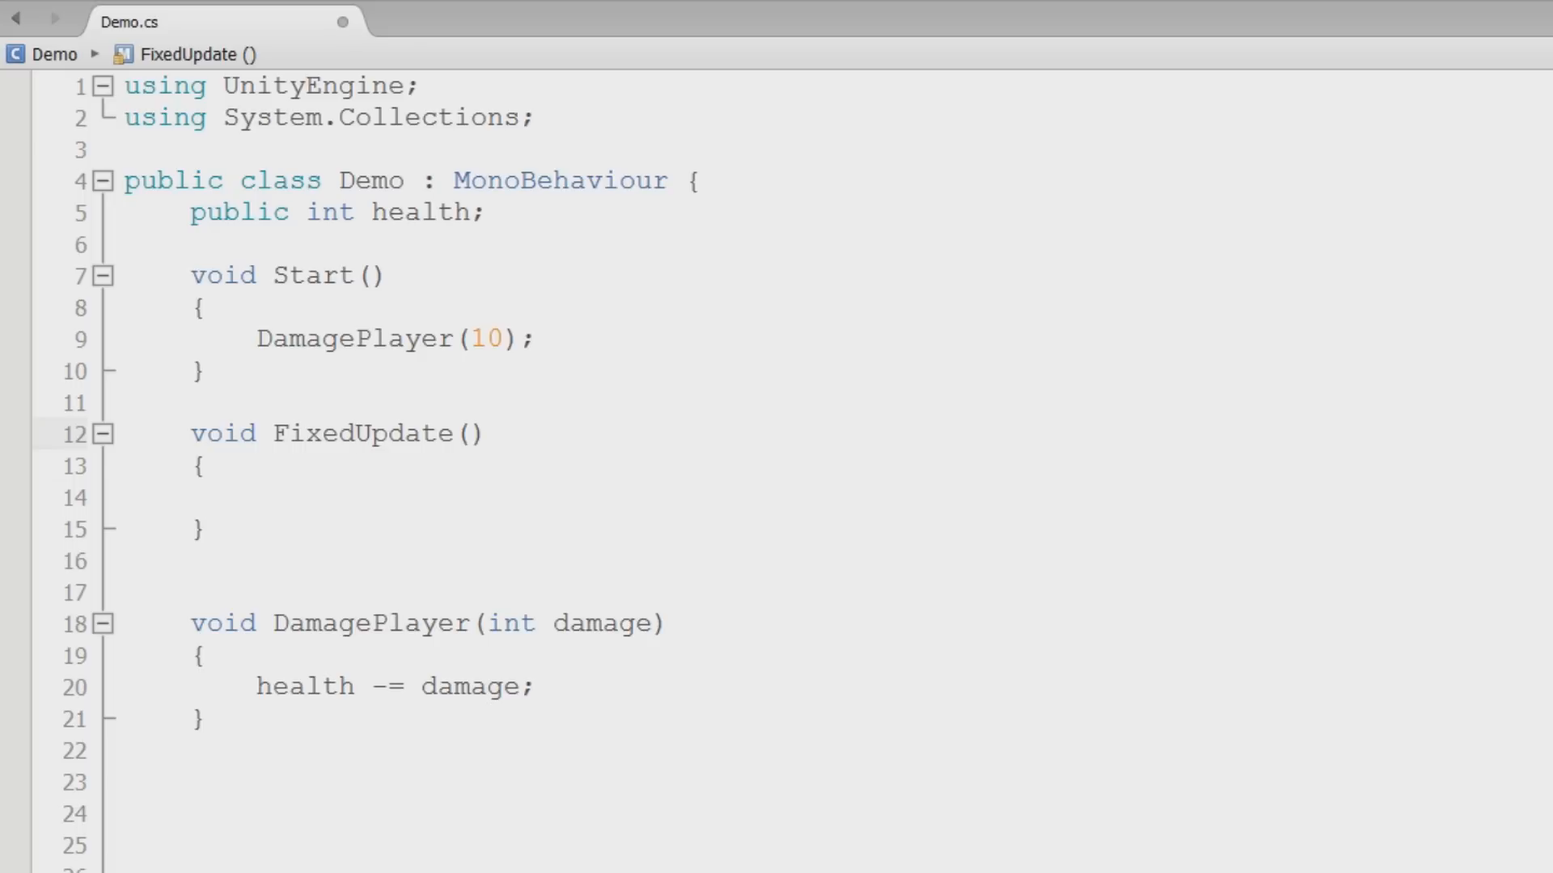
{"action": "left_click", "coordinate": [356, 434]}
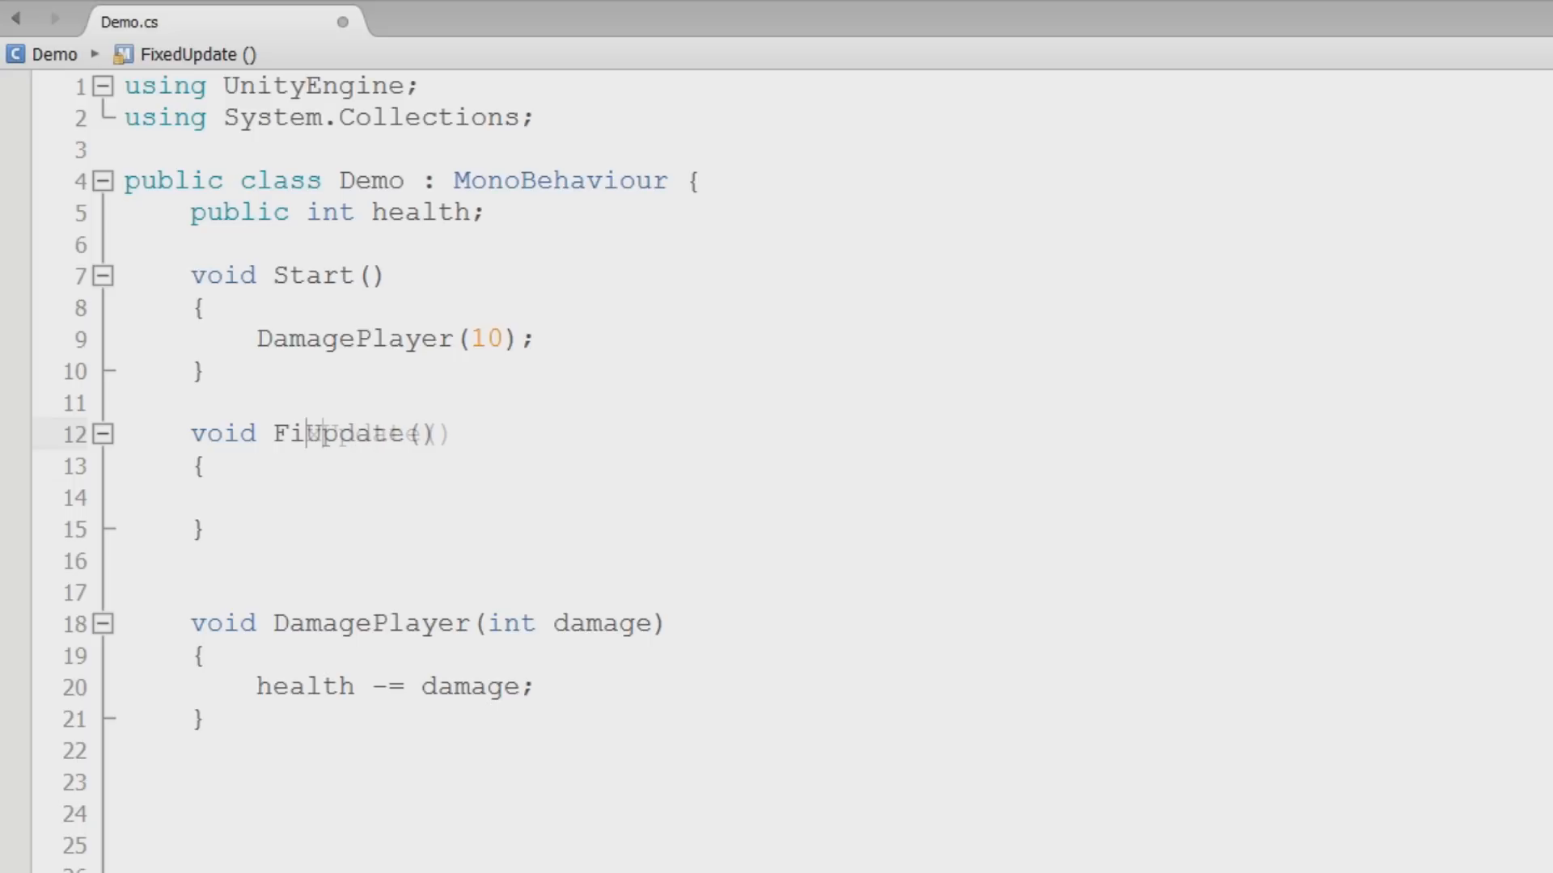
{"action": "type", "text": "Update"}
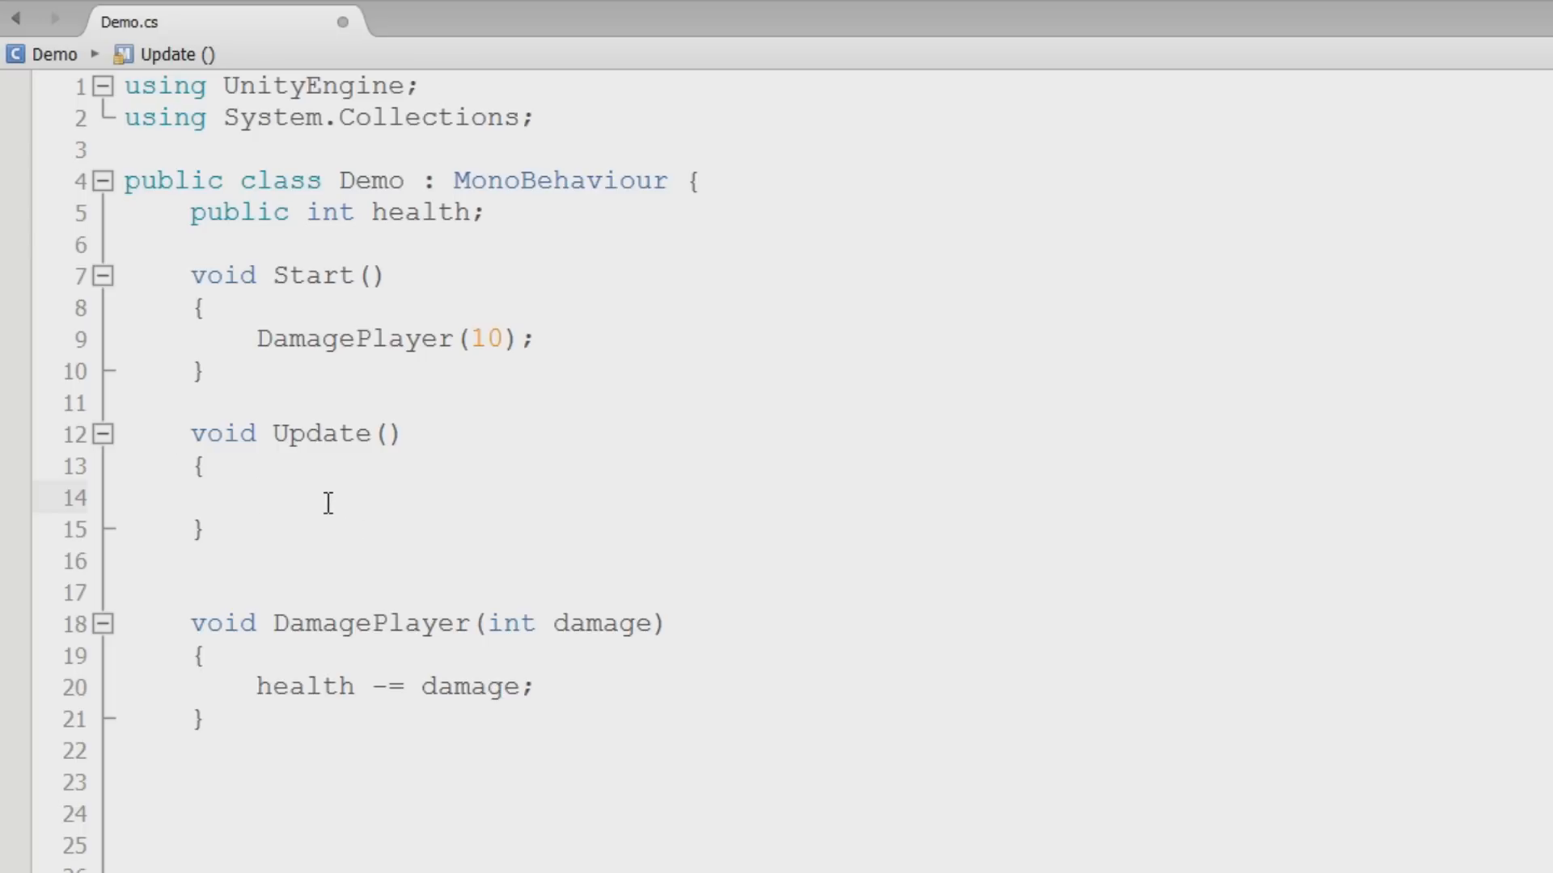
{"action": "left_click", "coordinate": [259, 498]}
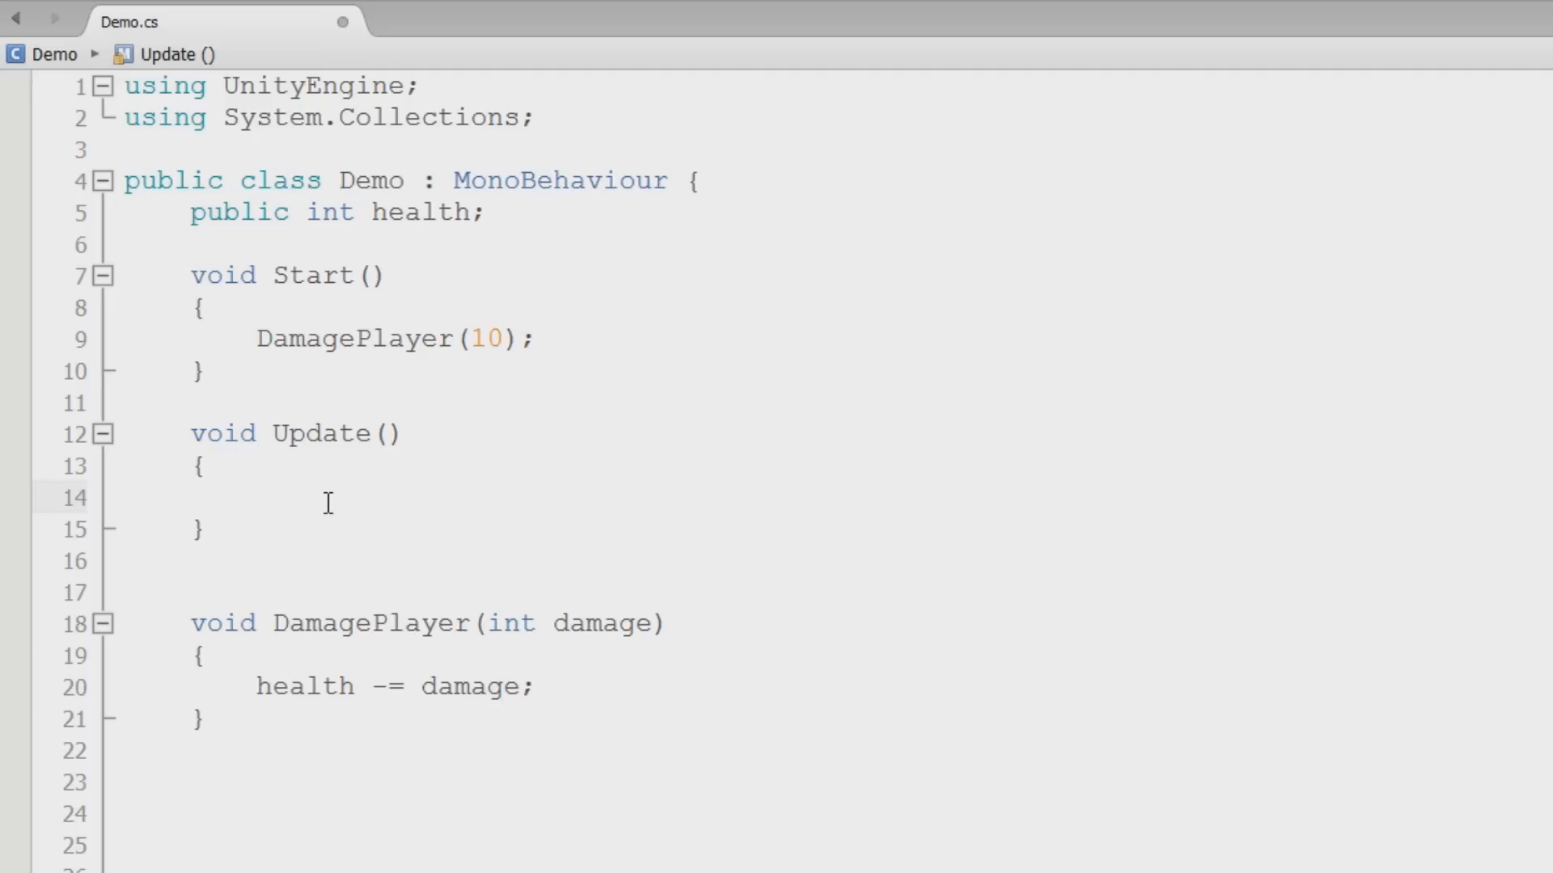
{"action": "left_click", "coordinate": [257, 498]}
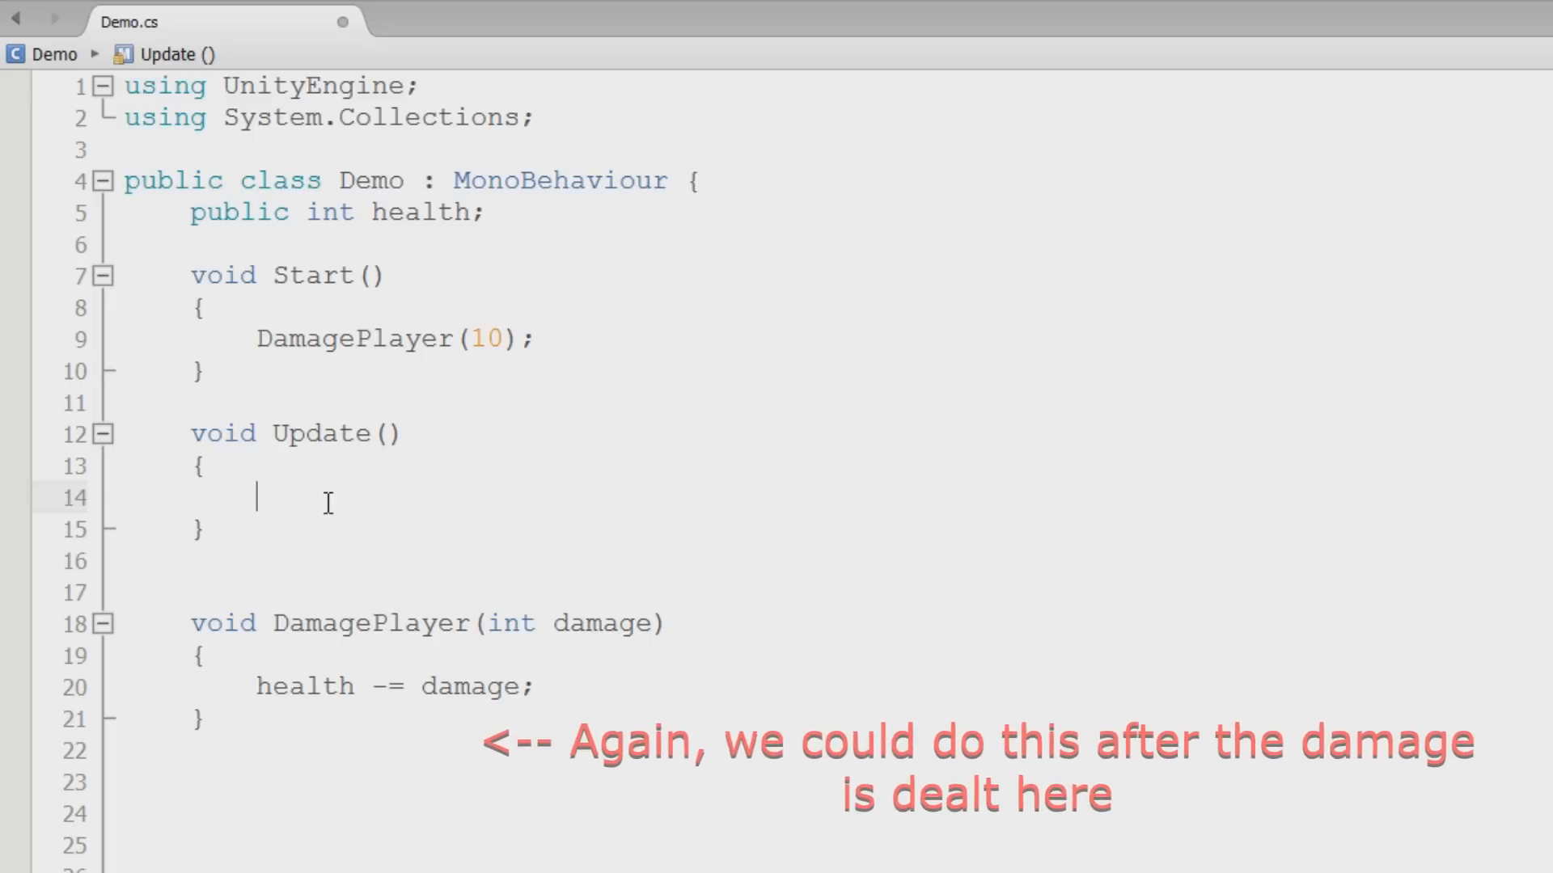
Write an if (health == 0) condition in Update
{"action": "type", "text": "if"}
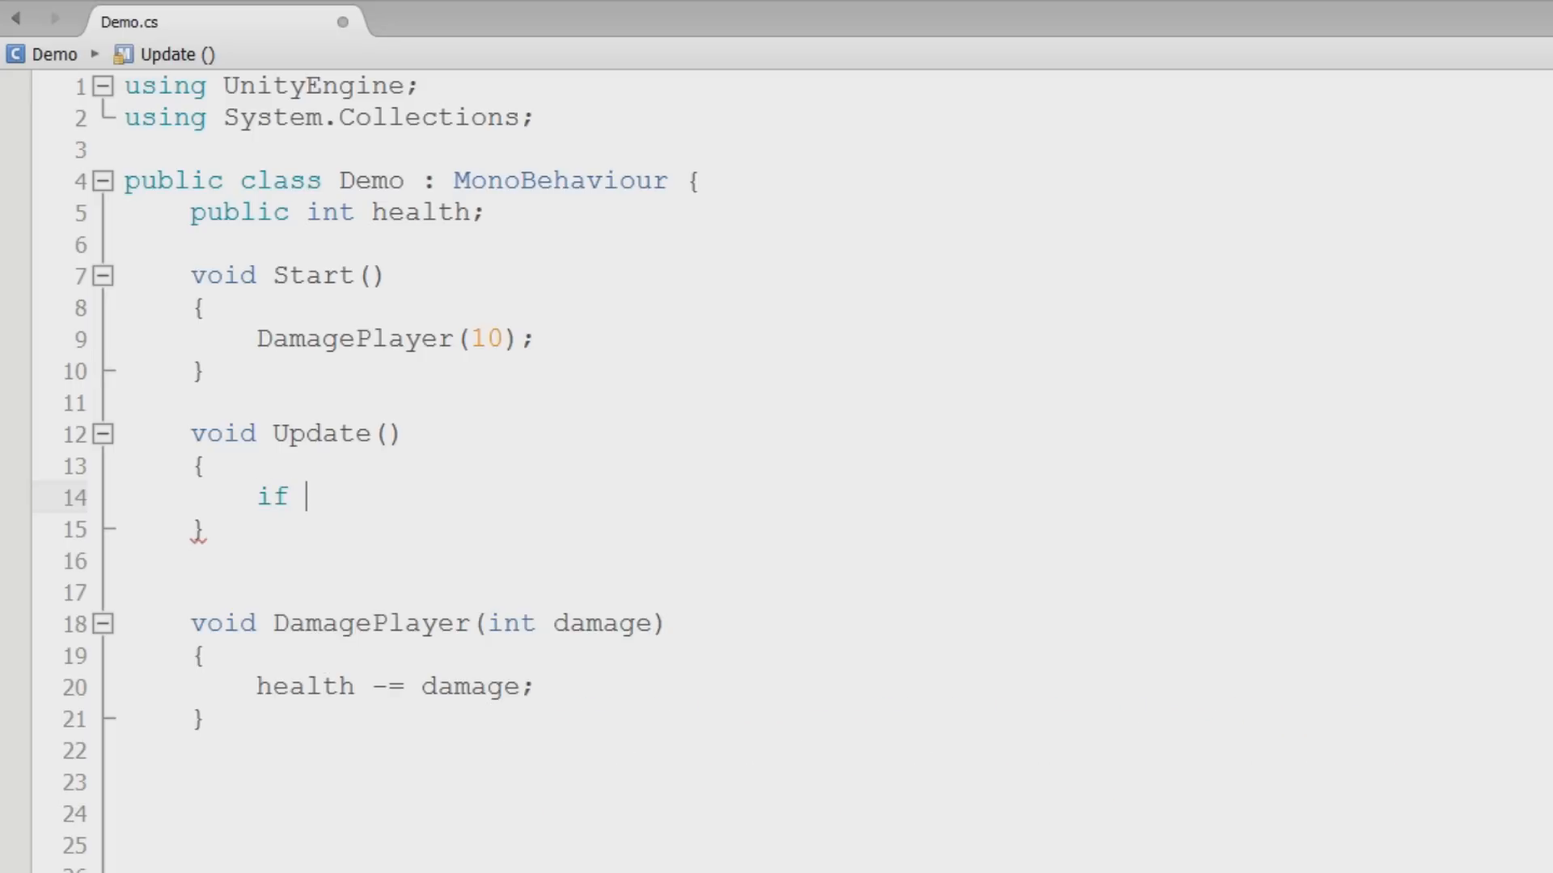
{"action": "type", "text": "()"}
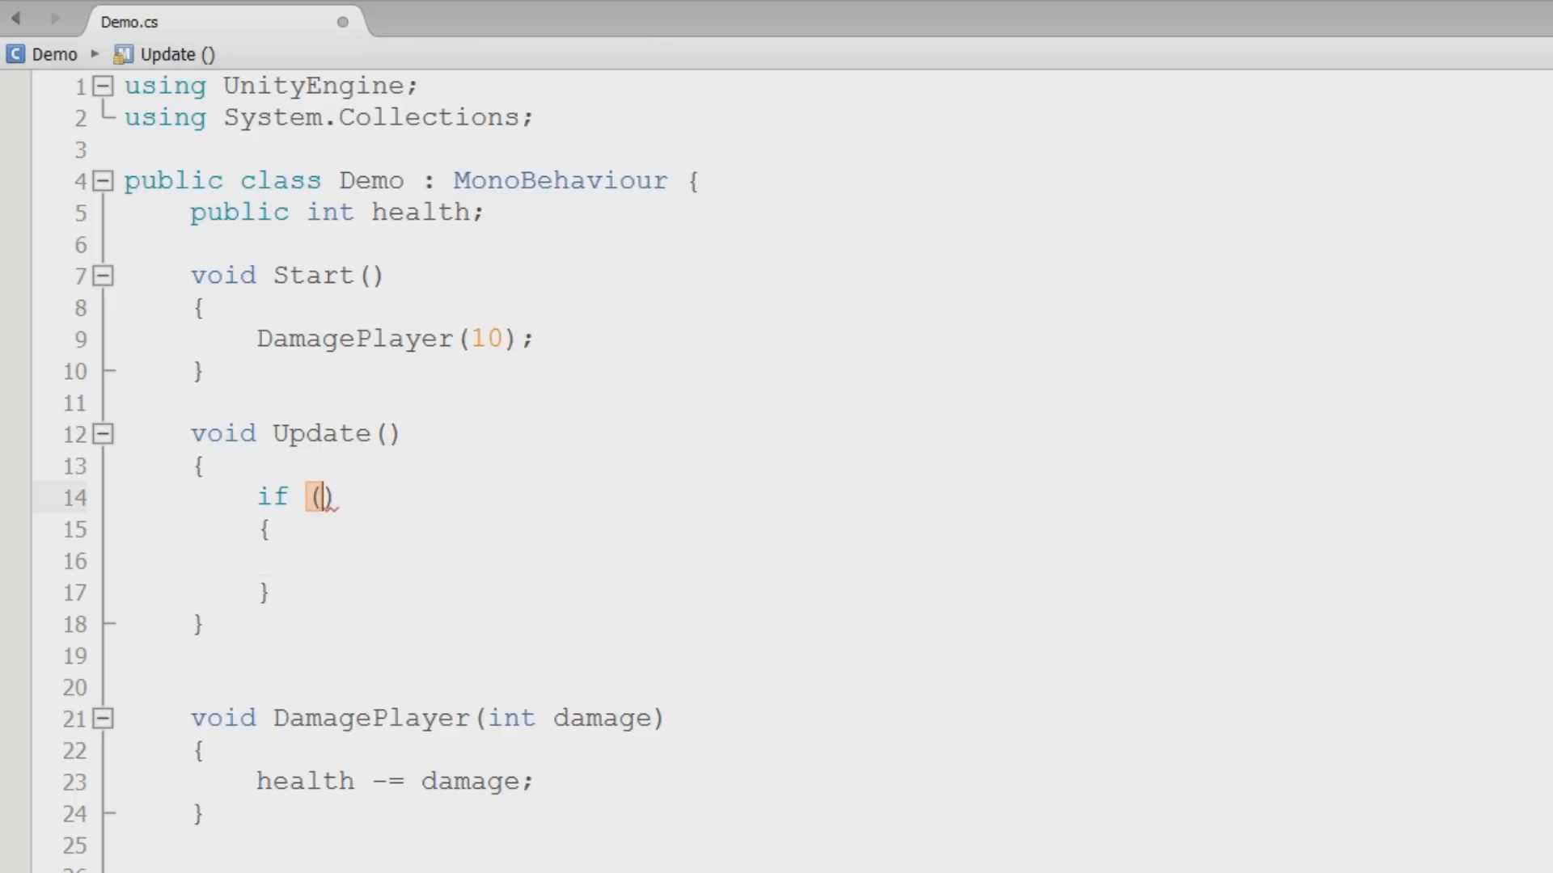
{"action": "type", "text": "health ="}
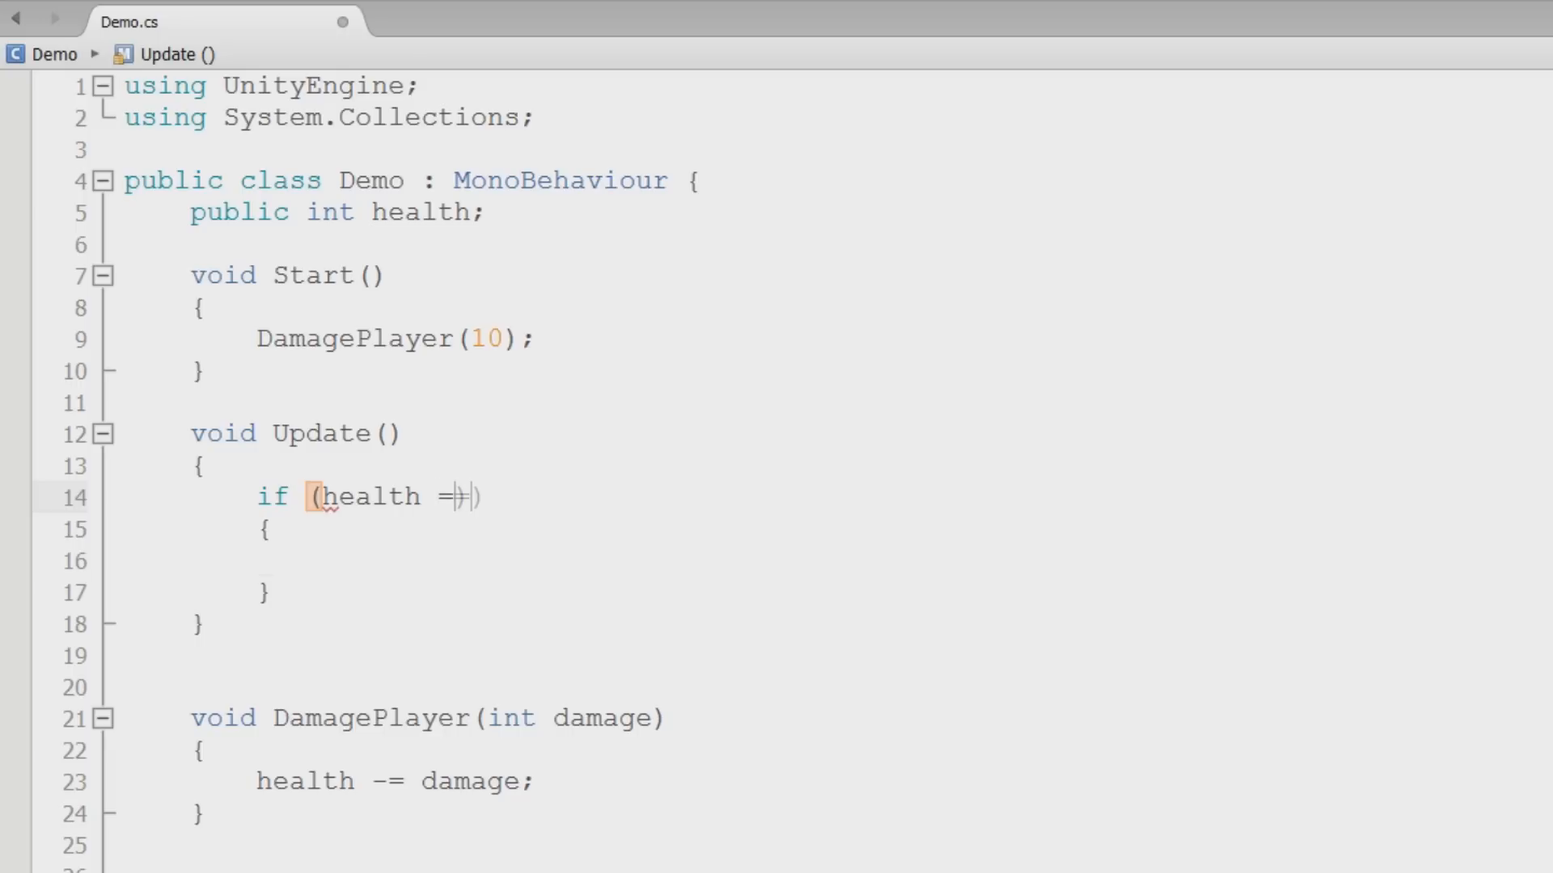
{"action": "type", "text": "= 0"}
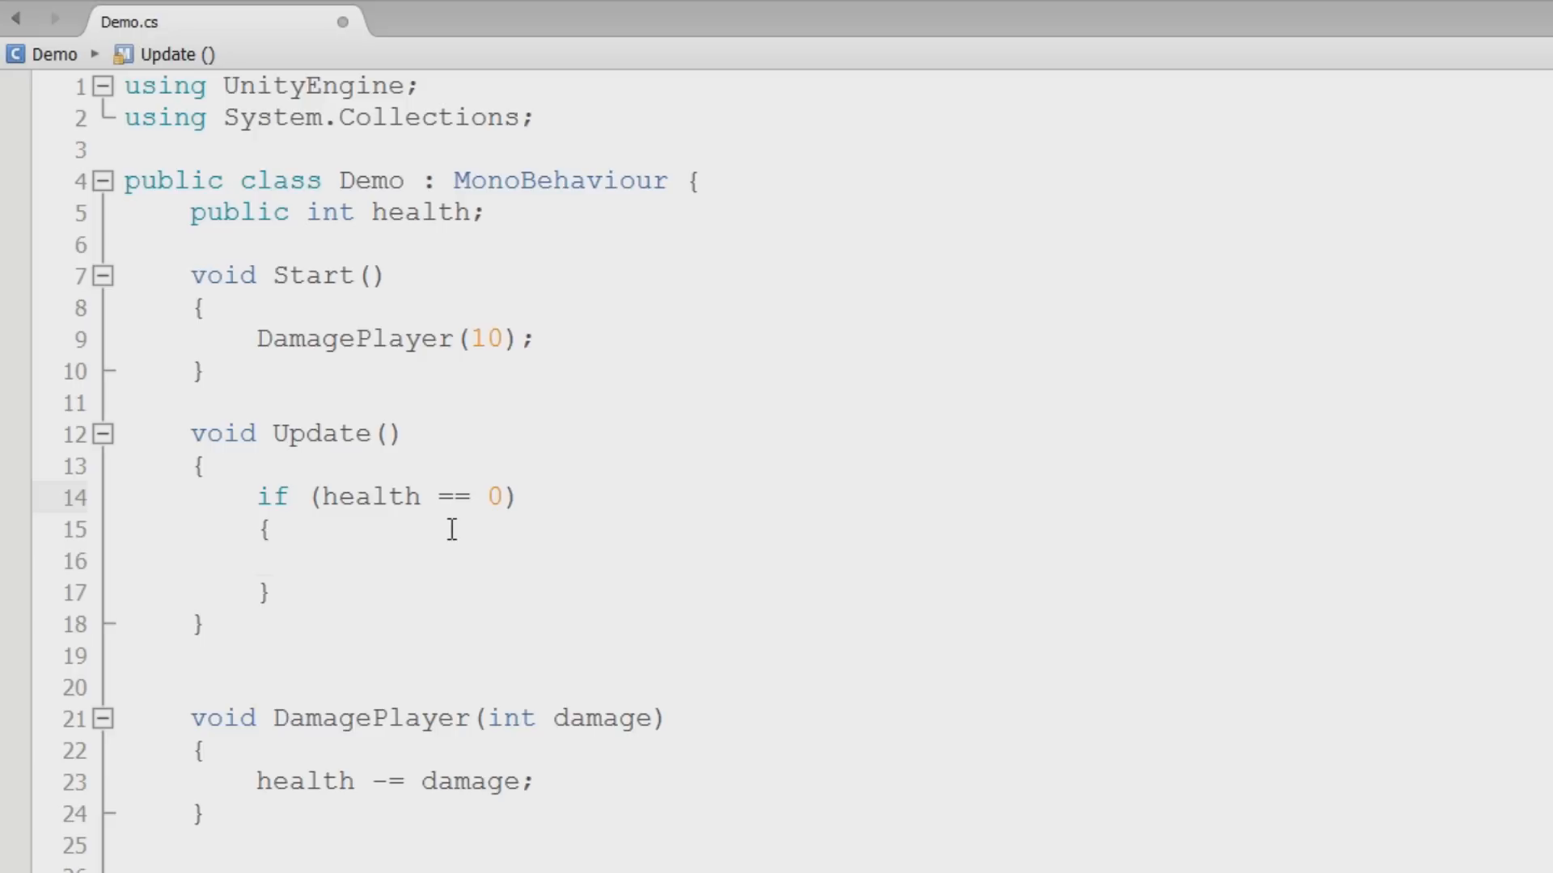
Correct the comparison to health <= 0 and begin the block's print statement
{"action": "left_click", "coordinate": [469, 496]}
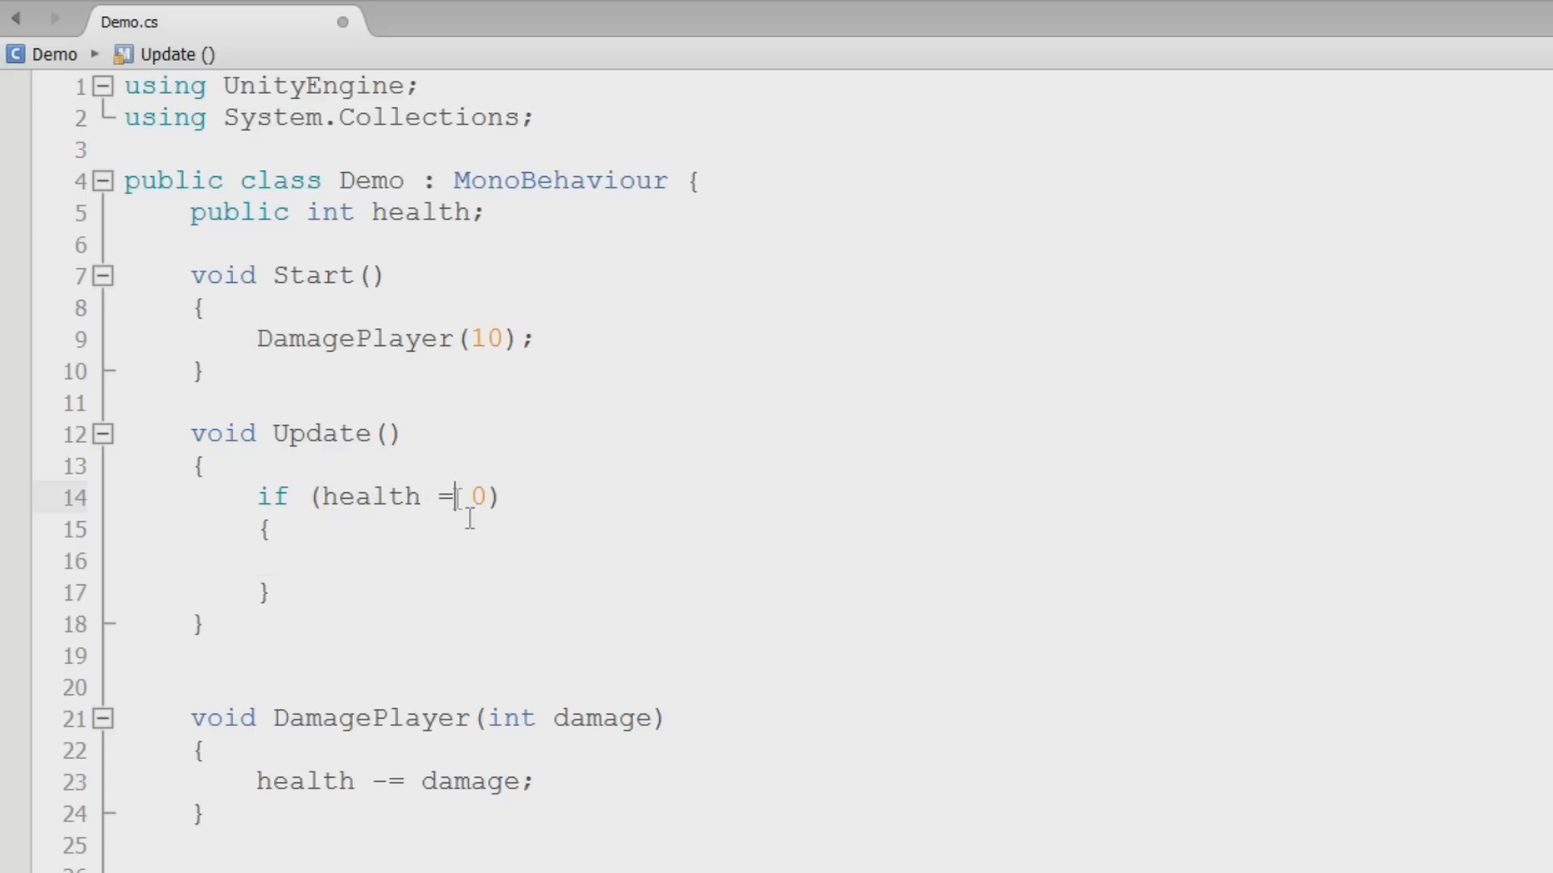
{"action": "type", "text": "="}
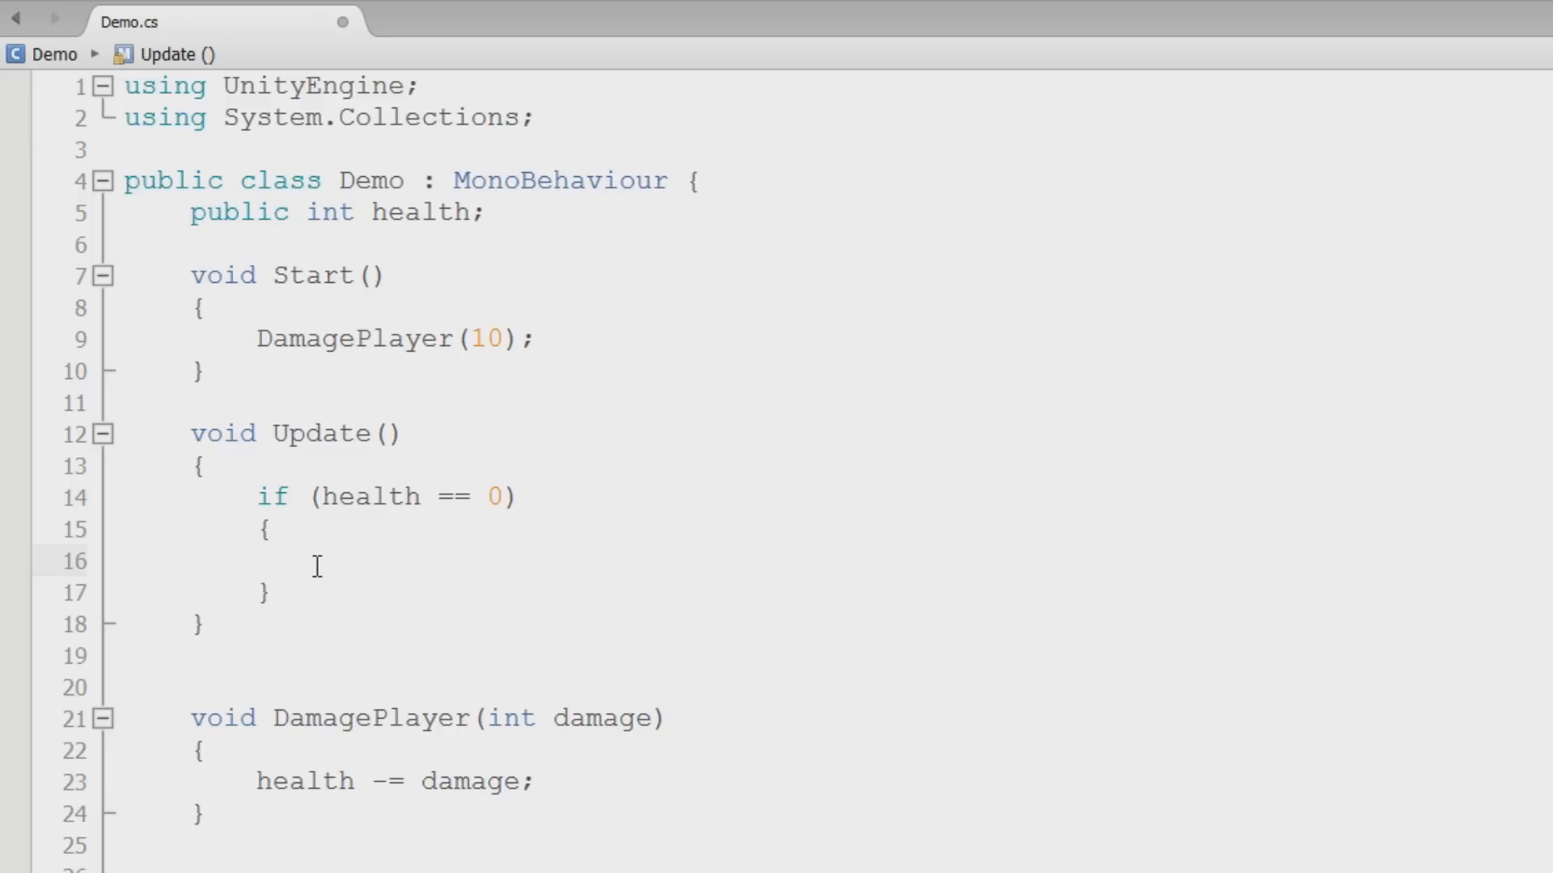
{"action": "left_click", "coordinate": [317, 563]}
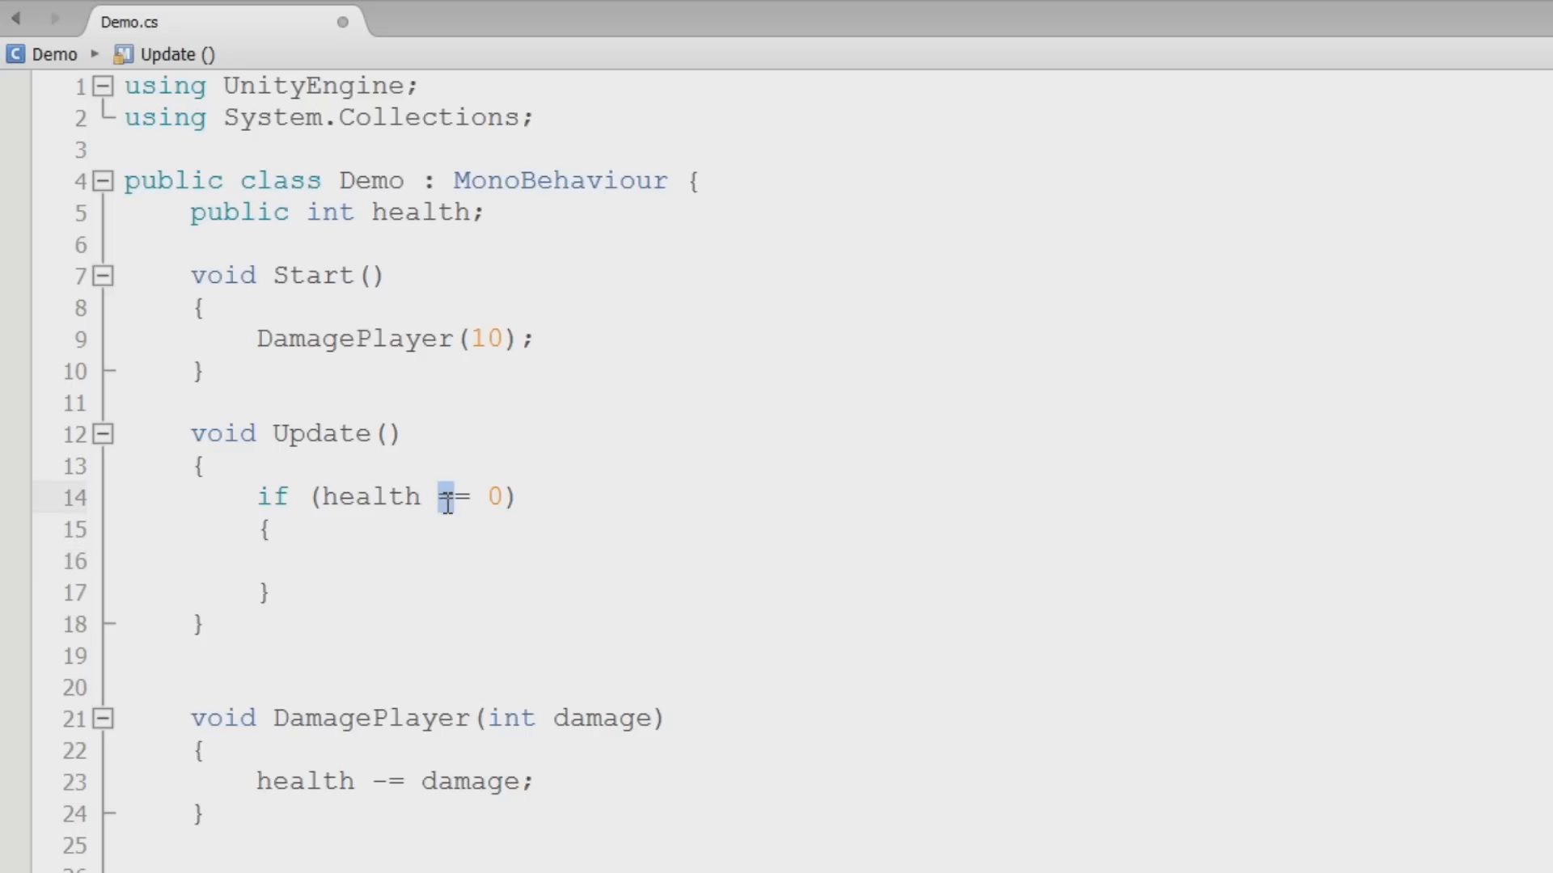
{"action": "type", "text": "<"}
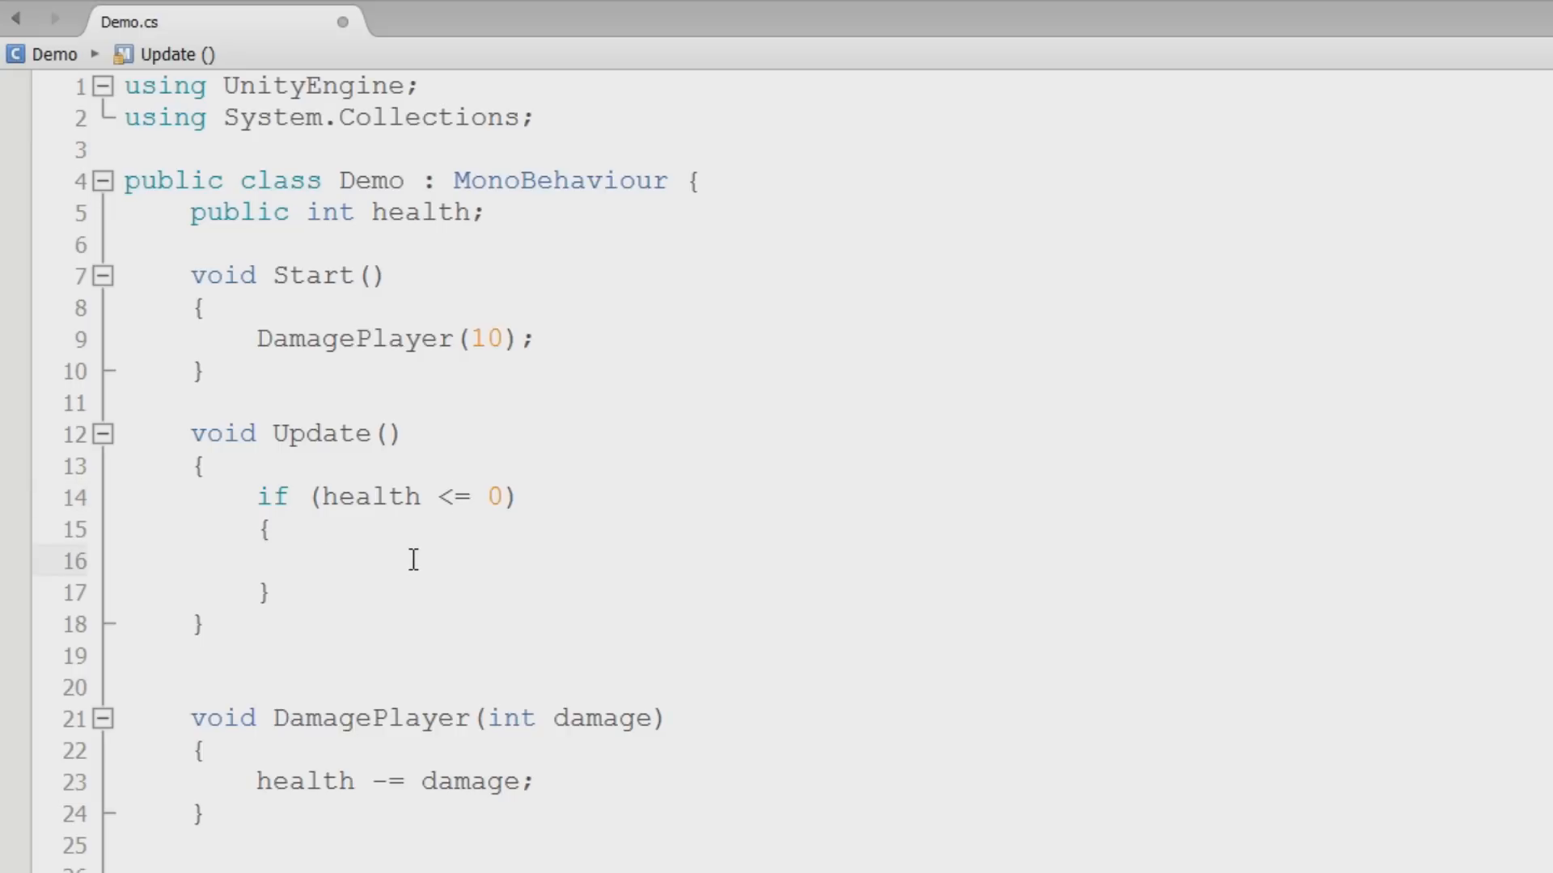
{"action": "type", "text": "print"}
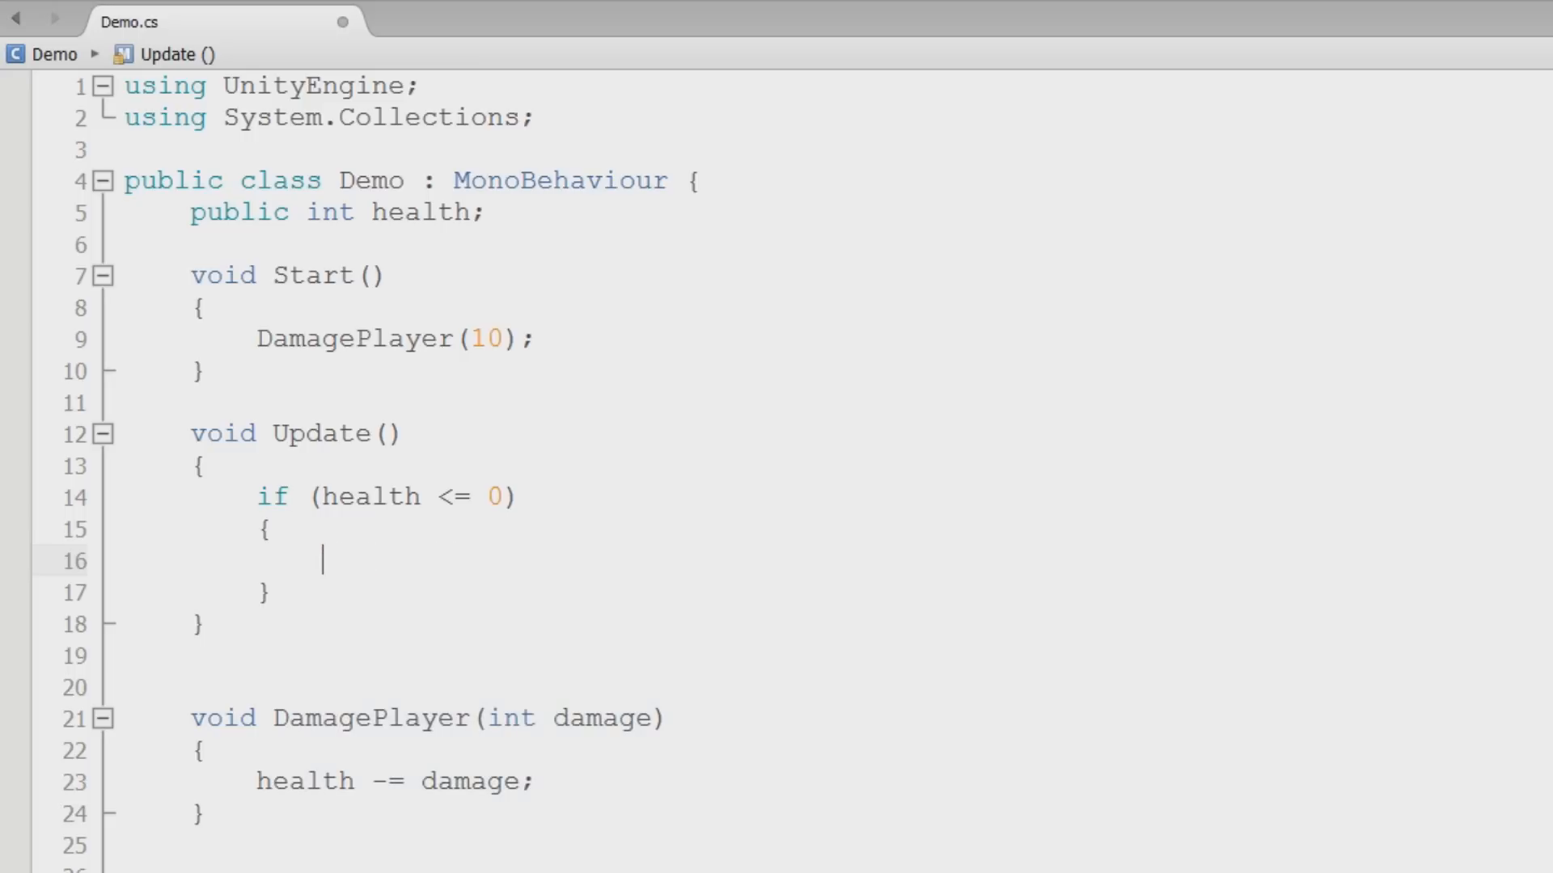
Log "The player has died! health: " + health inside the death check via Debug.Log
{"action": "type", "text": "Debug."}
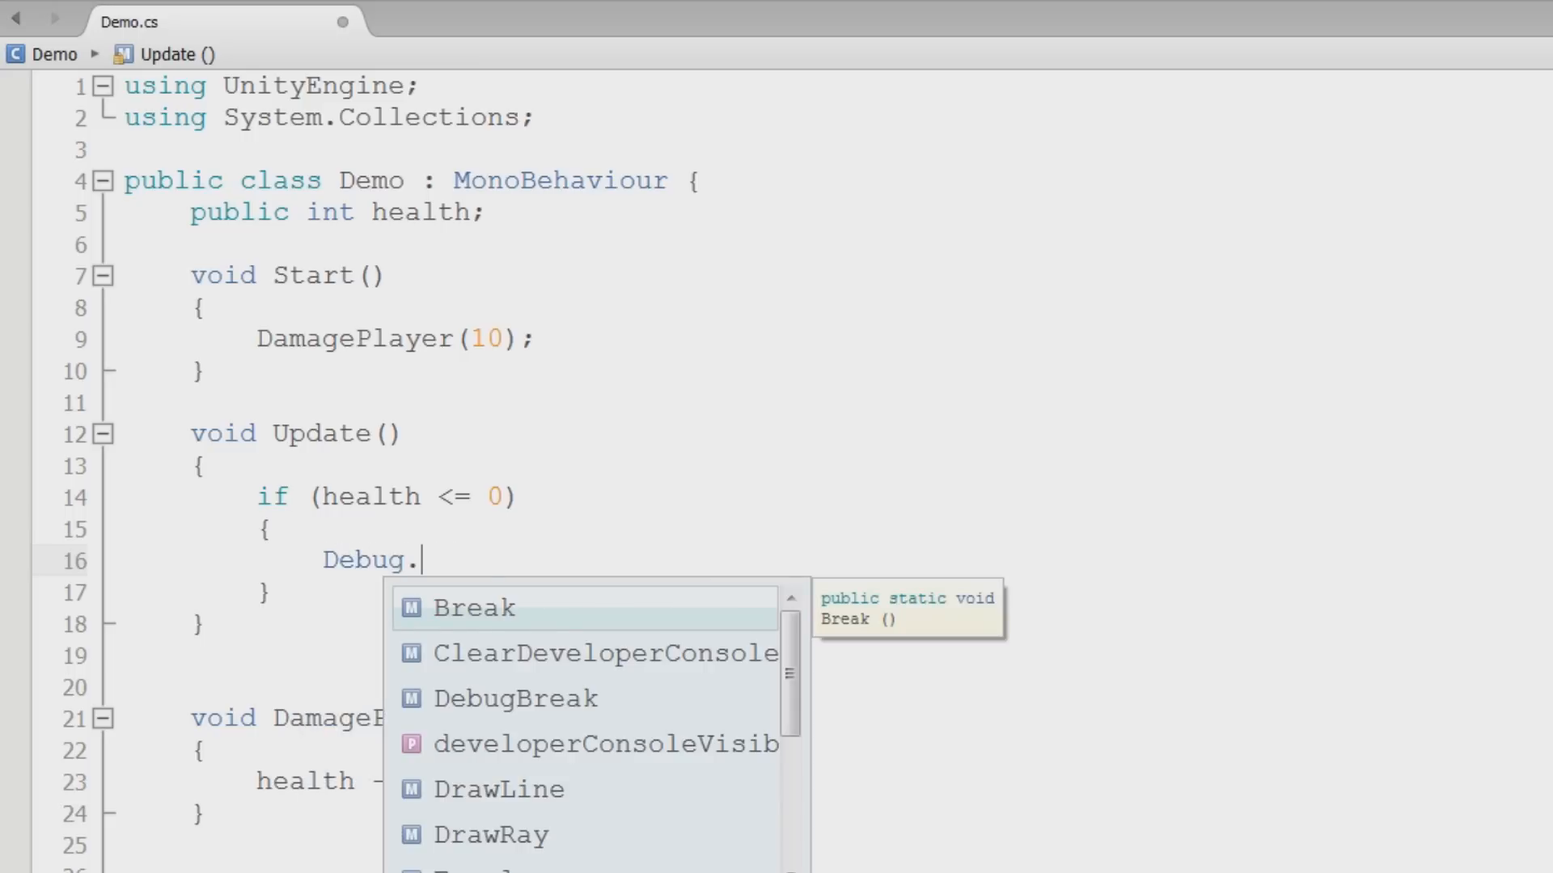
{"action": "type", "text": "log"}
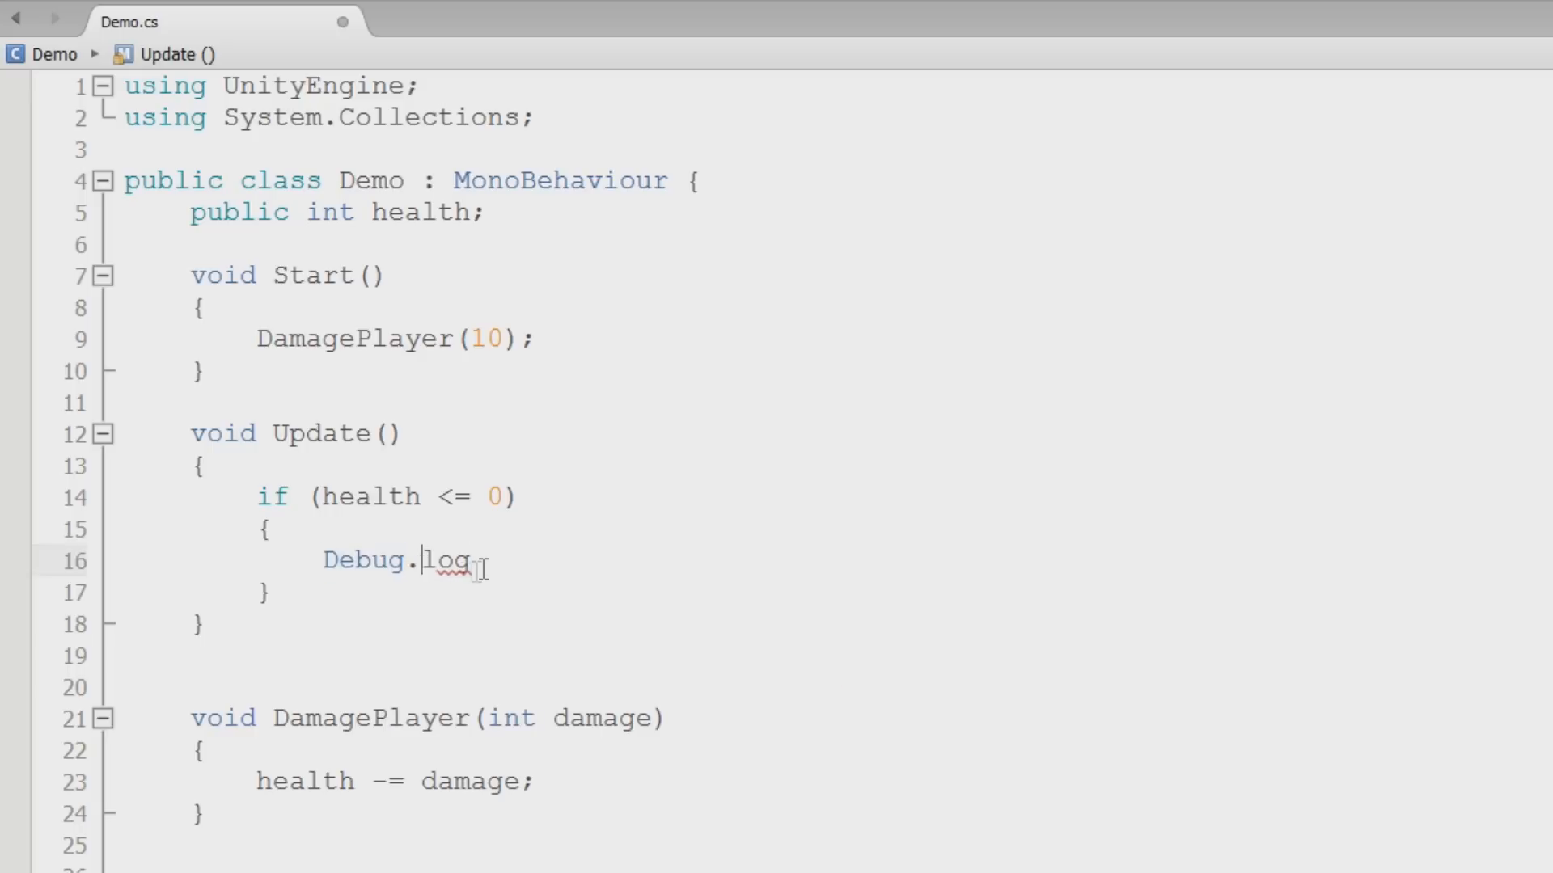
{"action": "key", "text": "Backspace"}
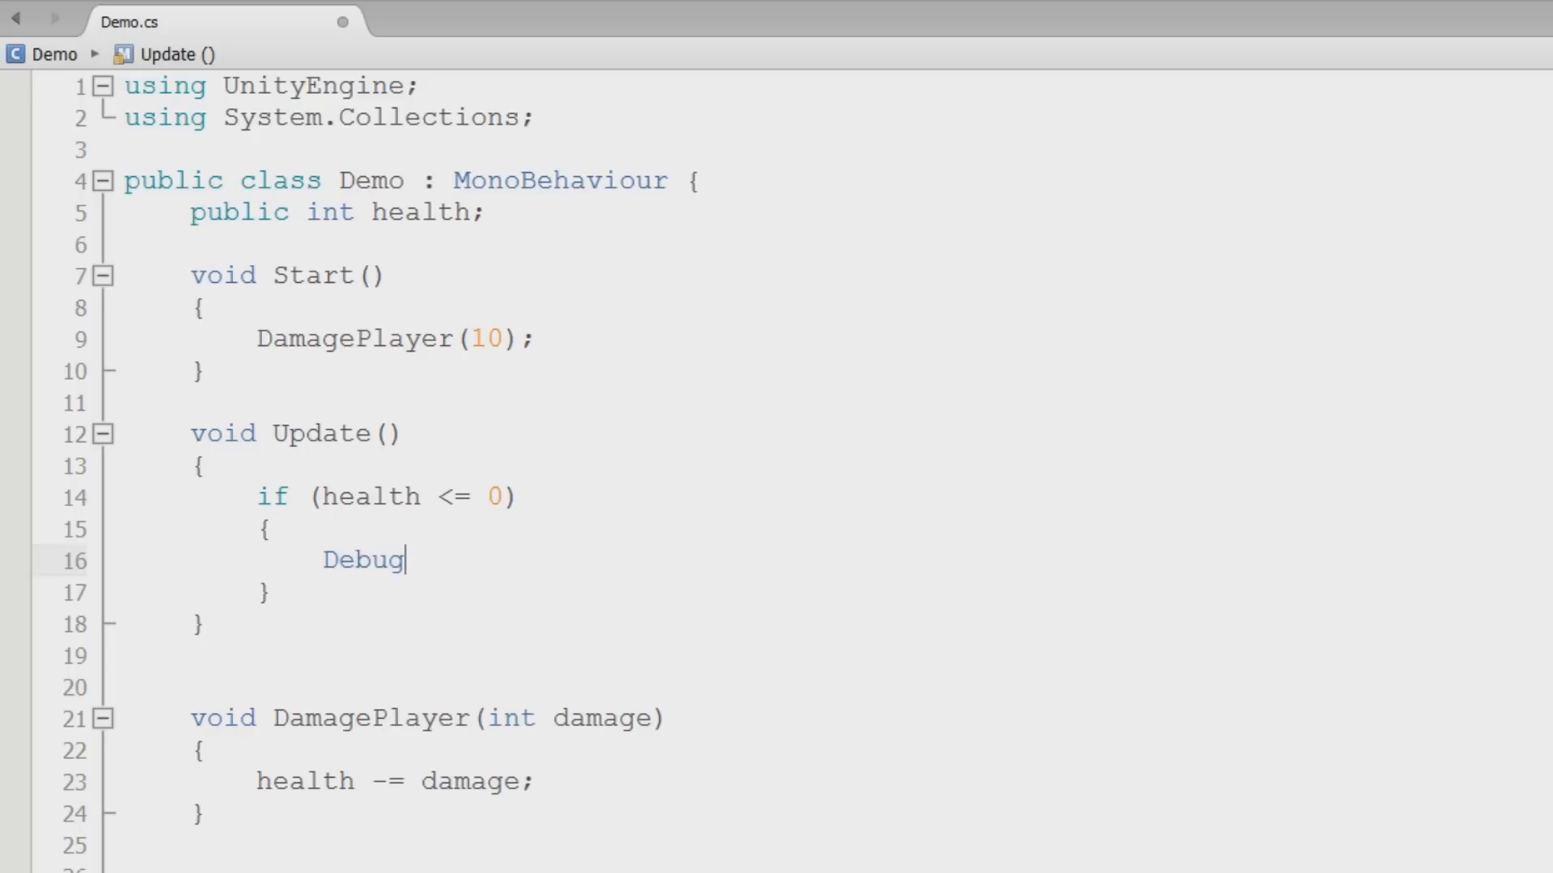
{"action": "type", "text": ".l"}
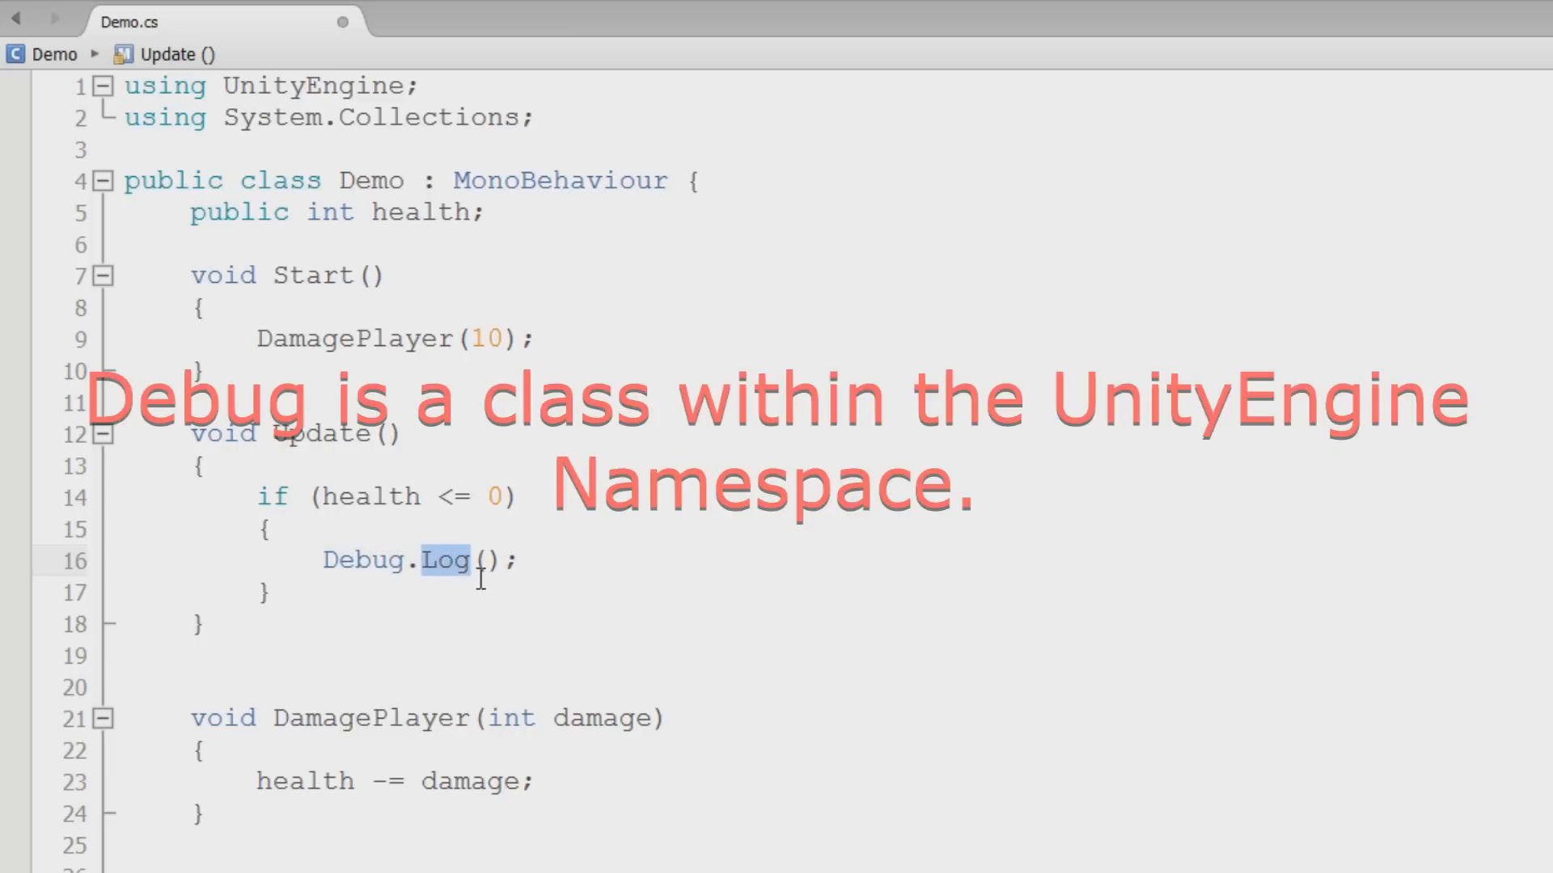
{"action": "type", "text": "\"\""}
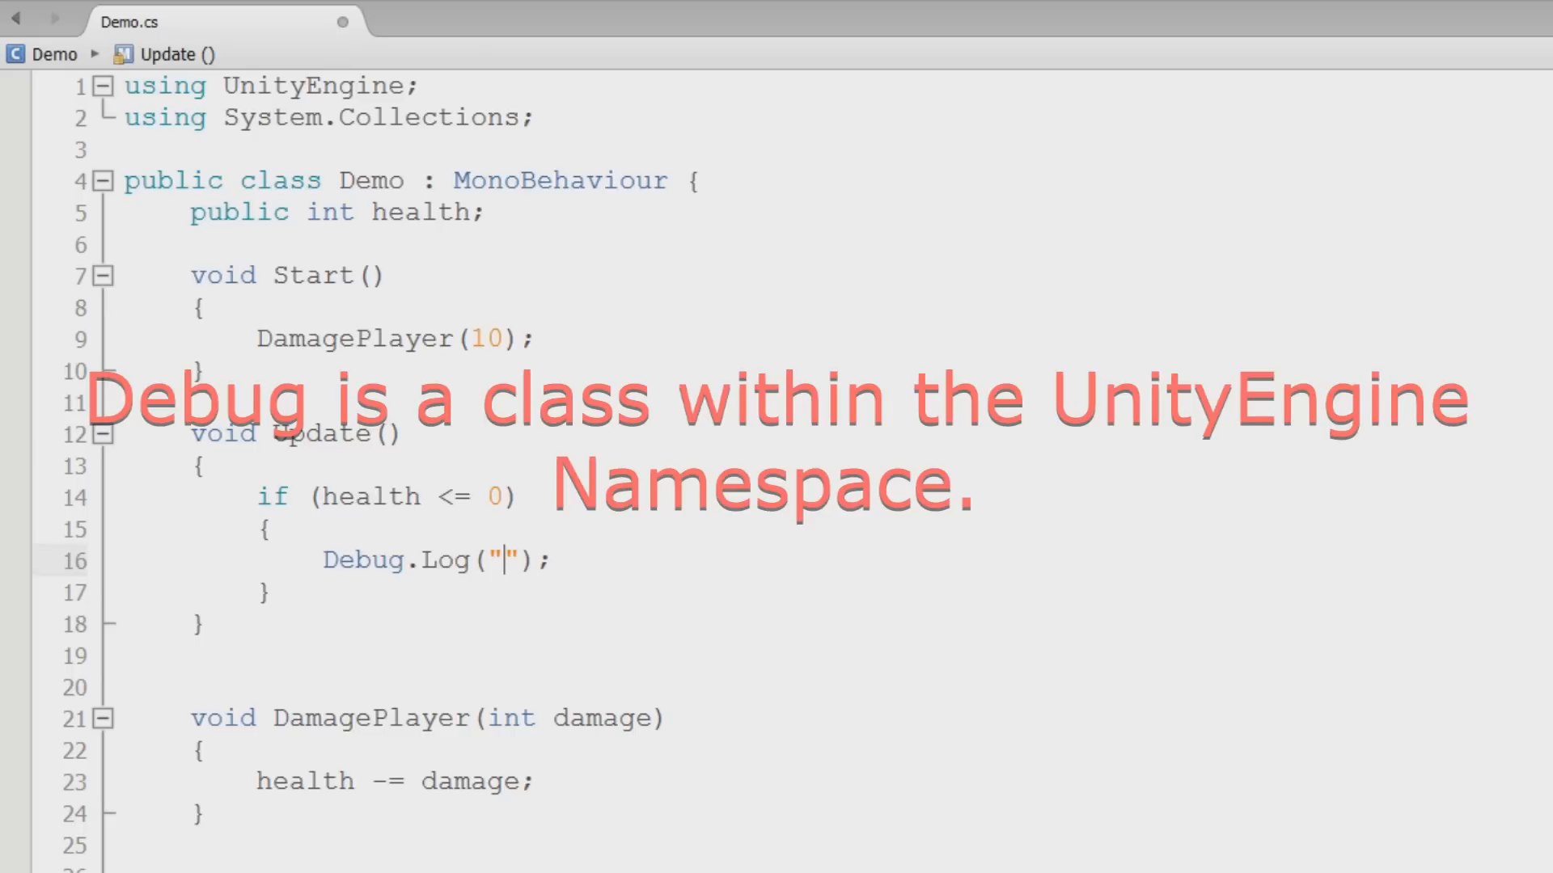
{"action": "type", "text": "The player has died"}
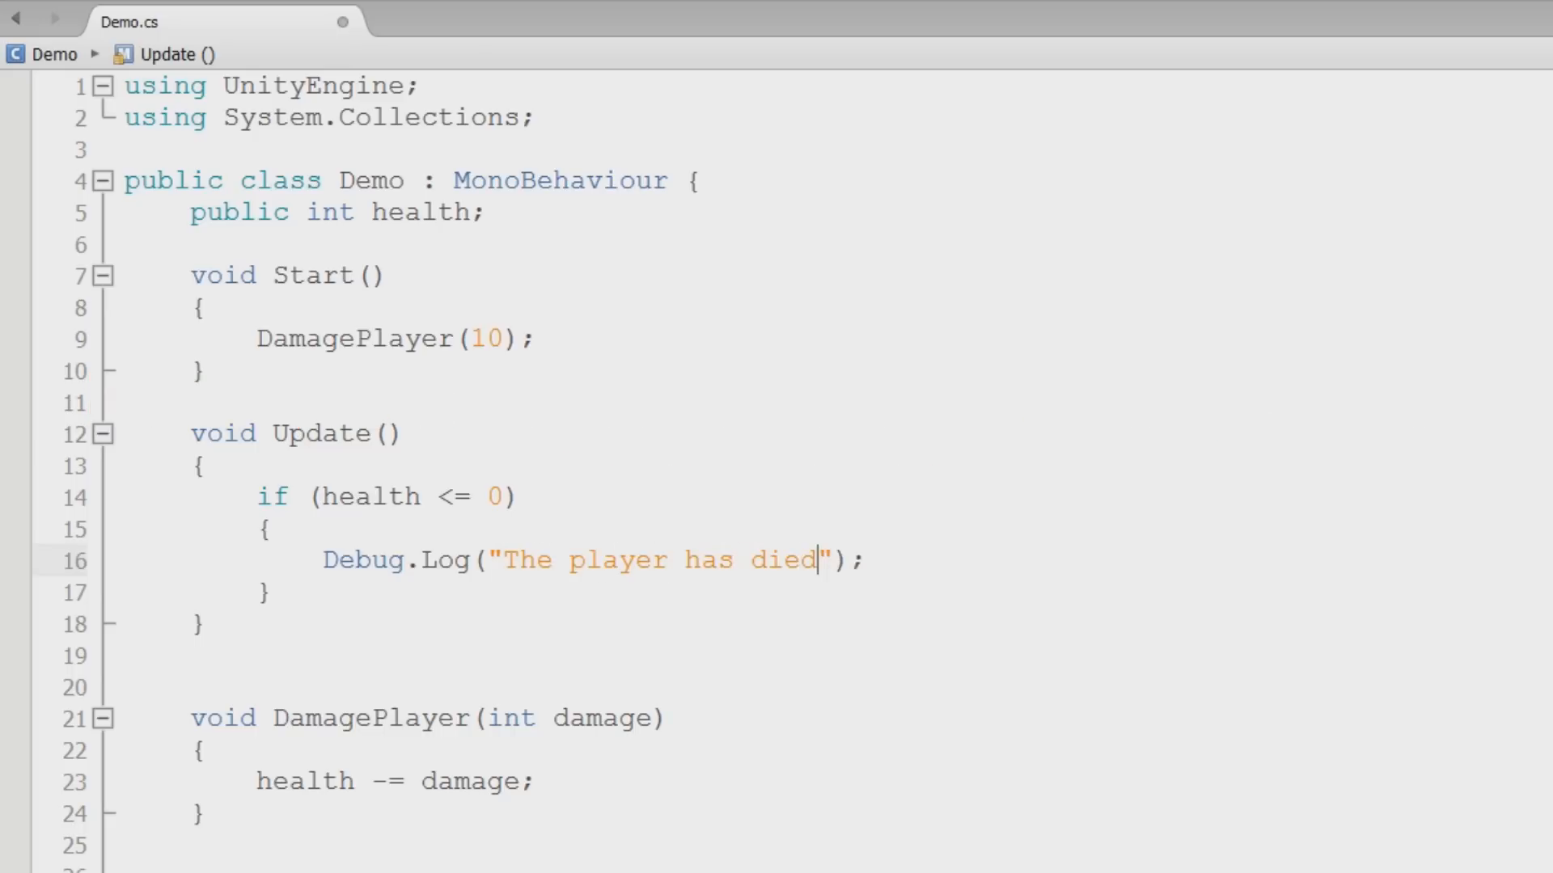
{"action": "type", "text": "!"}
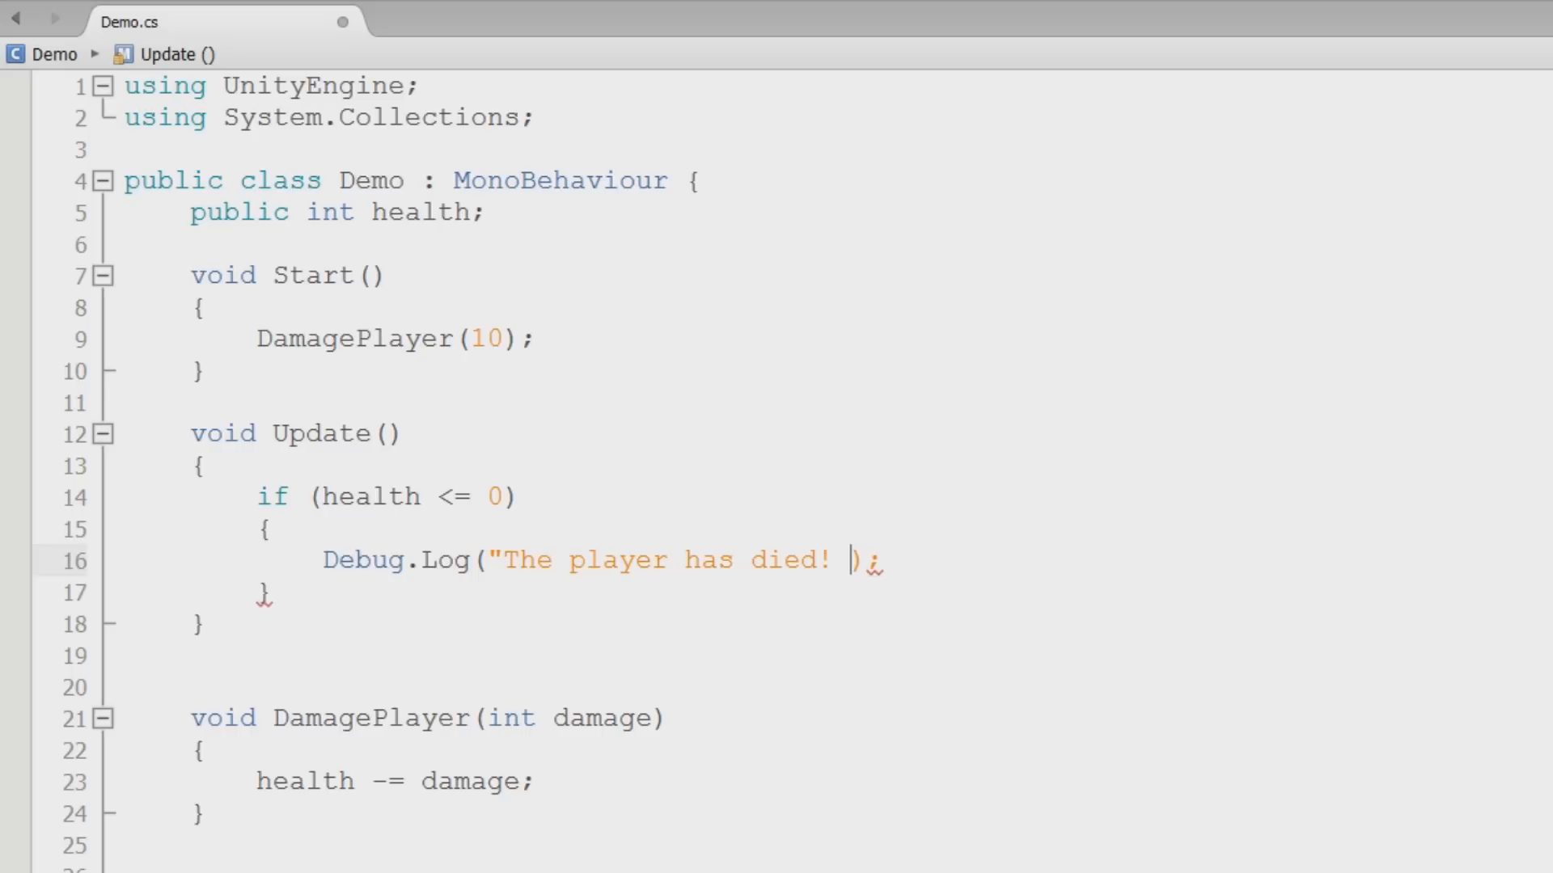
{"action": "type", "text": "health: \" +"}
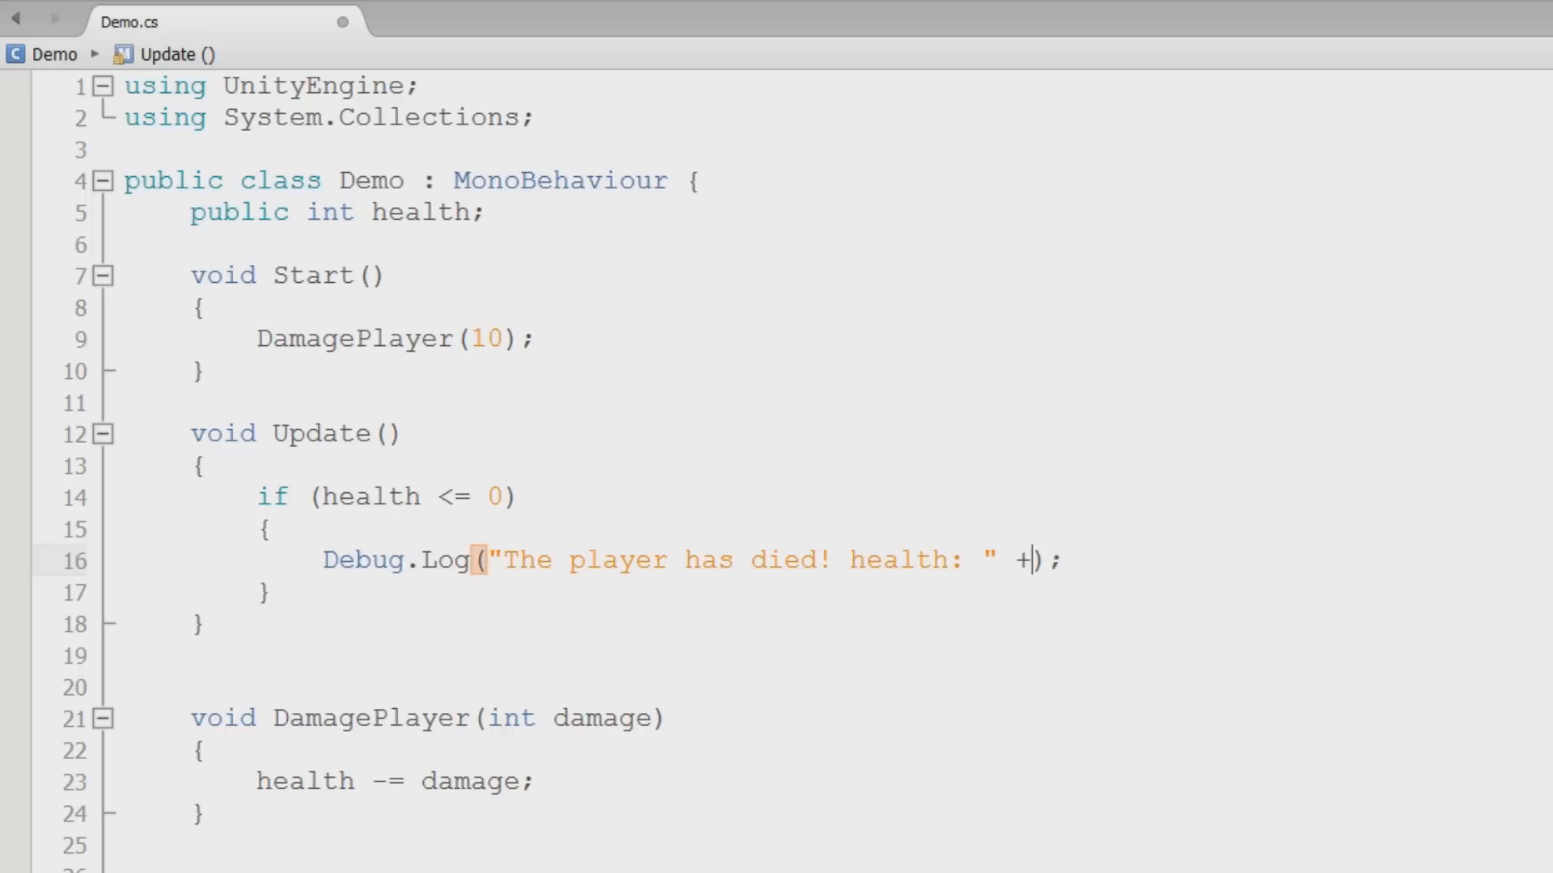
{"action": "type", "text": "health"}
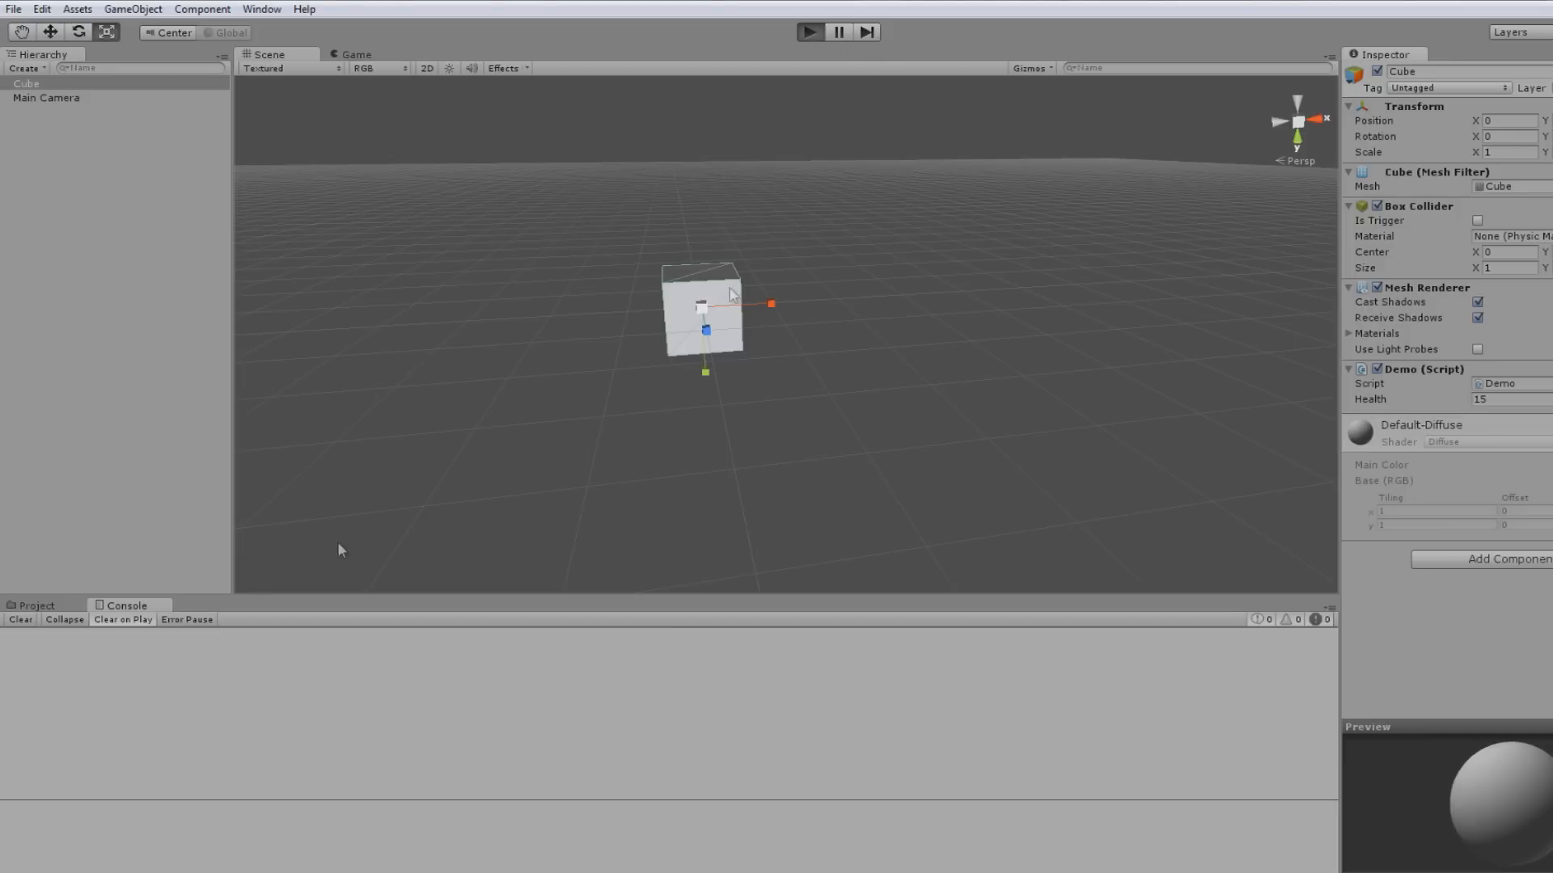
Raise Start's damage to DamagePlayer(20) and play the scene to see health -5 death logs
{"action": "left_click", "coordinate": [809, 32]}
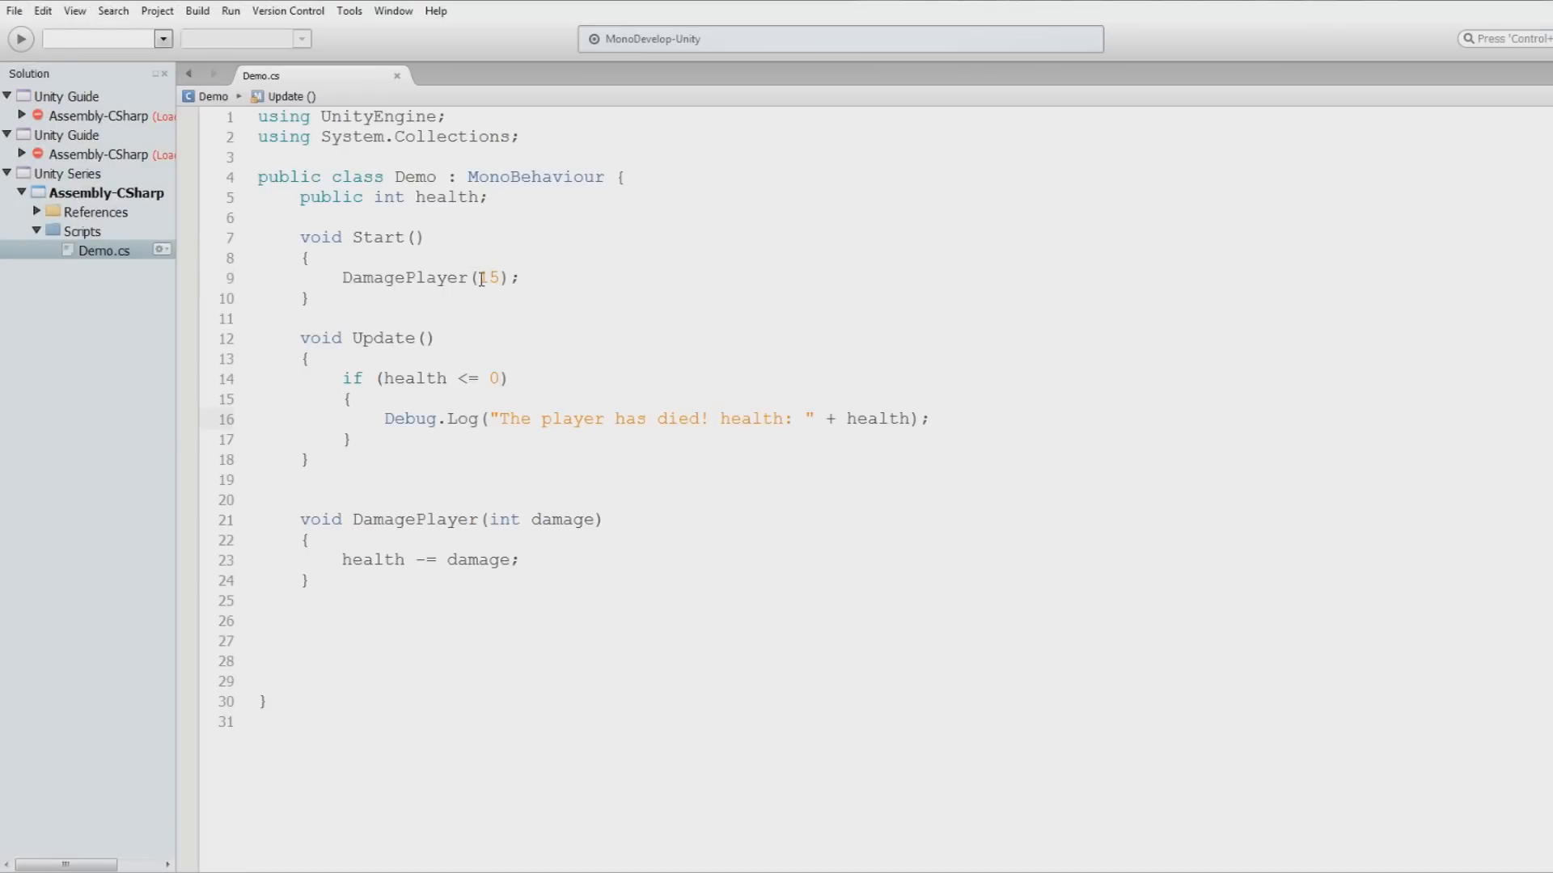
{"action": "type", "text": "20"}
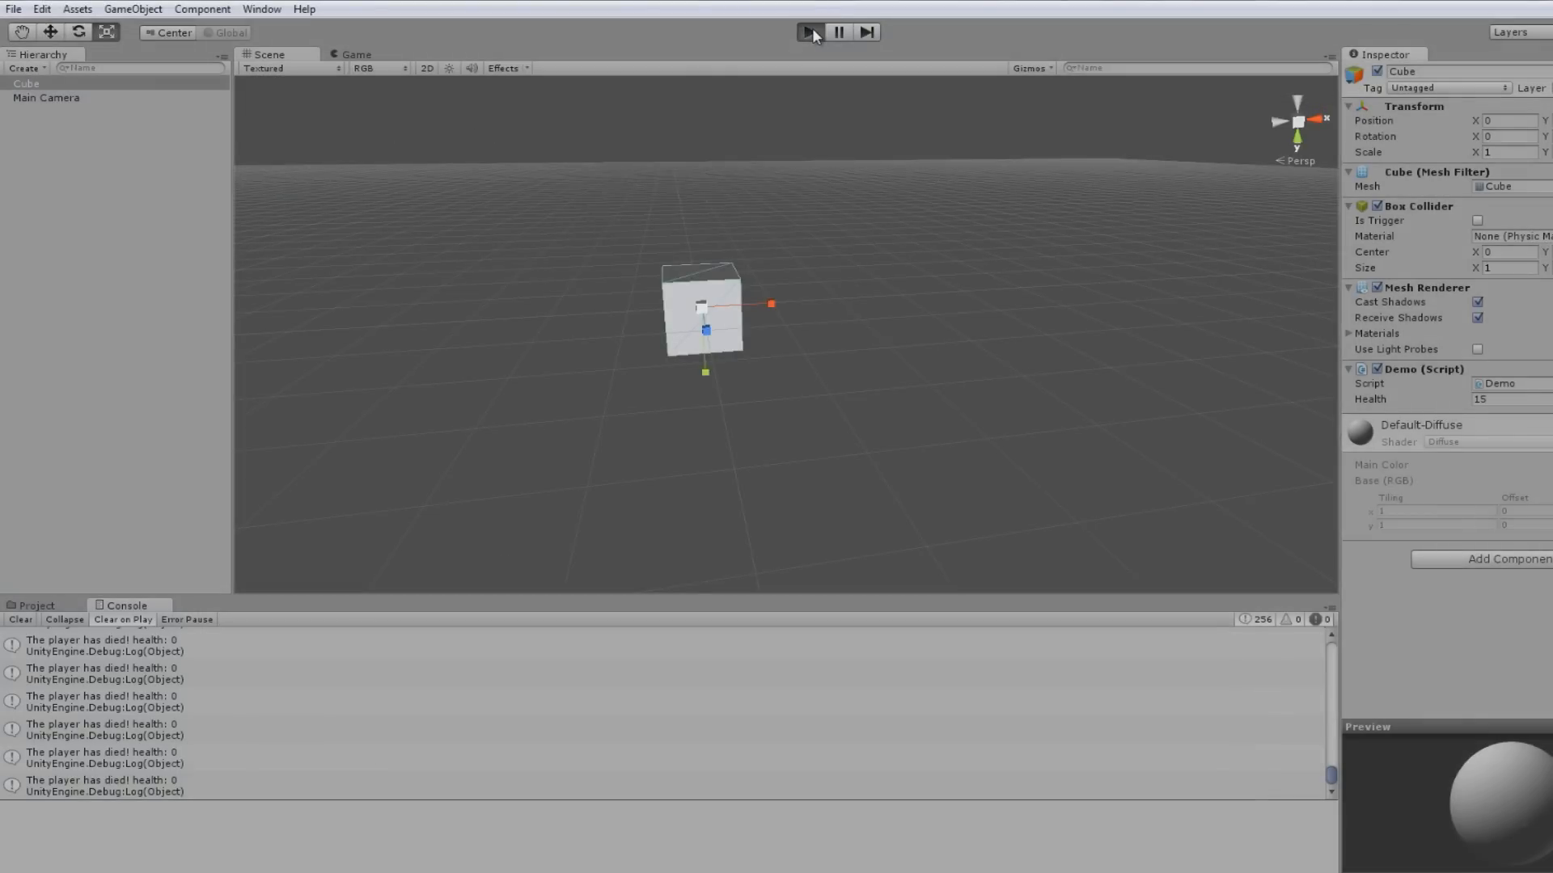
{"action": "left_click", "coordinate": [809, 33]}
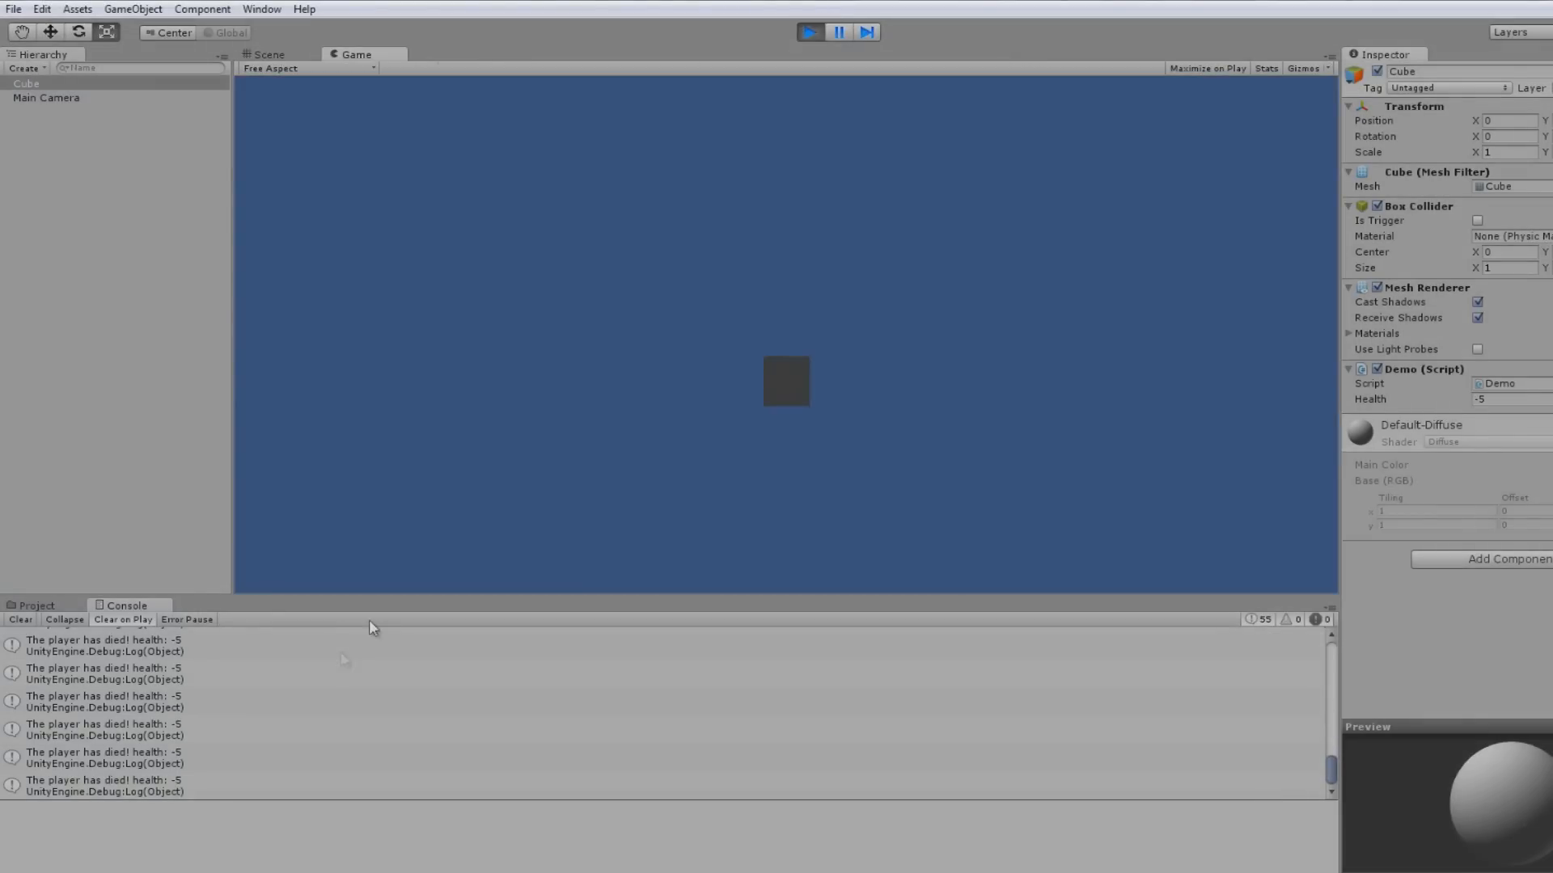
{"action": "left_click", "coordinate": [810, 32]}
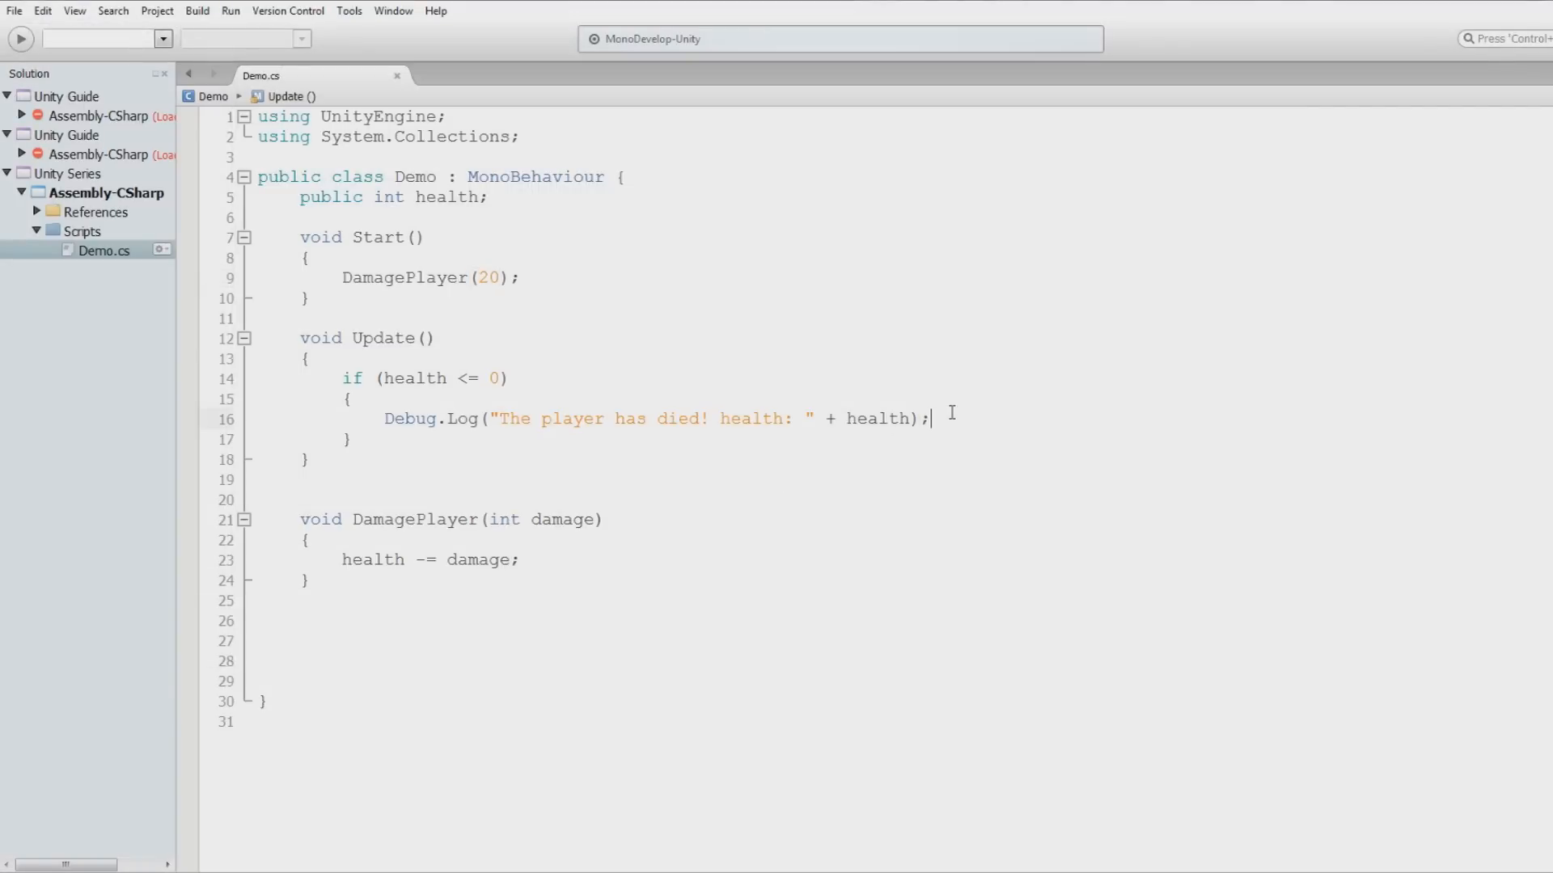
Add health = 0; at the top of the death check, above the Debug.Log call
{"action": "key", "text": "Return"}
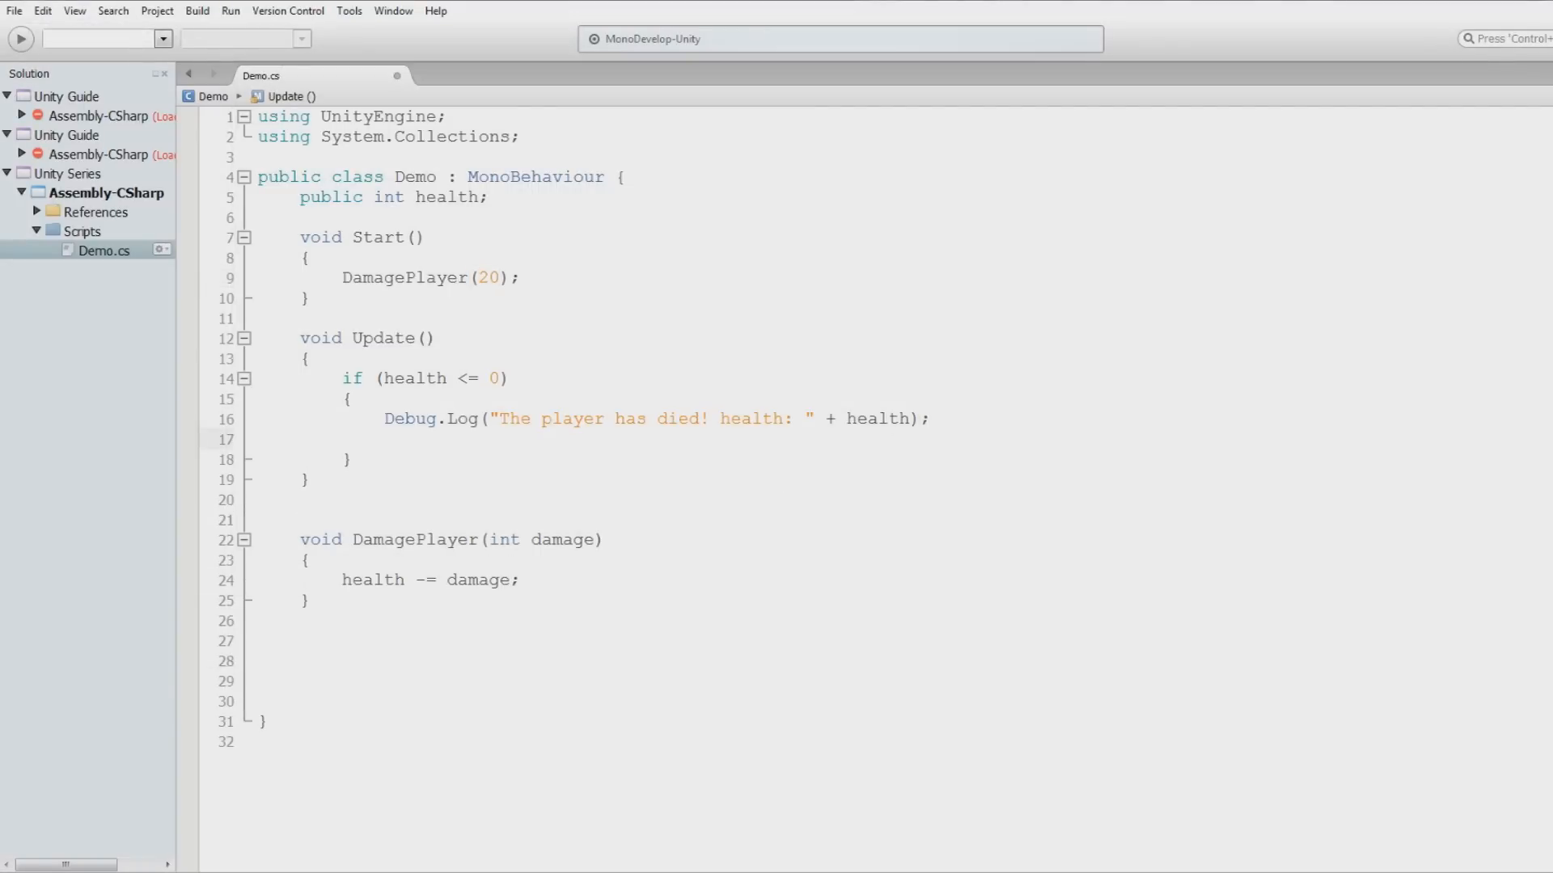
{"action": "type", "text": "health"}
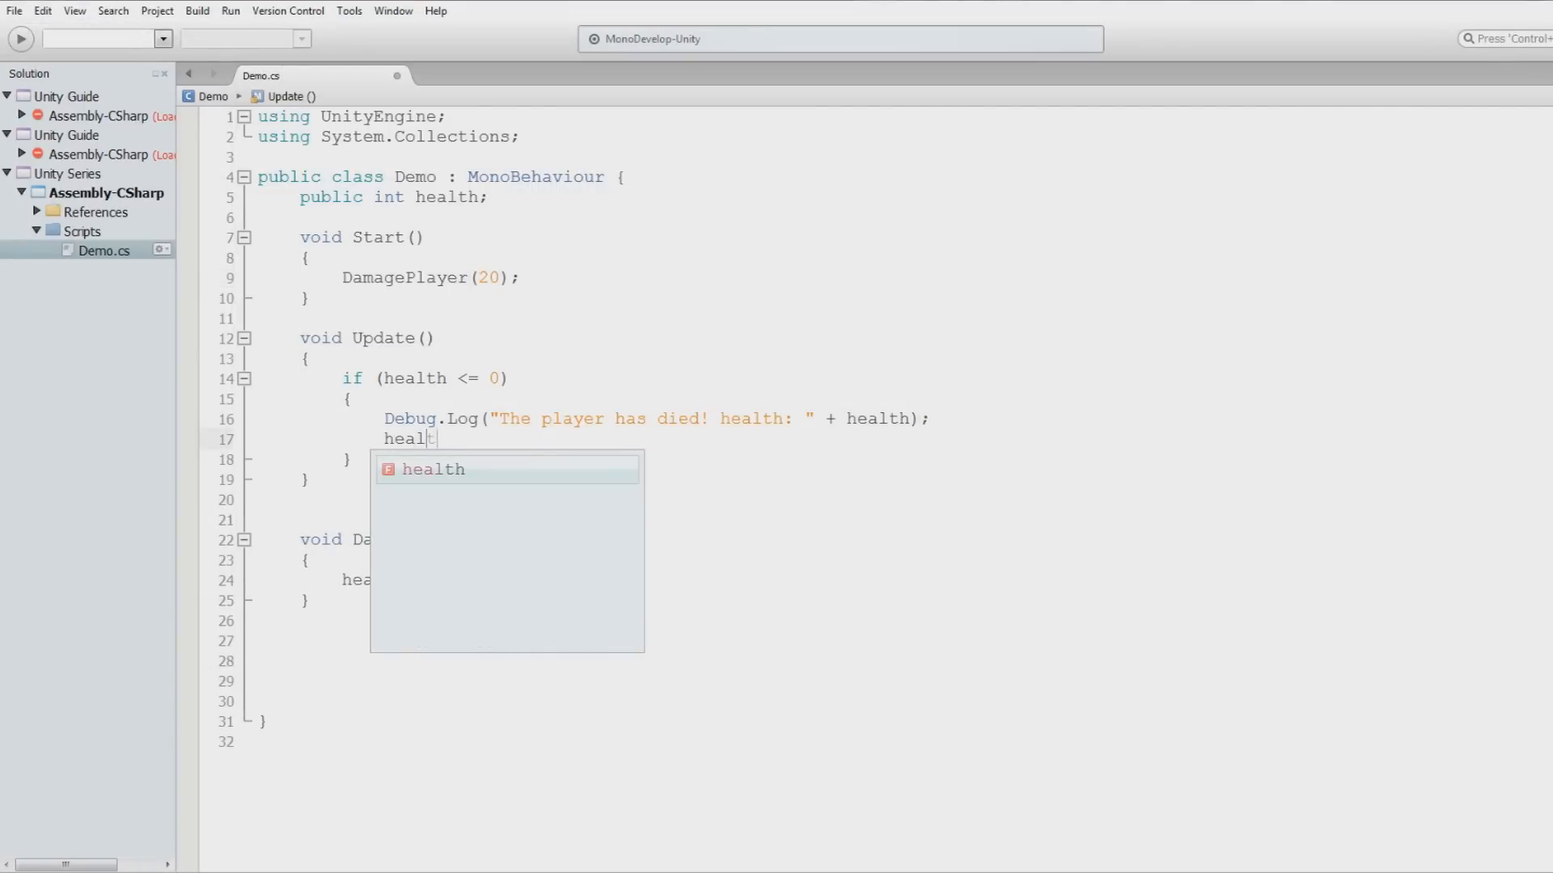
{"action": "type", "text": "= 0;"}
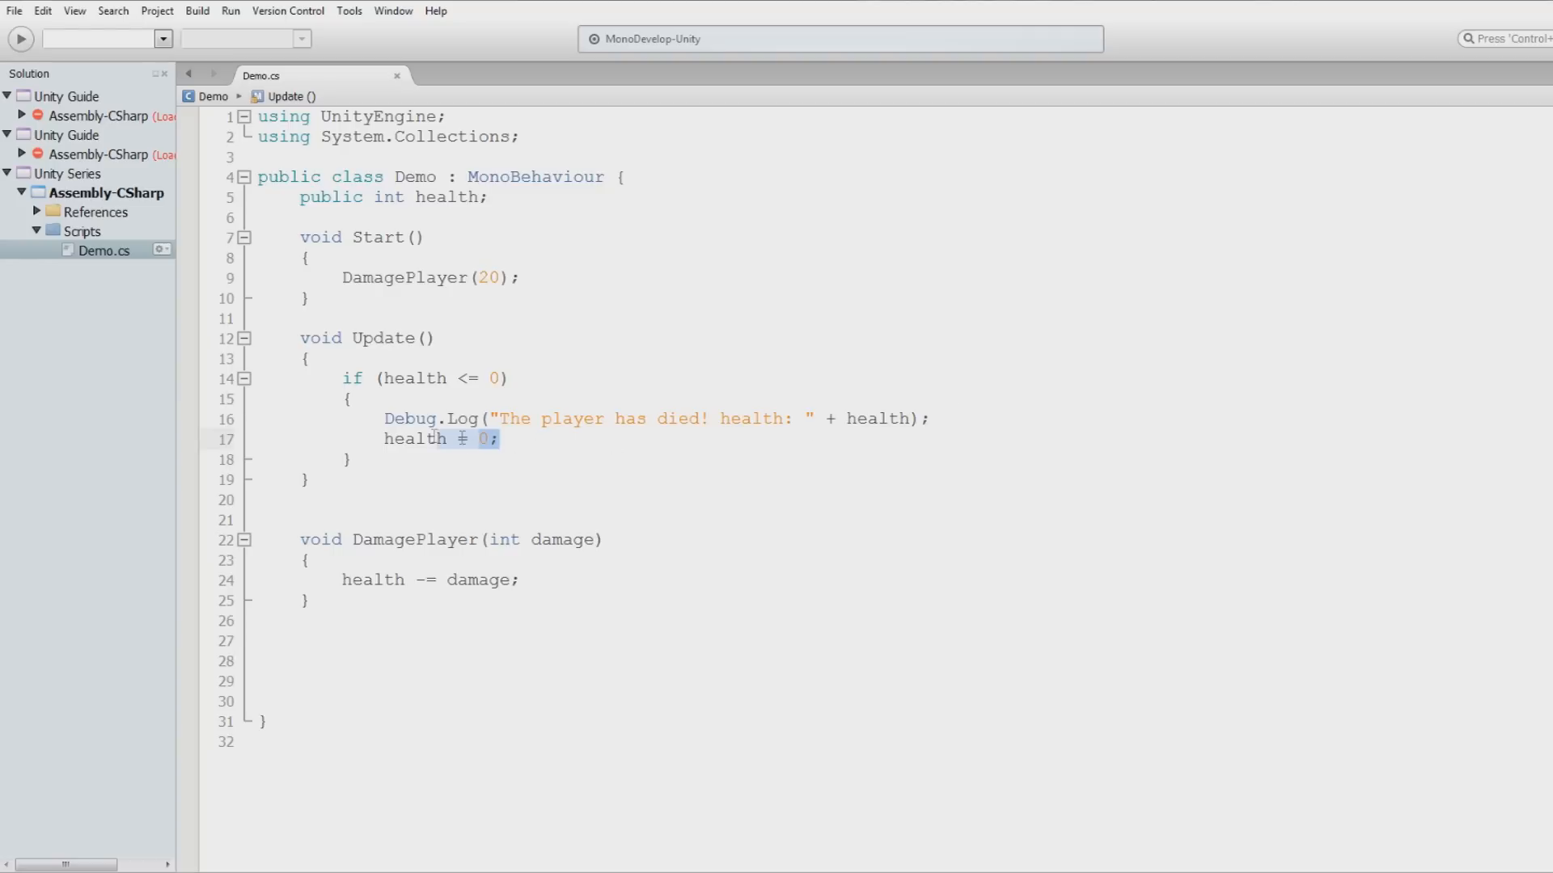
{"action": "key", "text": "Delete"}
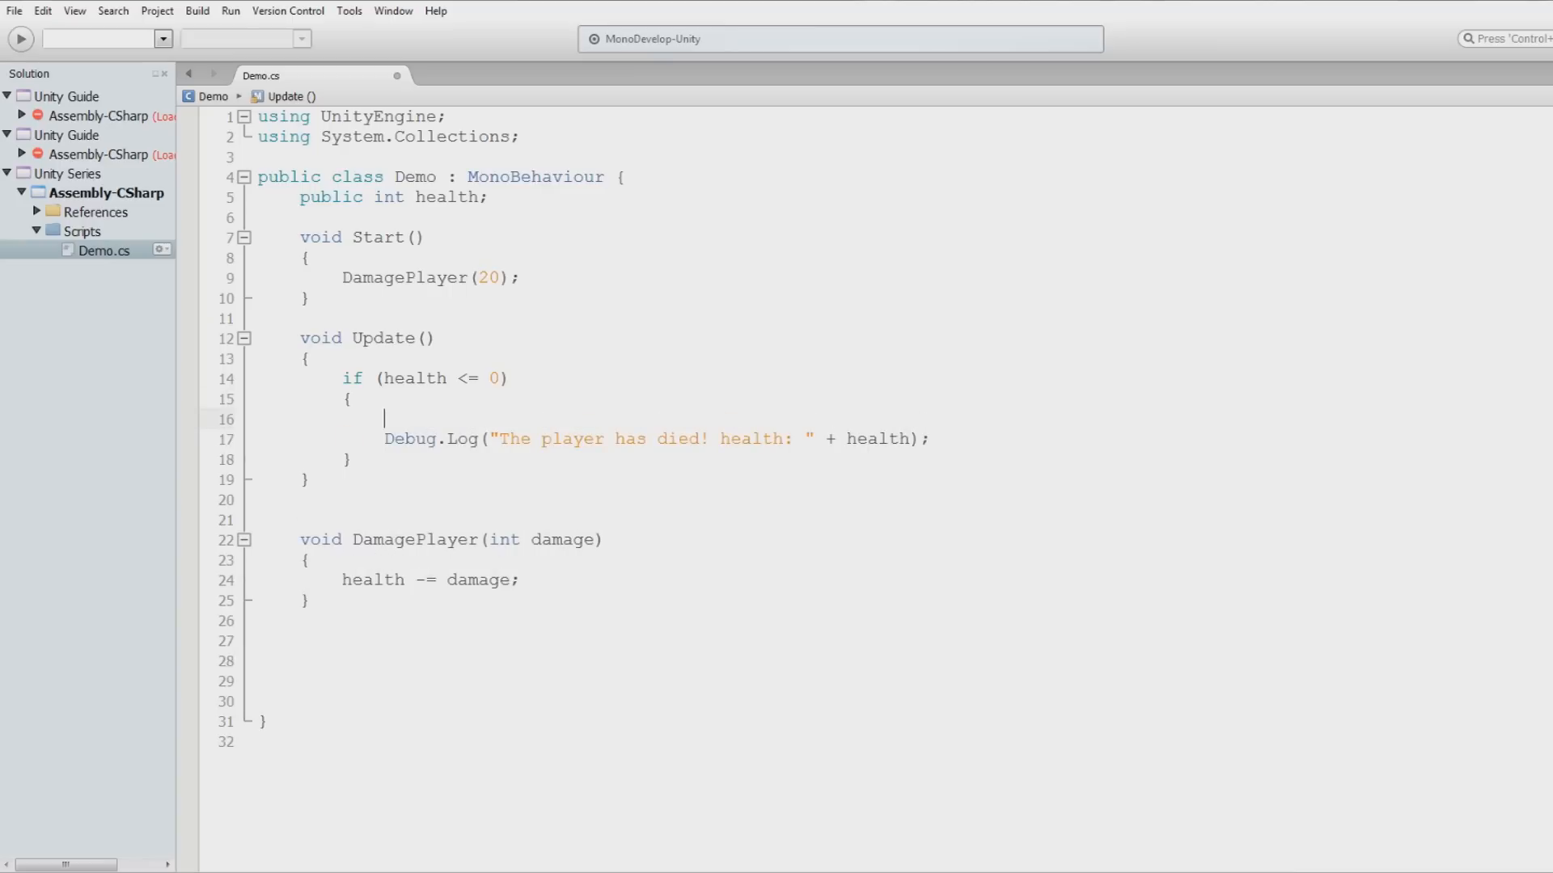
{"action": "type", "text": "health = 0;"}
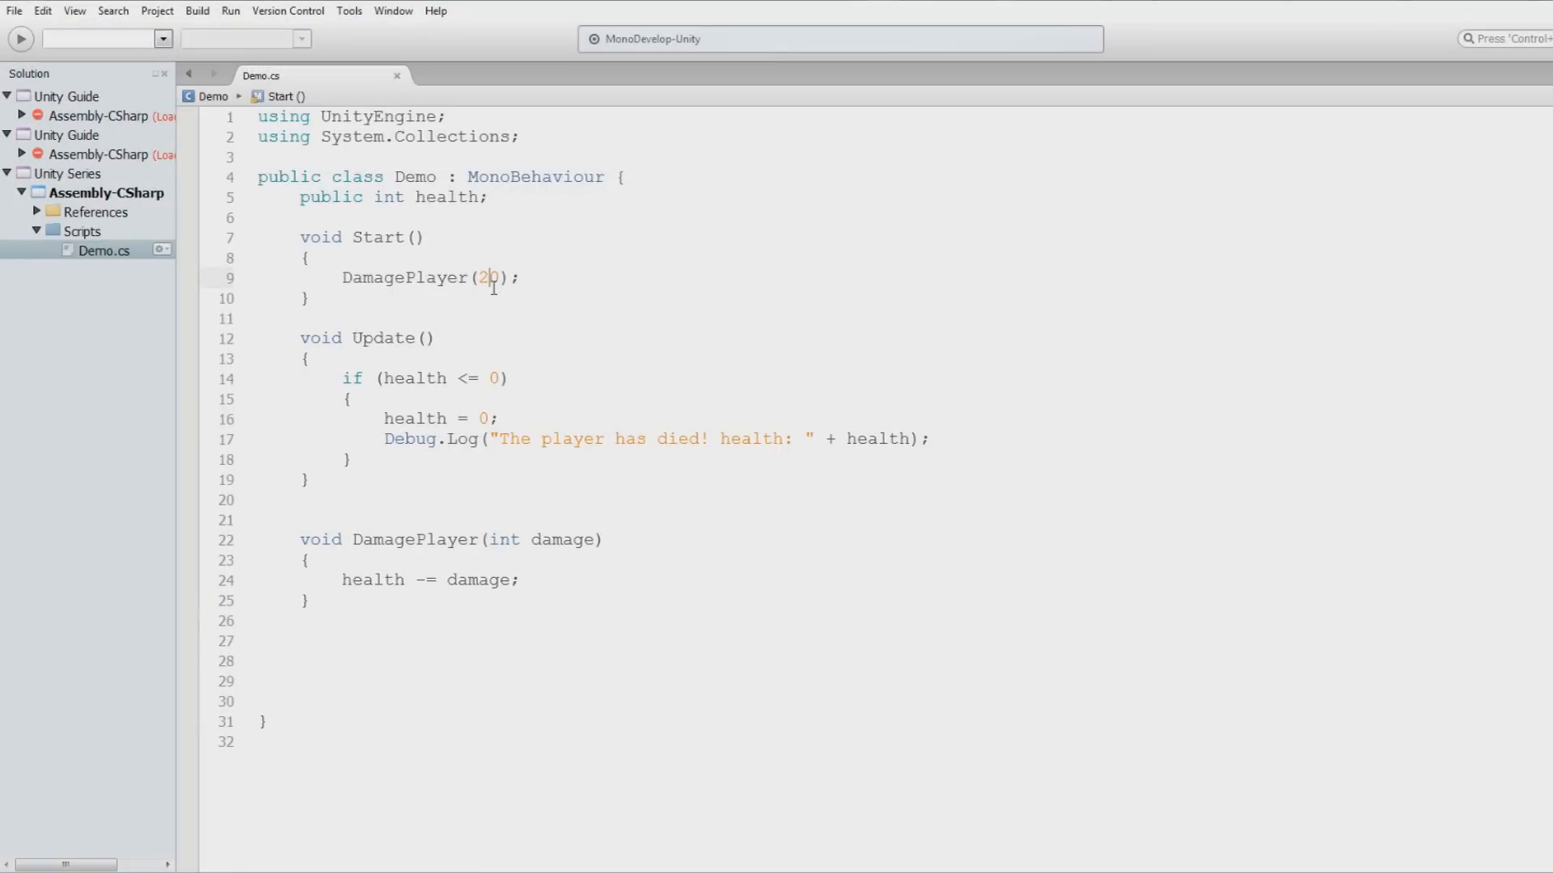
Select the DamagePlayer(20) argument and begin an else after the if block
{"action": "double_click", "coordinate": [489, 279]}
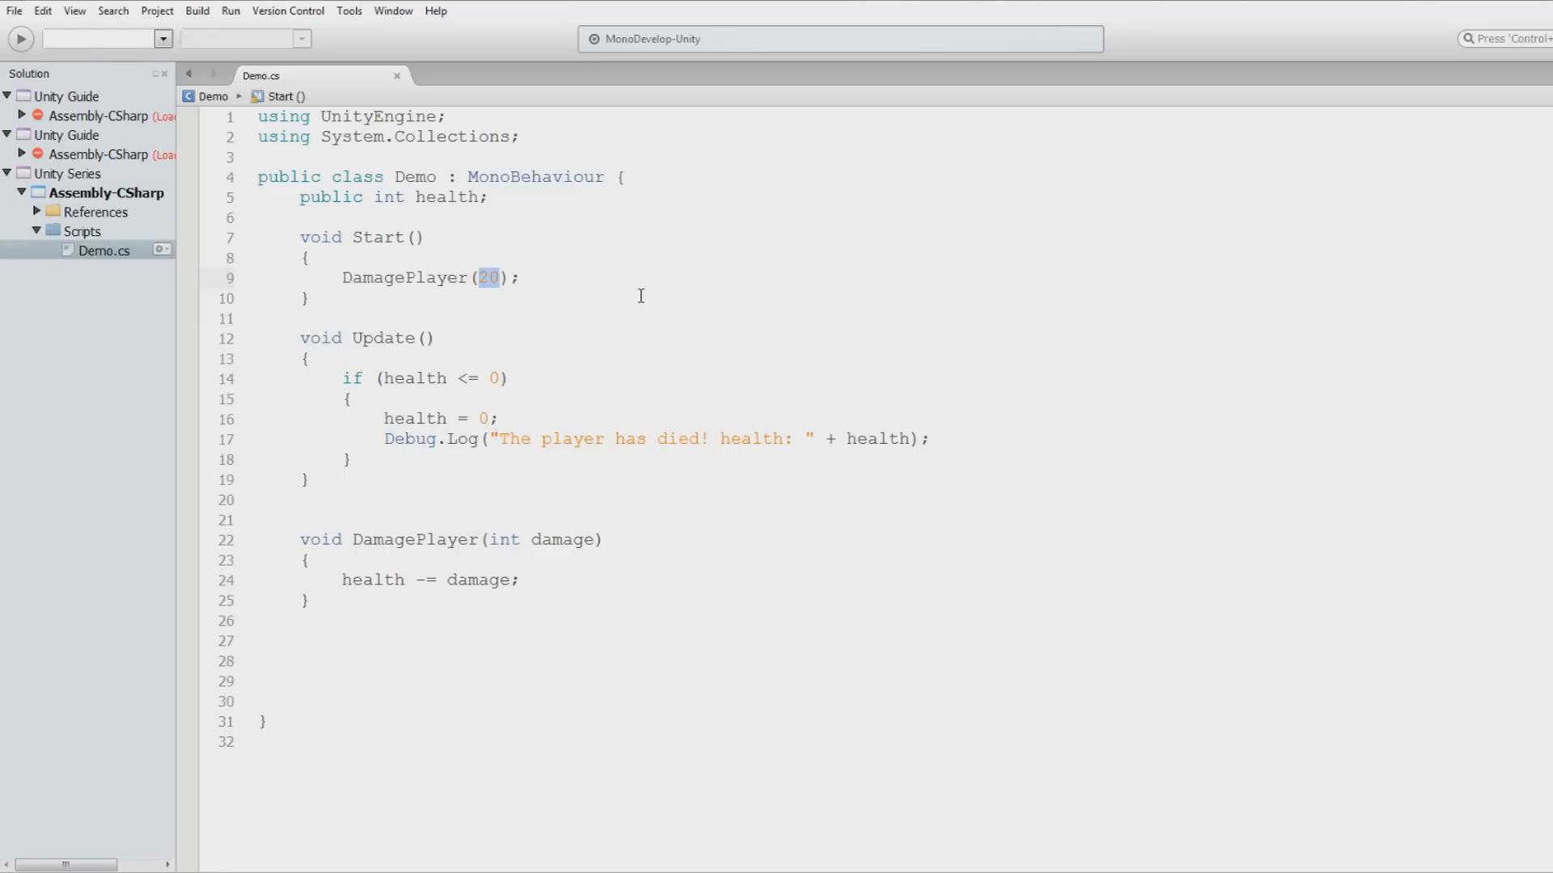
{"action": "mouse_move", "coordinate": [401, 387]}
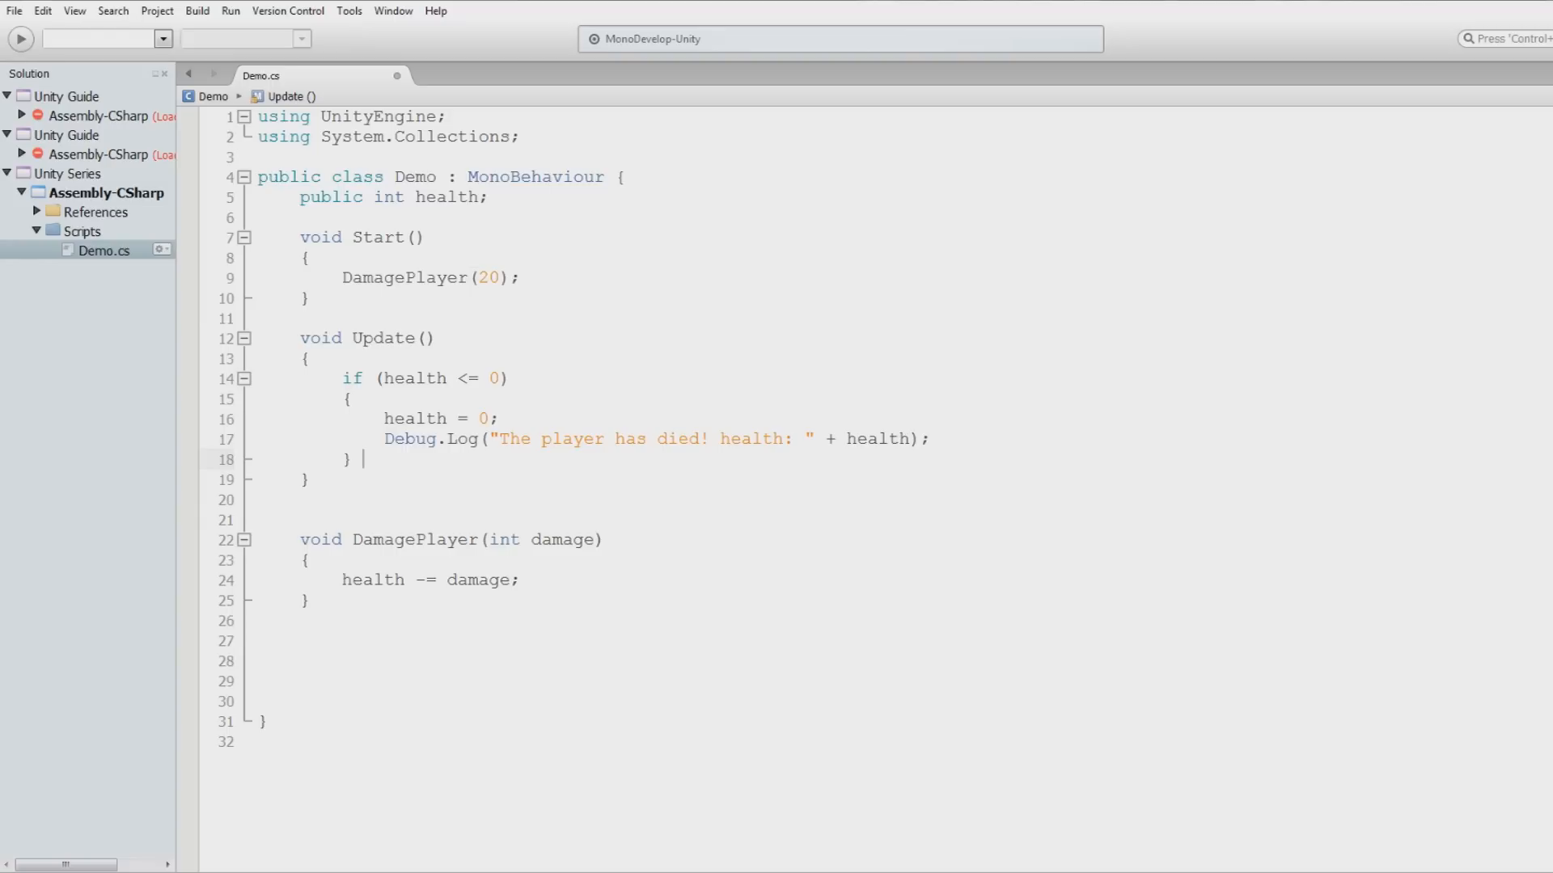
{"action": "type", "text": "else"}
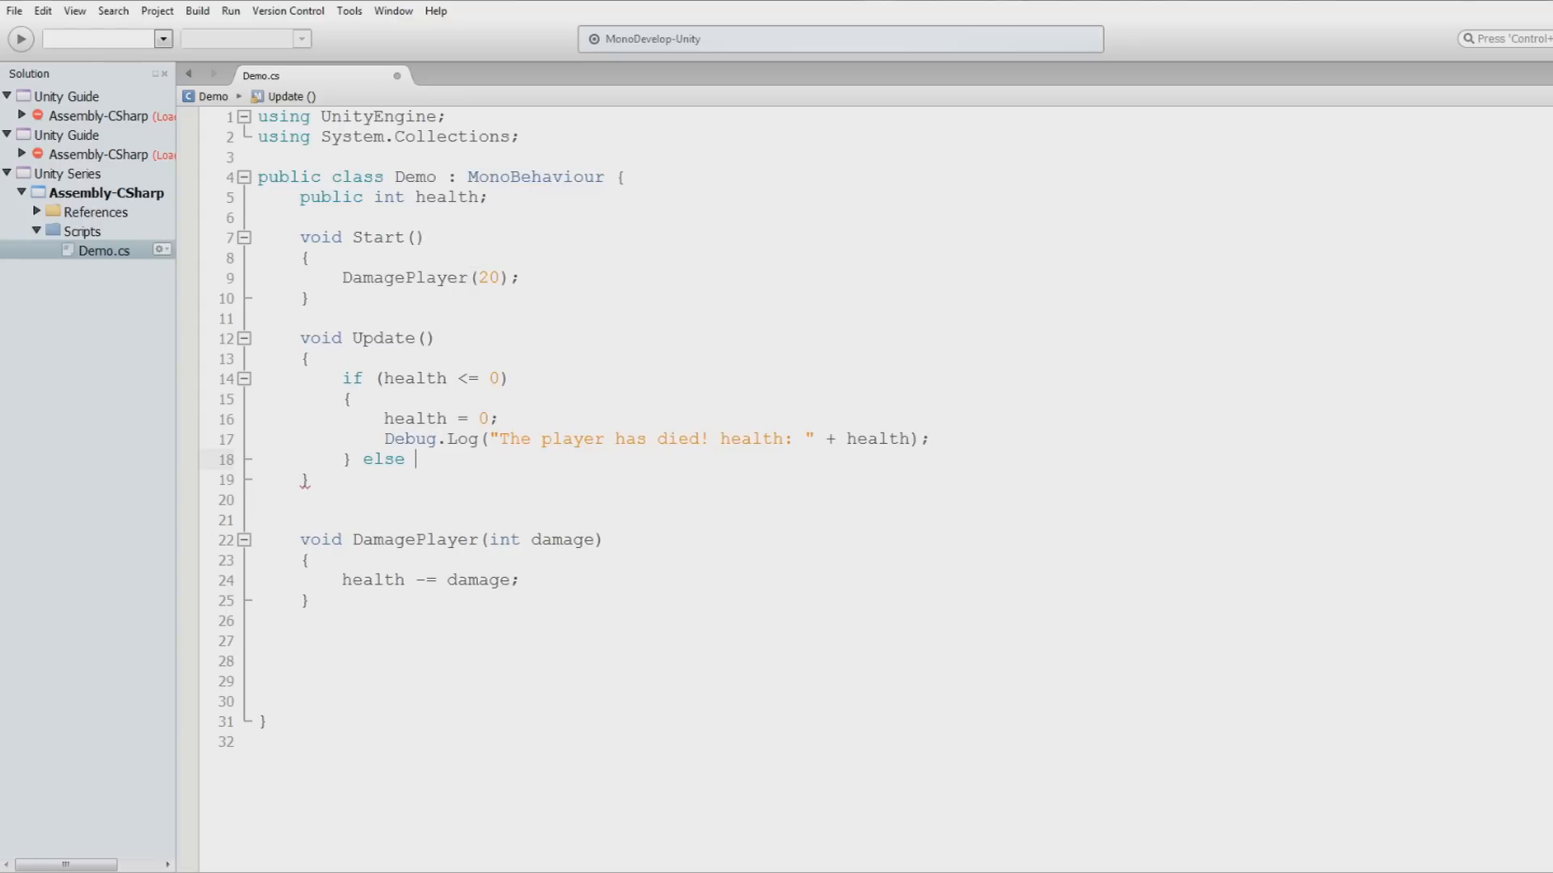
Add an else if (health >= 15) branch with an empty body after the death check
{"action": "type", "text": "if"}
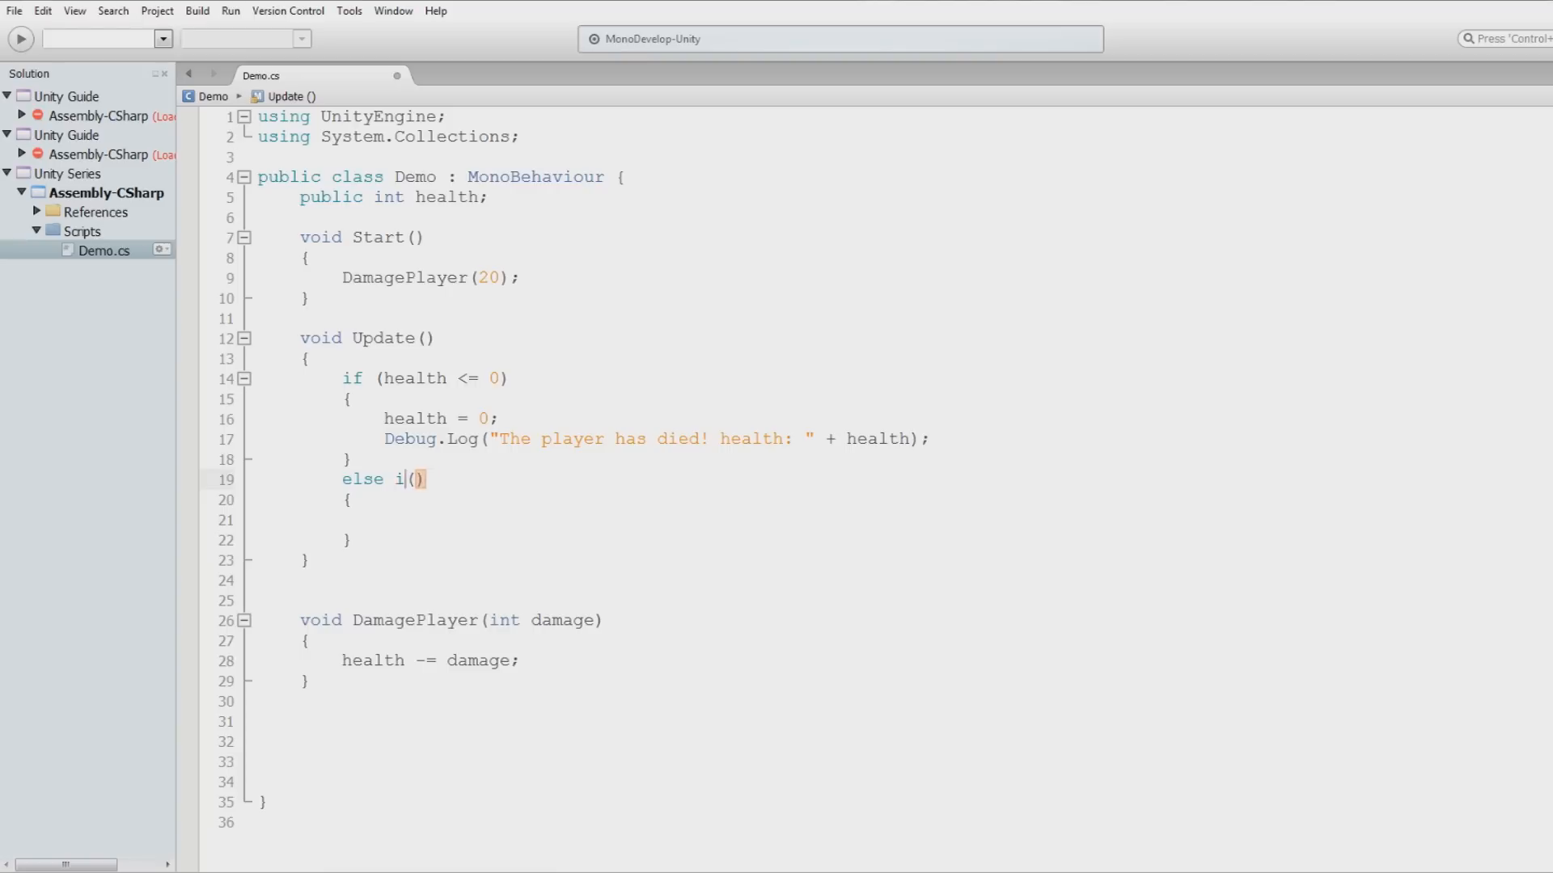
{"action": "key", "text": "BackSpace"}
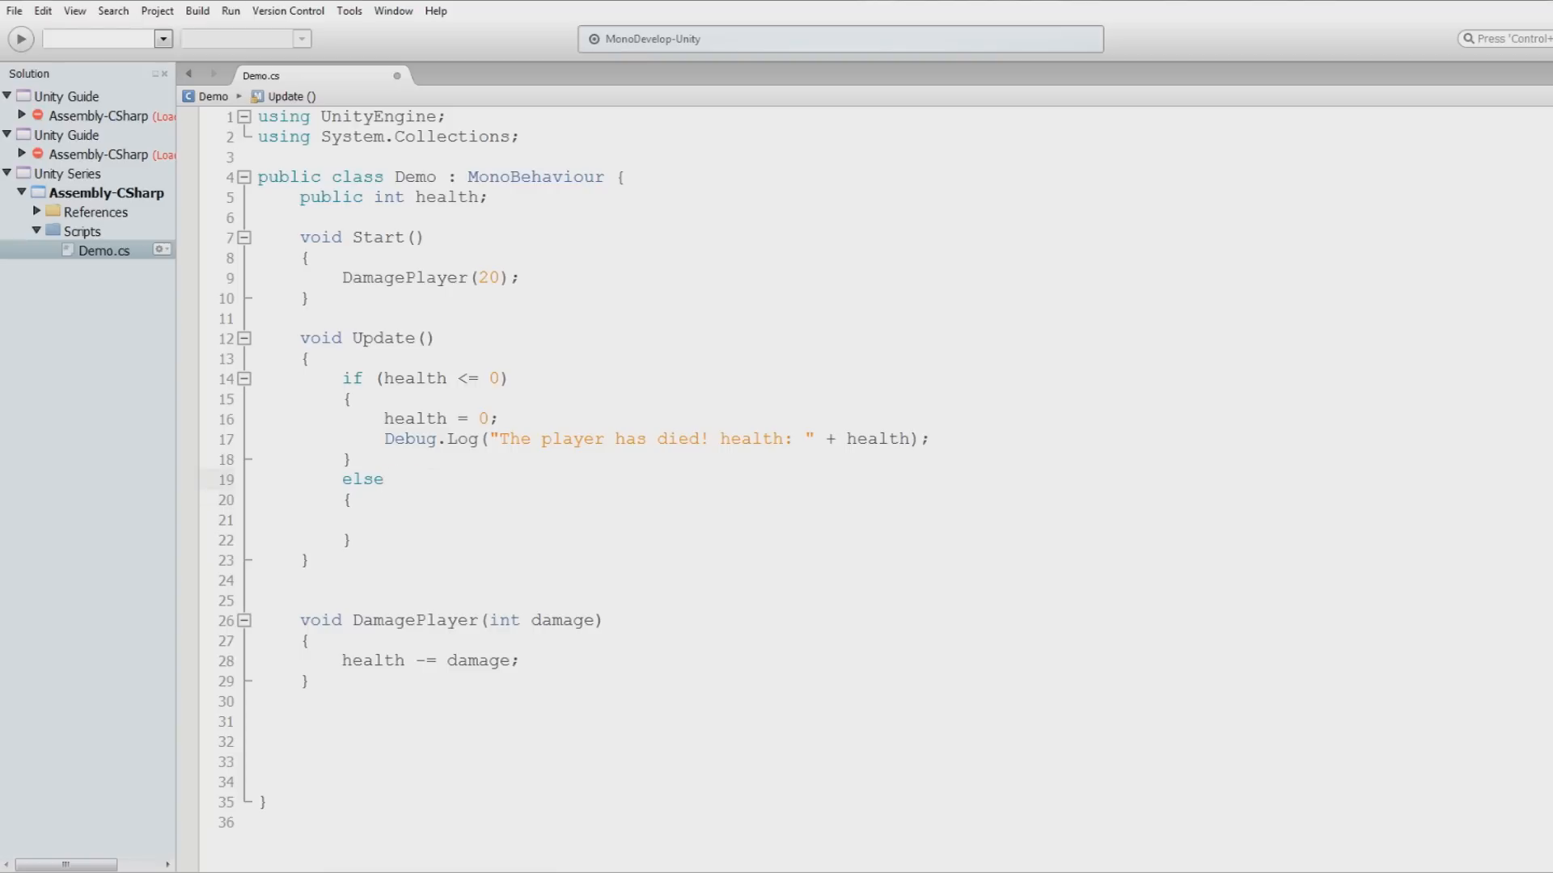
{"action": "left_click", "coordinate": [385, 479]}
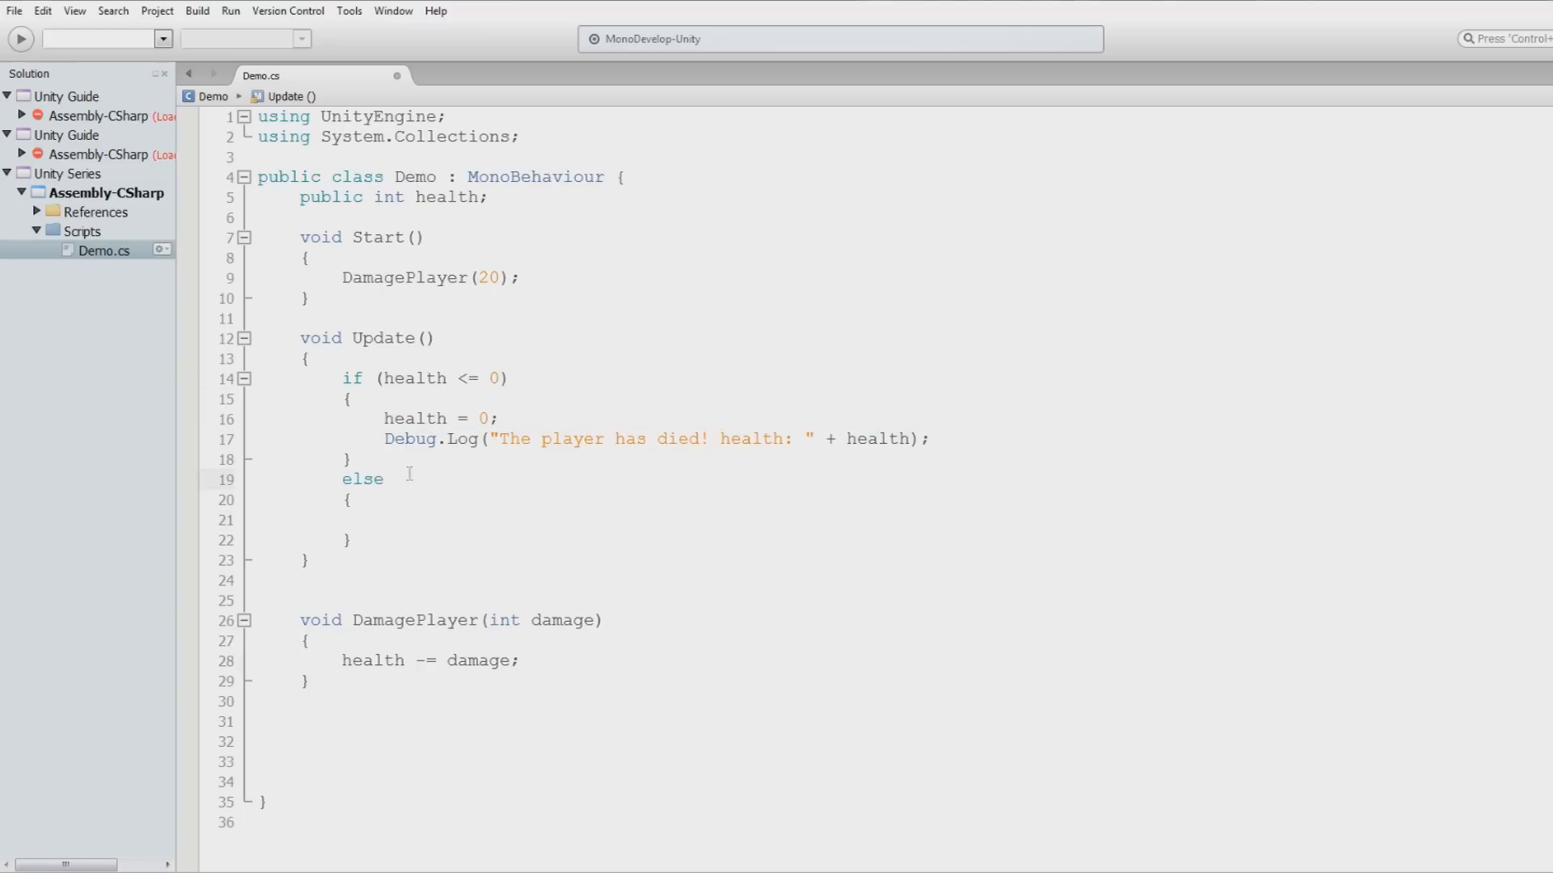
{"action": "type", "text": "if ("}
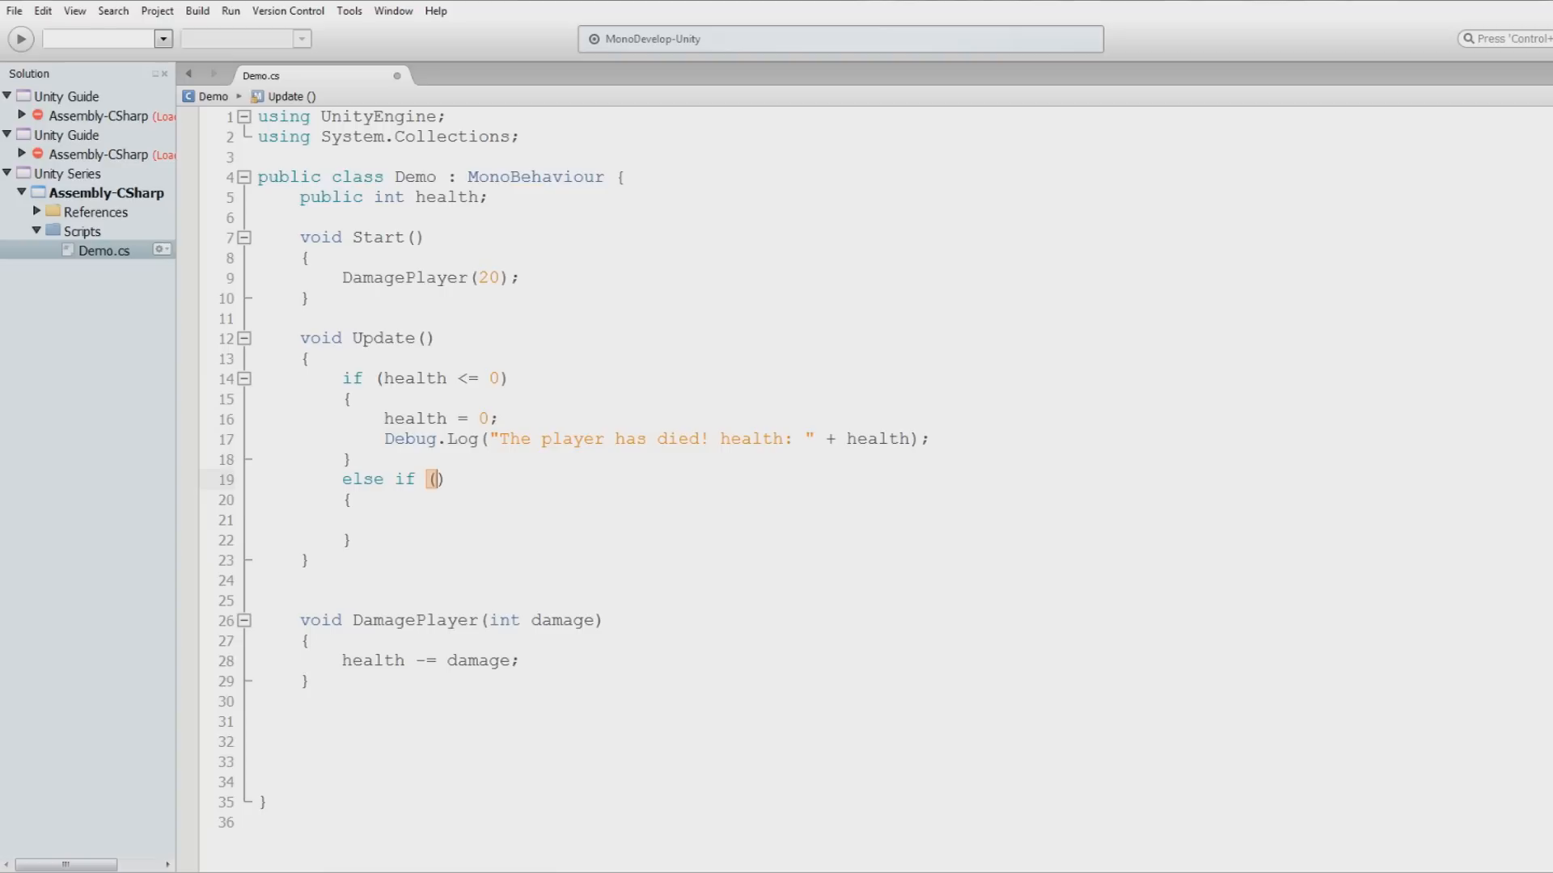
{"action": "type", "text": "health"}
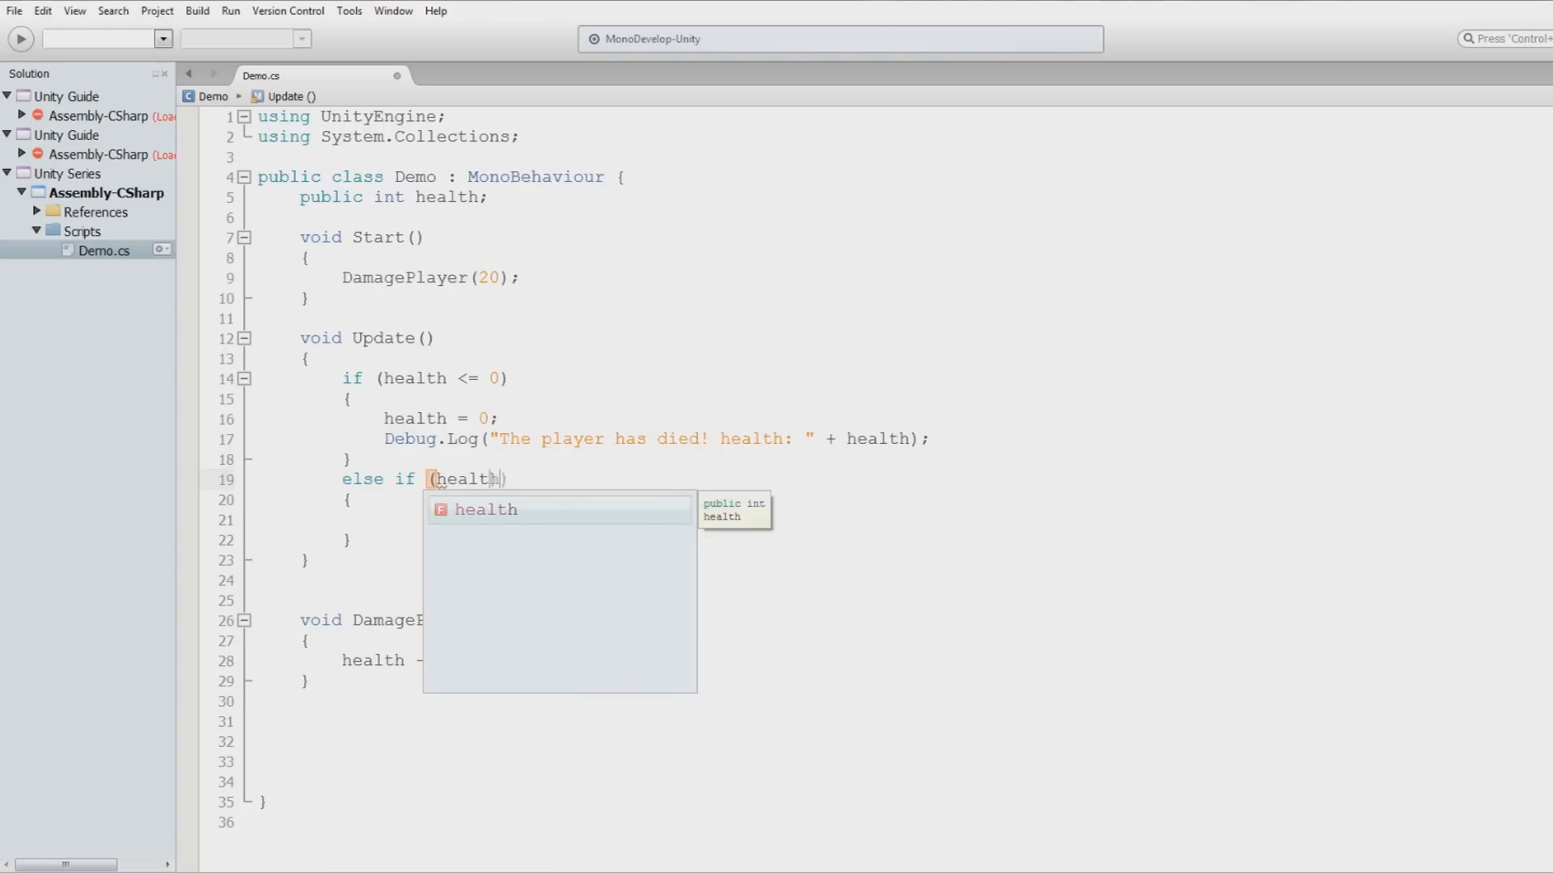
{"action": "type", "text": "> 15"}
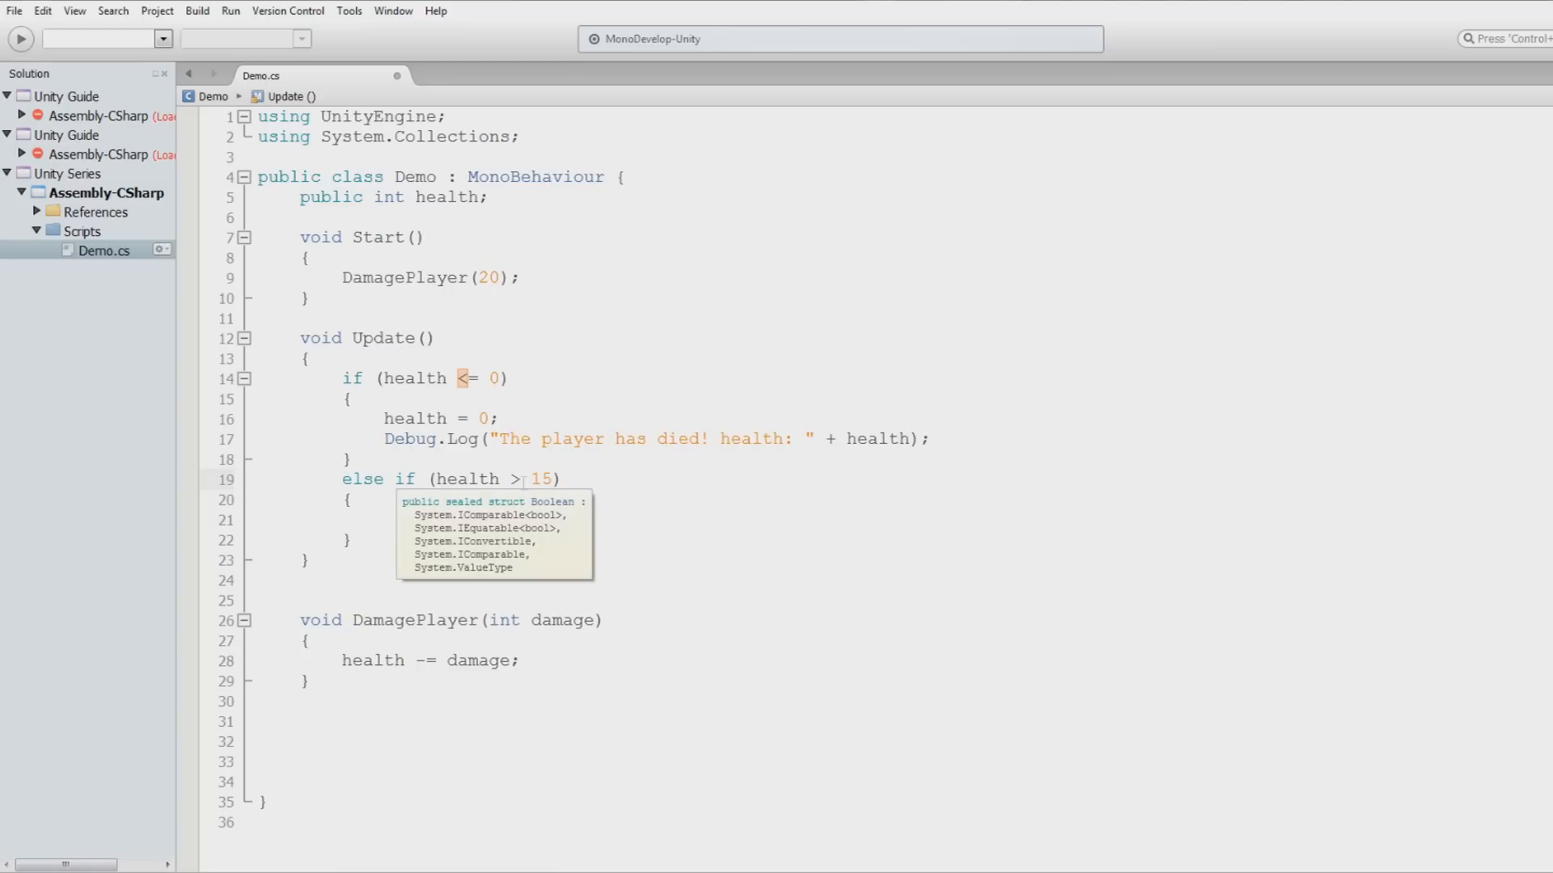
{"action": "type", "text": "="}
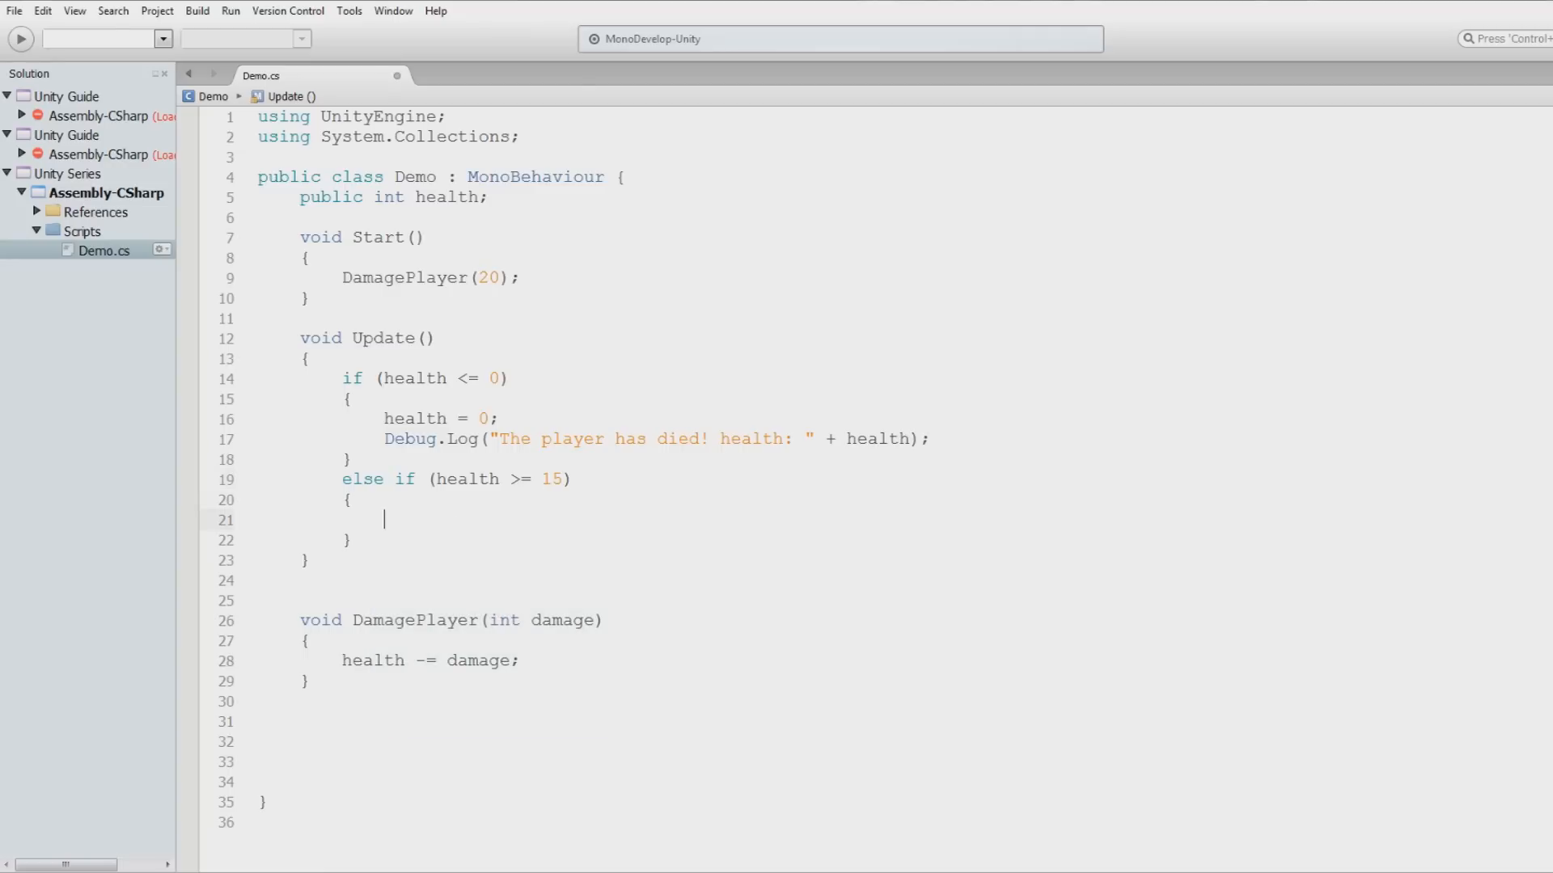
Print "You have a lot of life." in the else-if and change Start to DamagePlayer(0)
{"action": "type", "text": "print ();"}
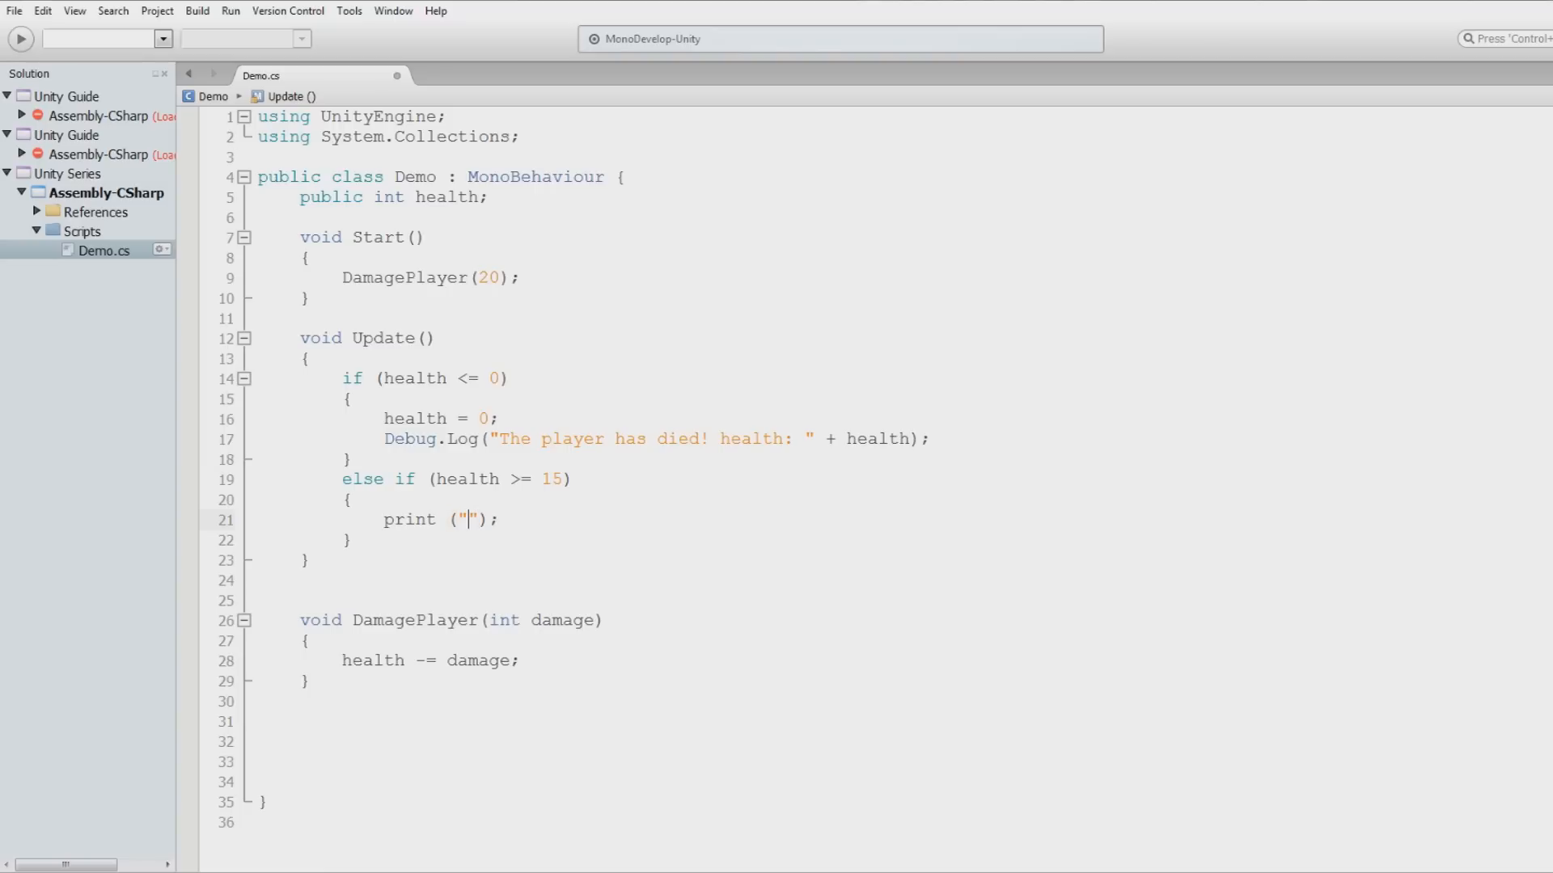
{"action": "type", "text": "You have a"}
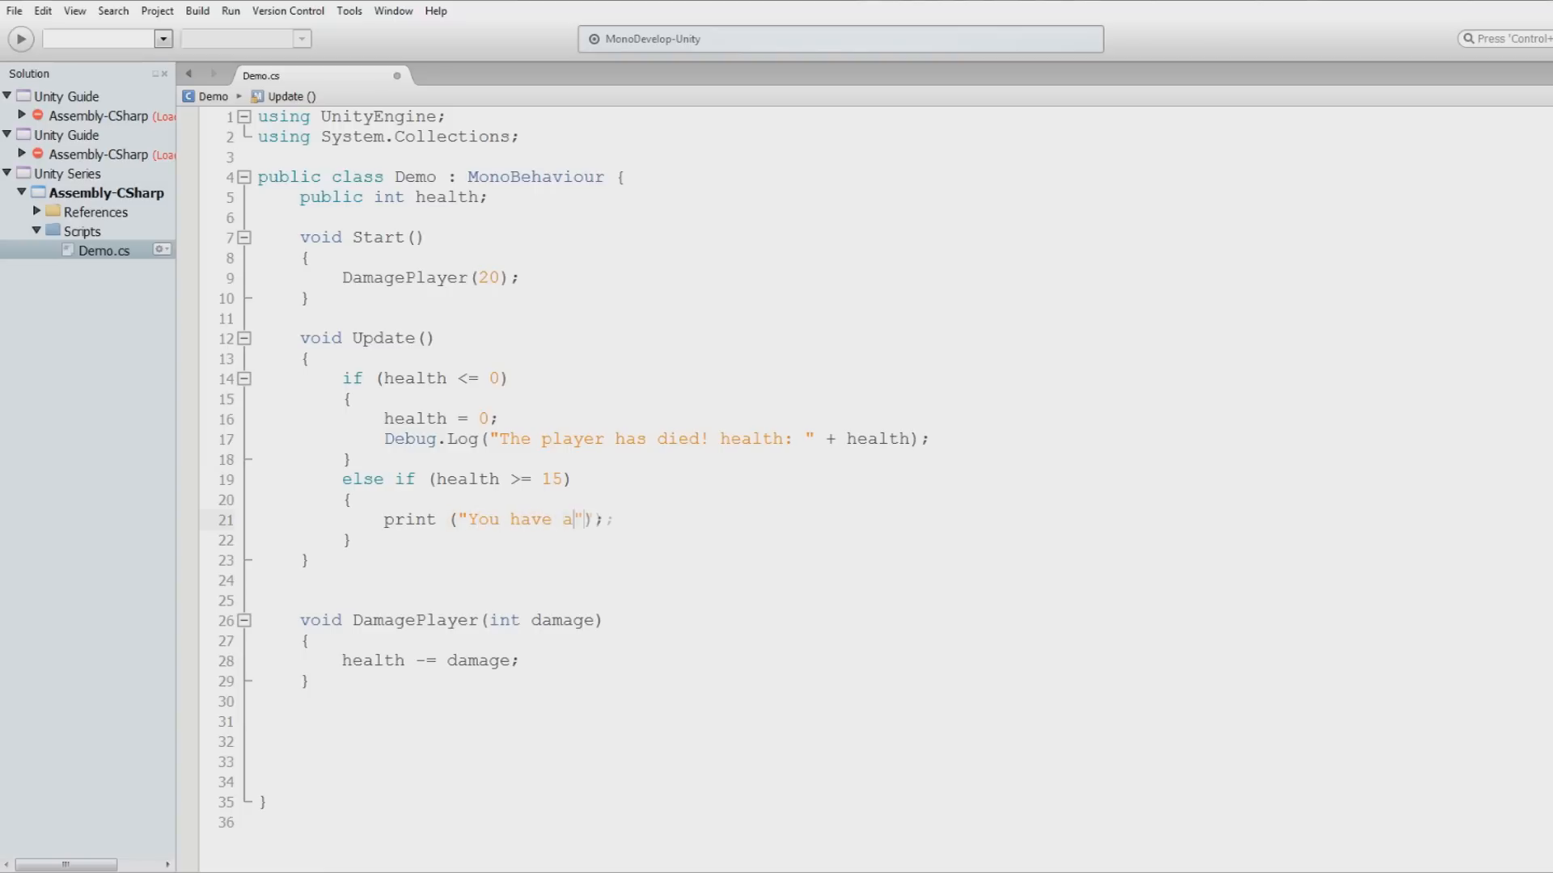
{"action": "type", "text": "lot of life."}
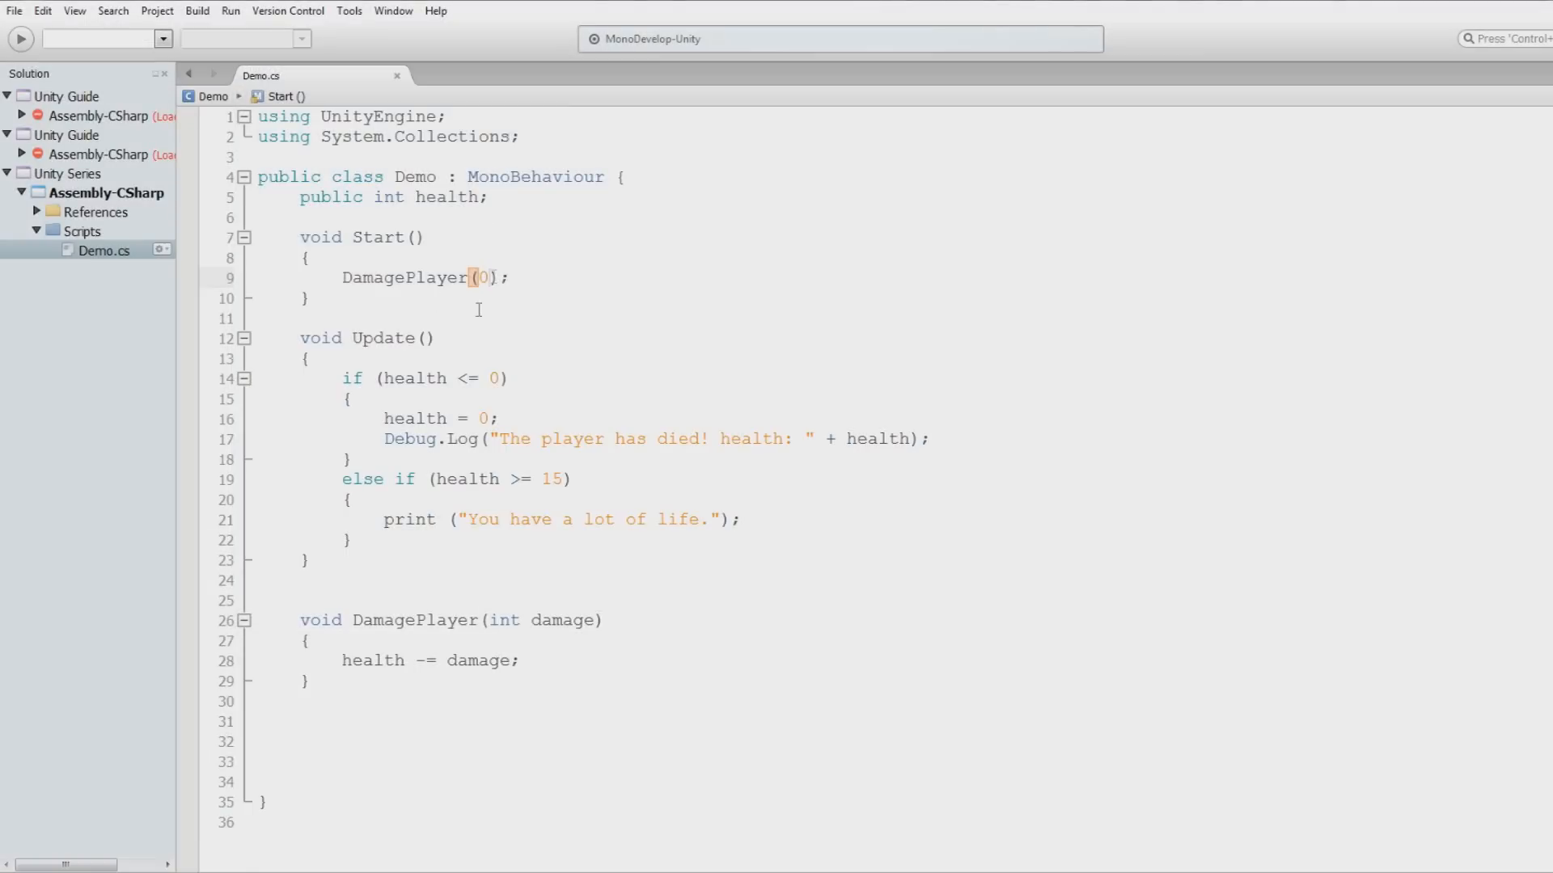
{"action": "double_click", "coordinate": [414, 379]}
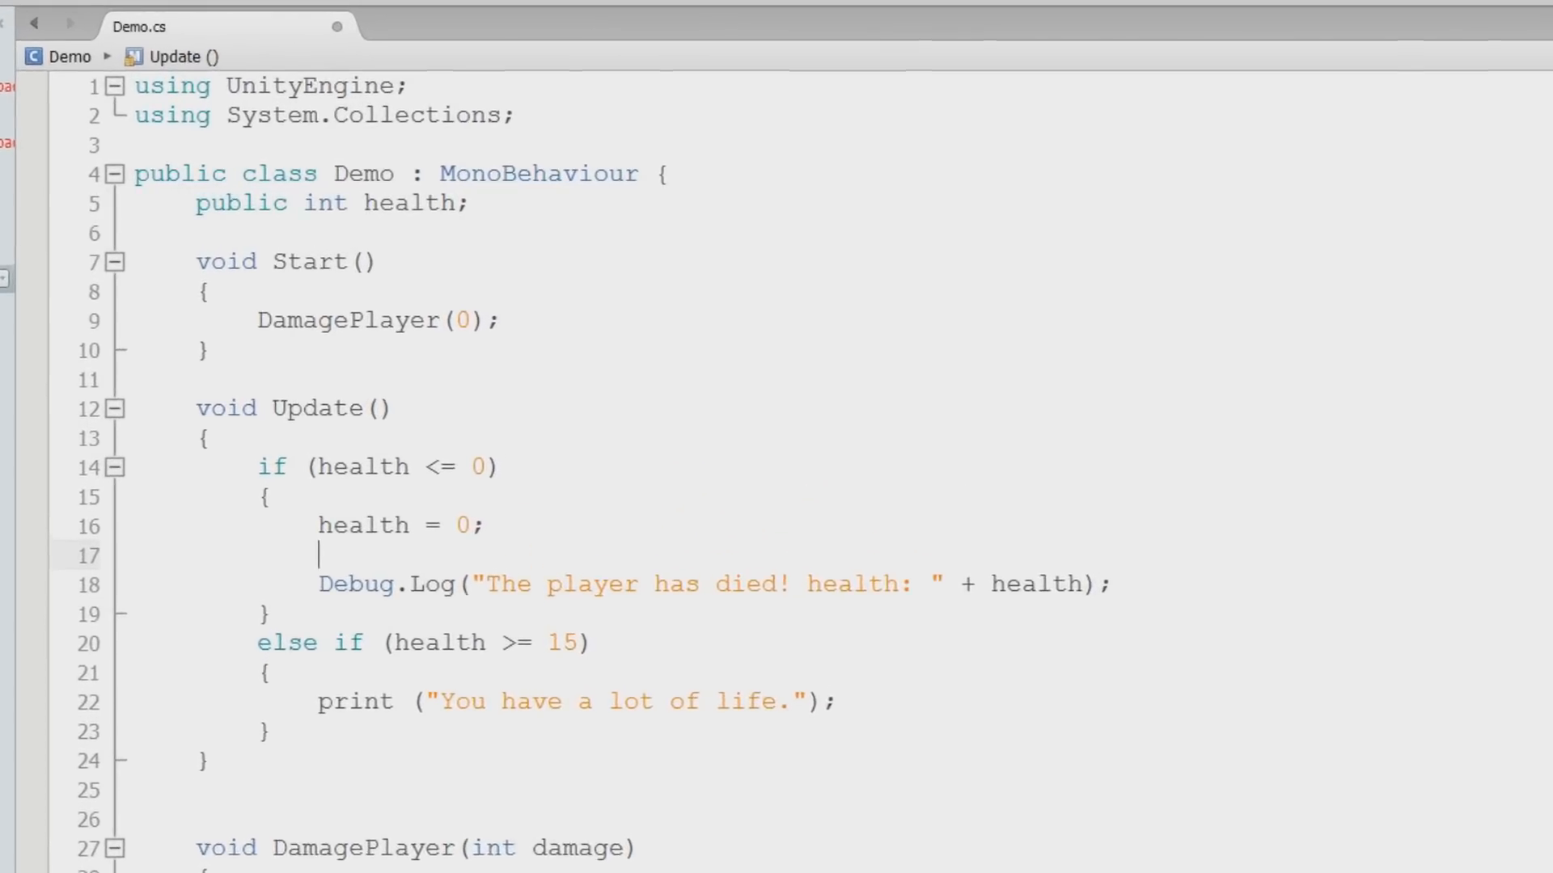
Call Destroy(gameObject) after health = 0 and set Start to DamagePlayer(15)
{"action": "type", "text": "Destroy ();"}
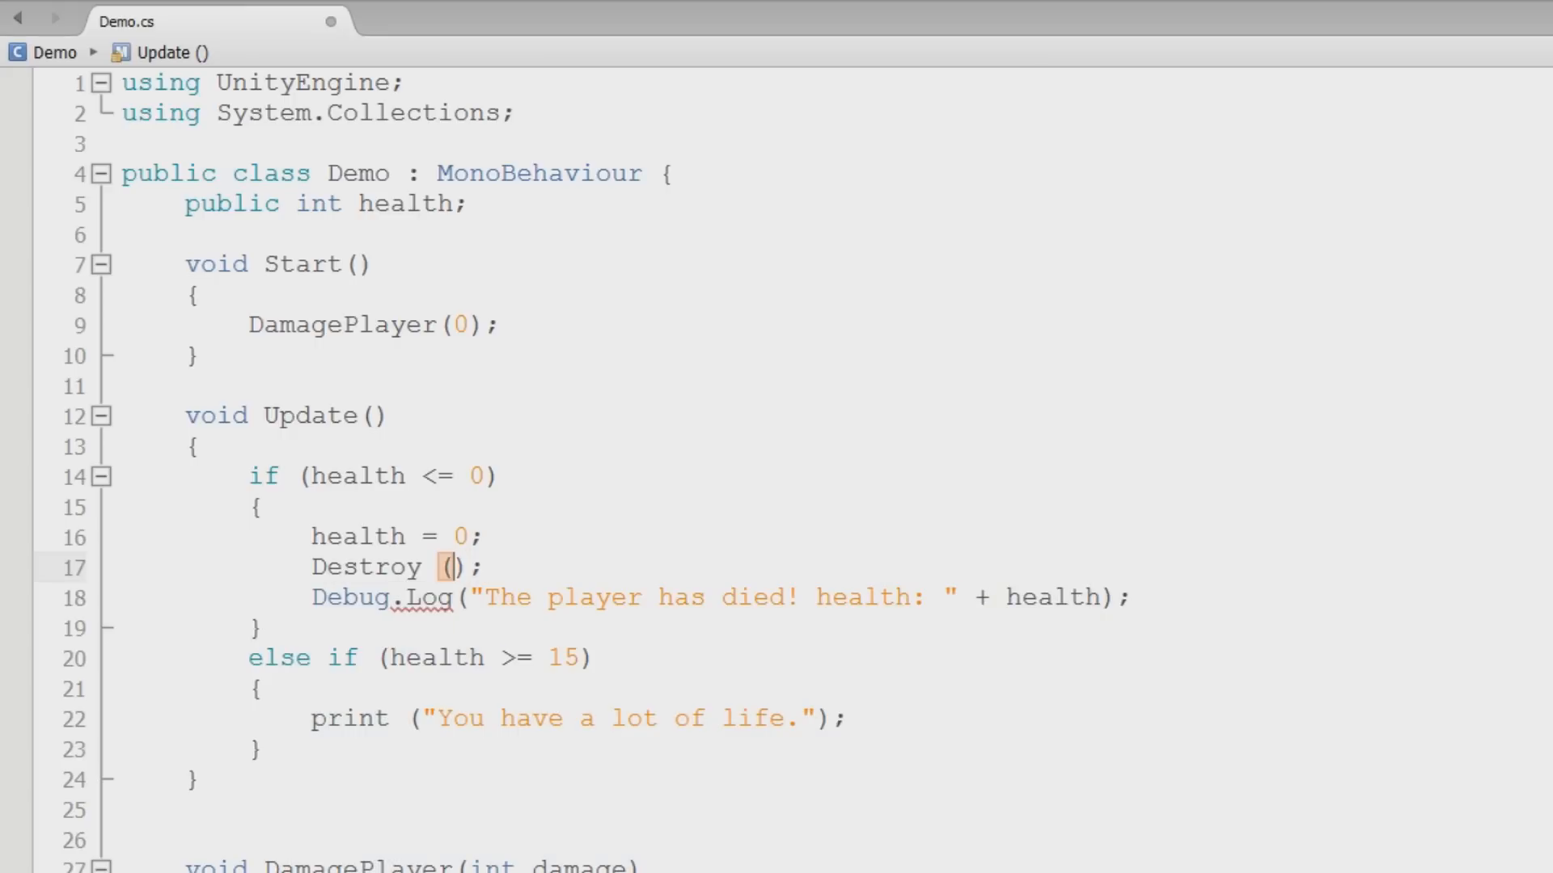
{"action": "type", "text": "gameObject"}
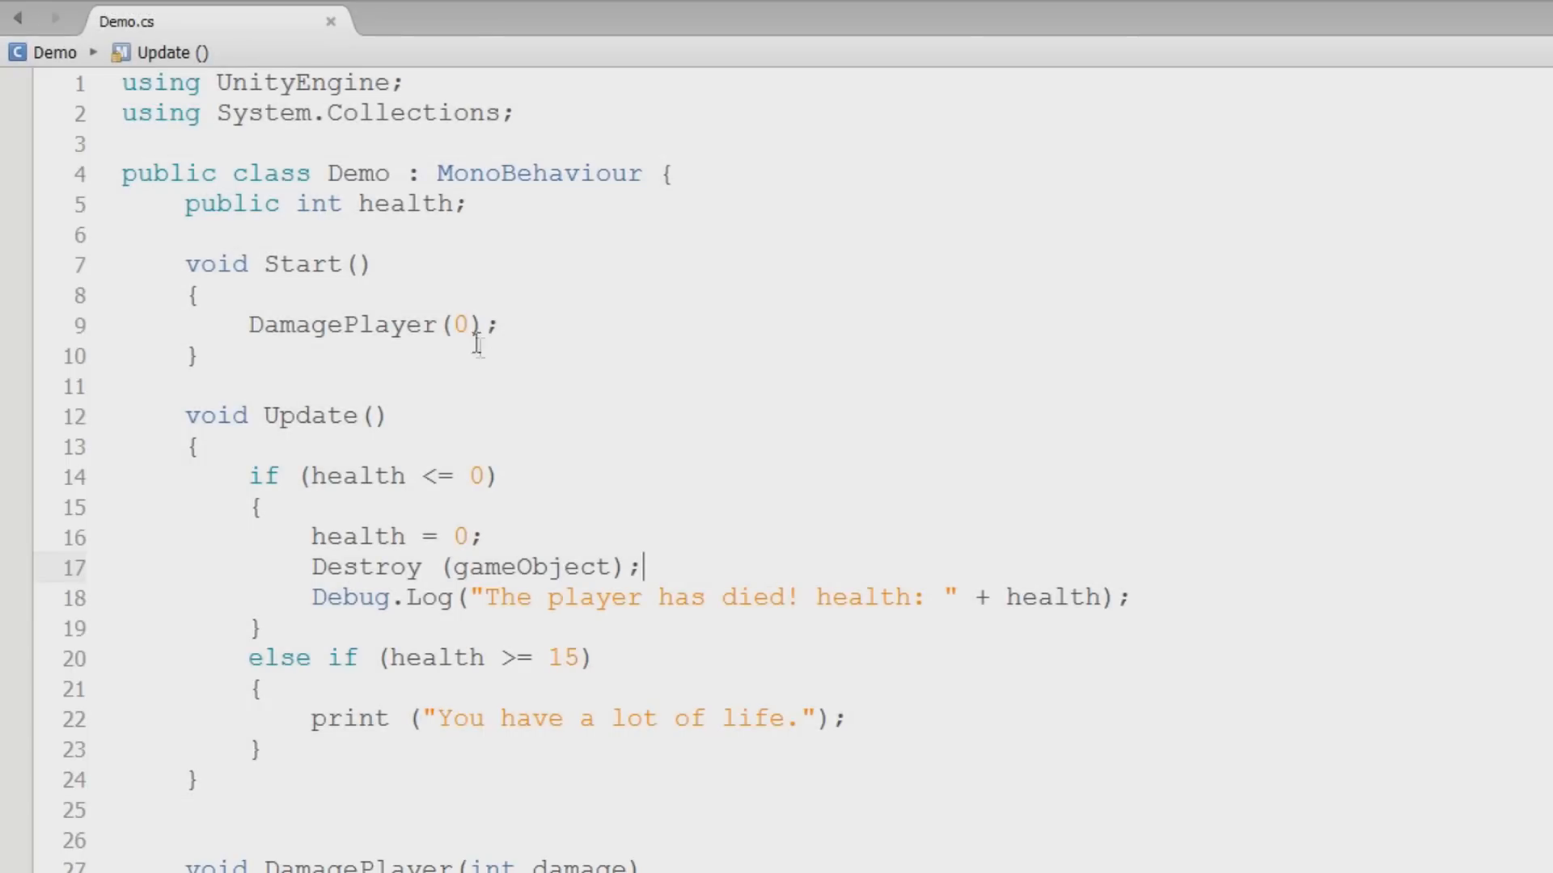
{"action": "type", "text": "15"}
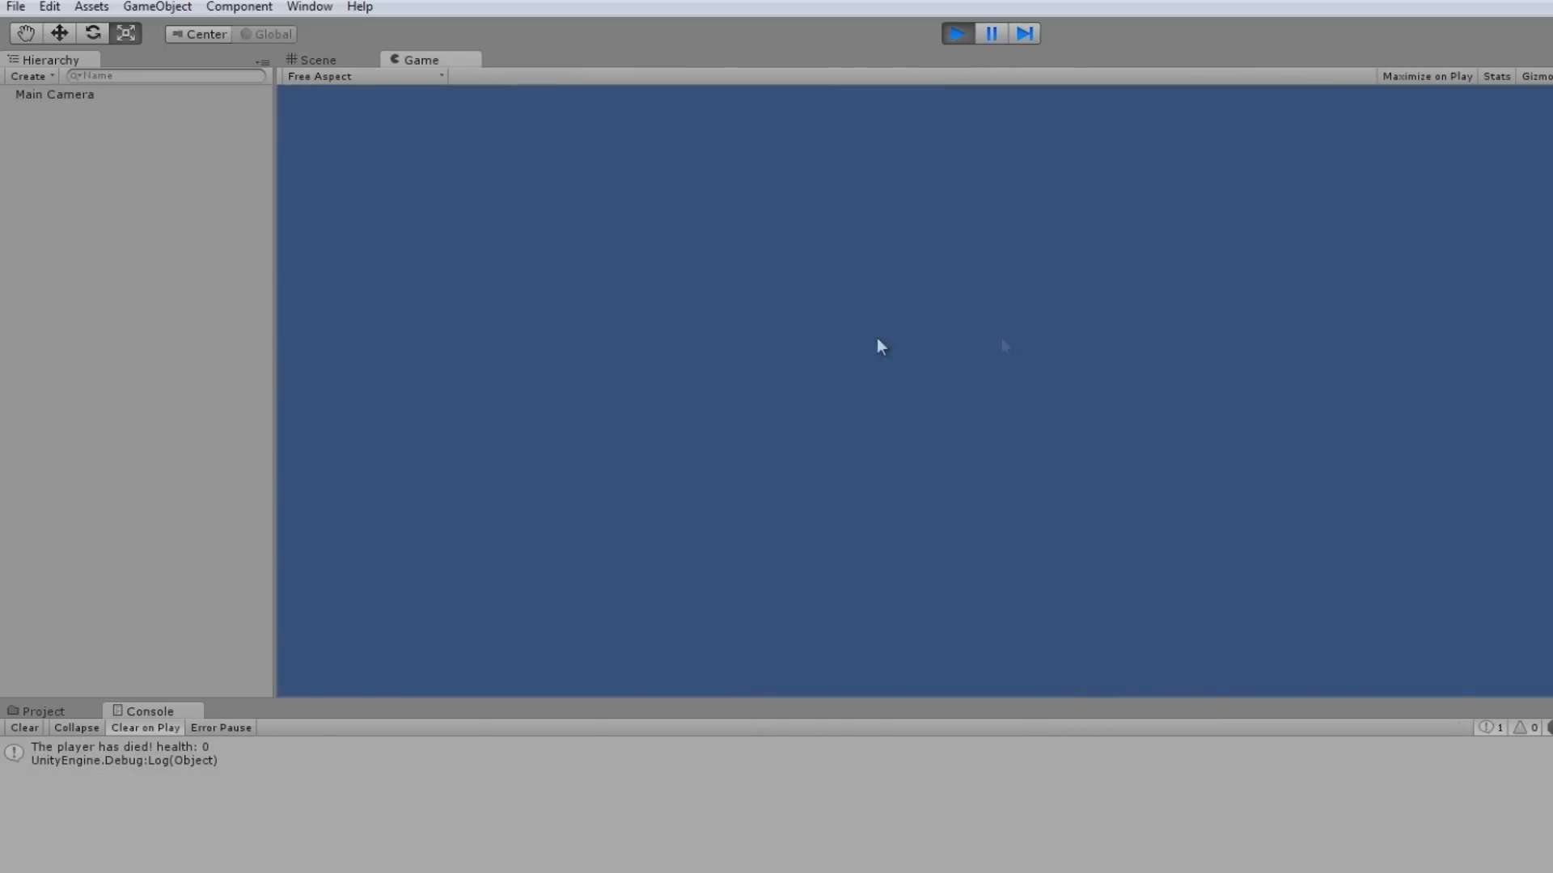
Play the scene to confirm the Cube is destroyed and the health 0 death message logs
{"action": "left_click", "coordinate": [314, 60]}
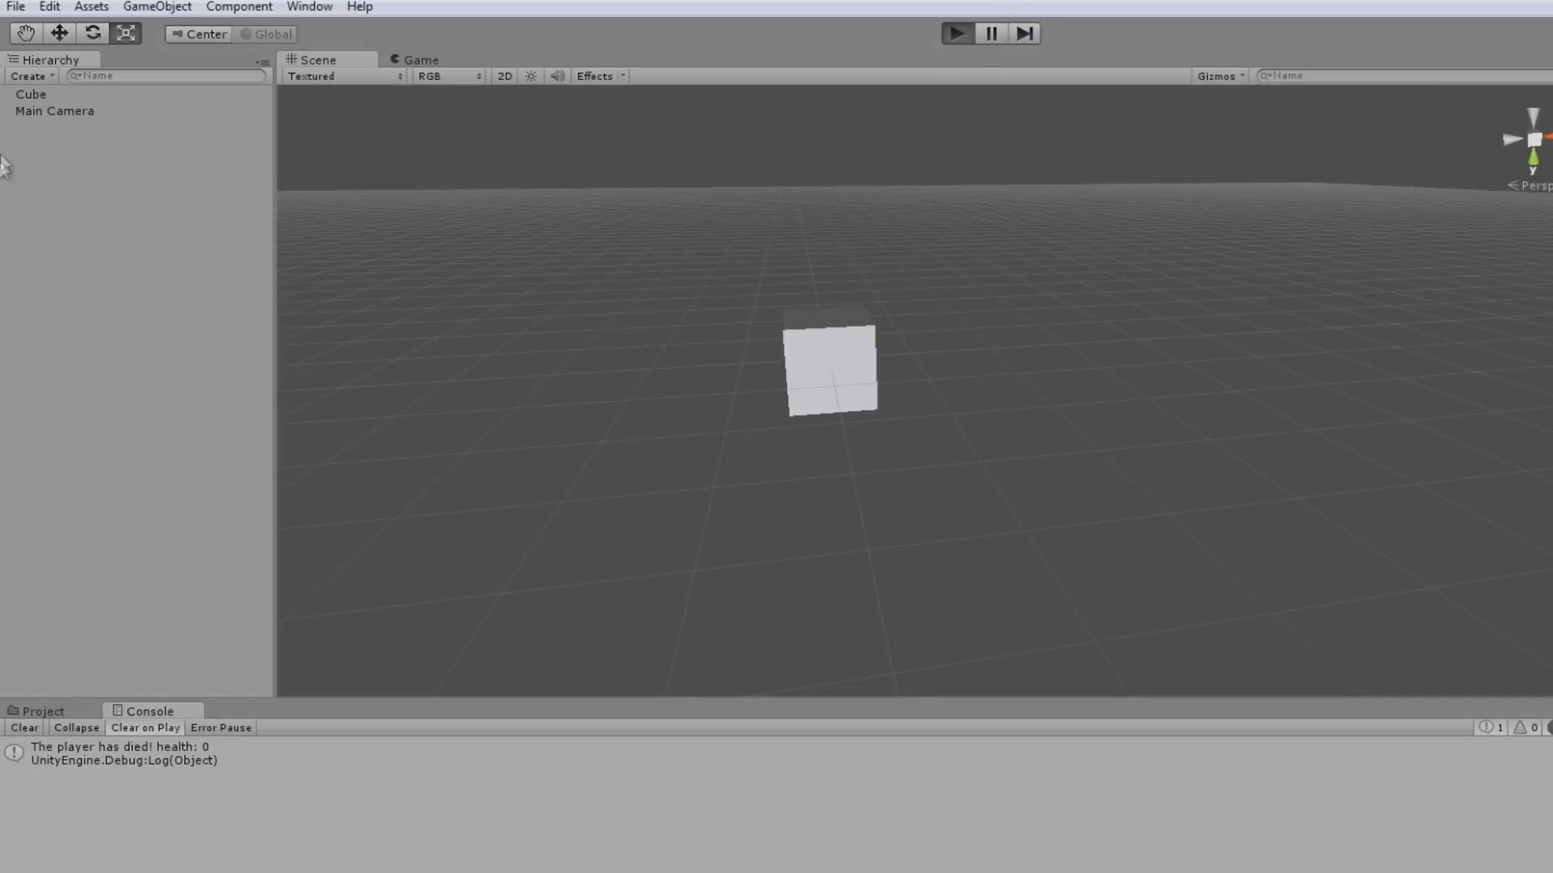
{"action": "left_click", "coordinate": [958, 34]}
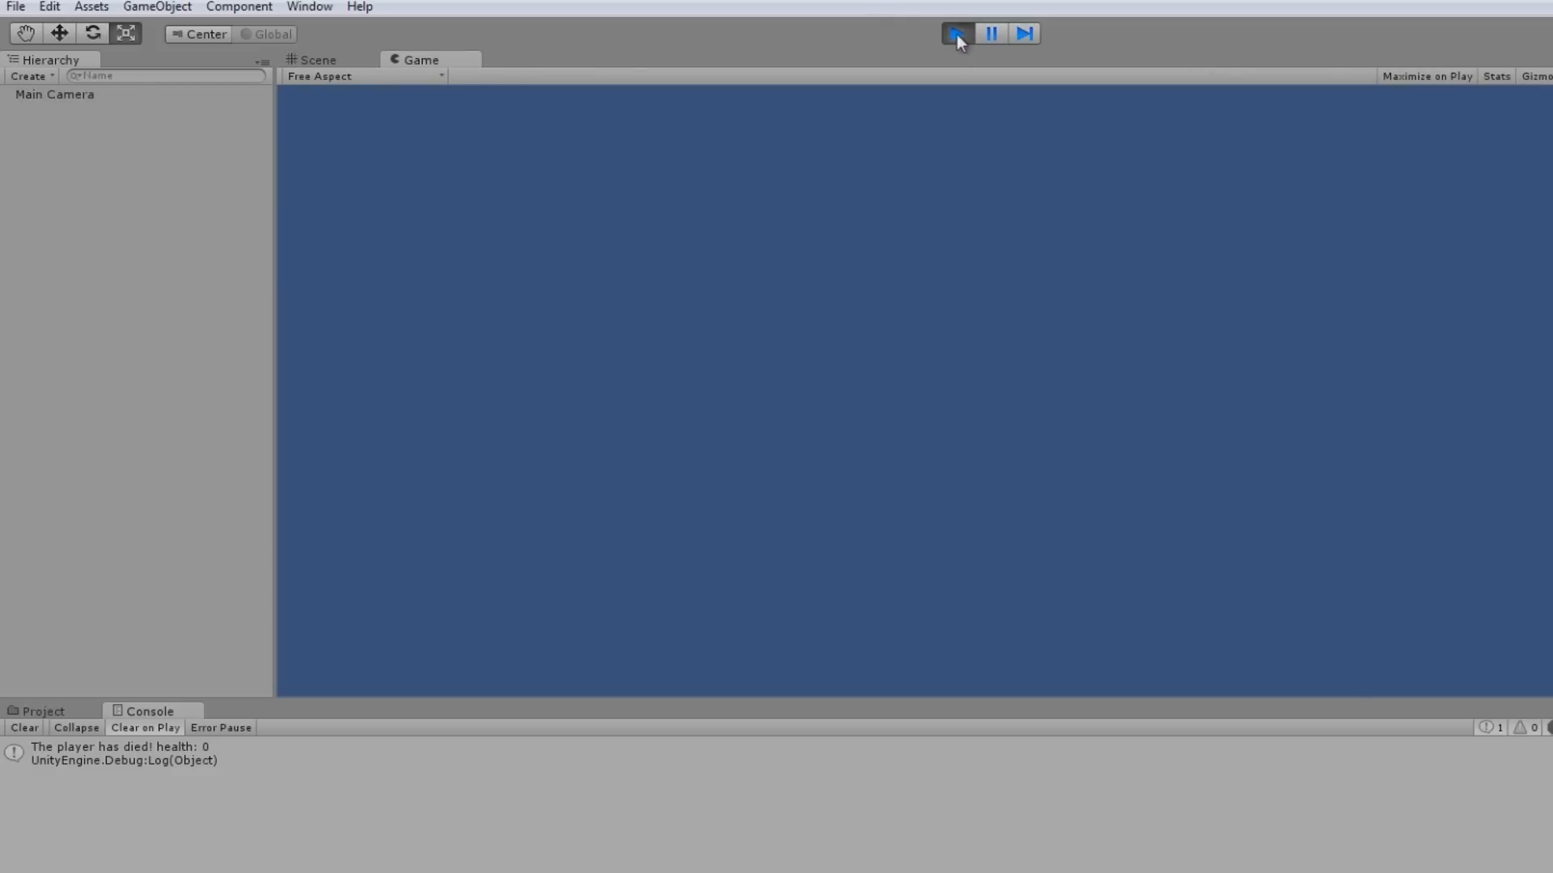
{"action": "left_click", "coordinate": [956, 32]}
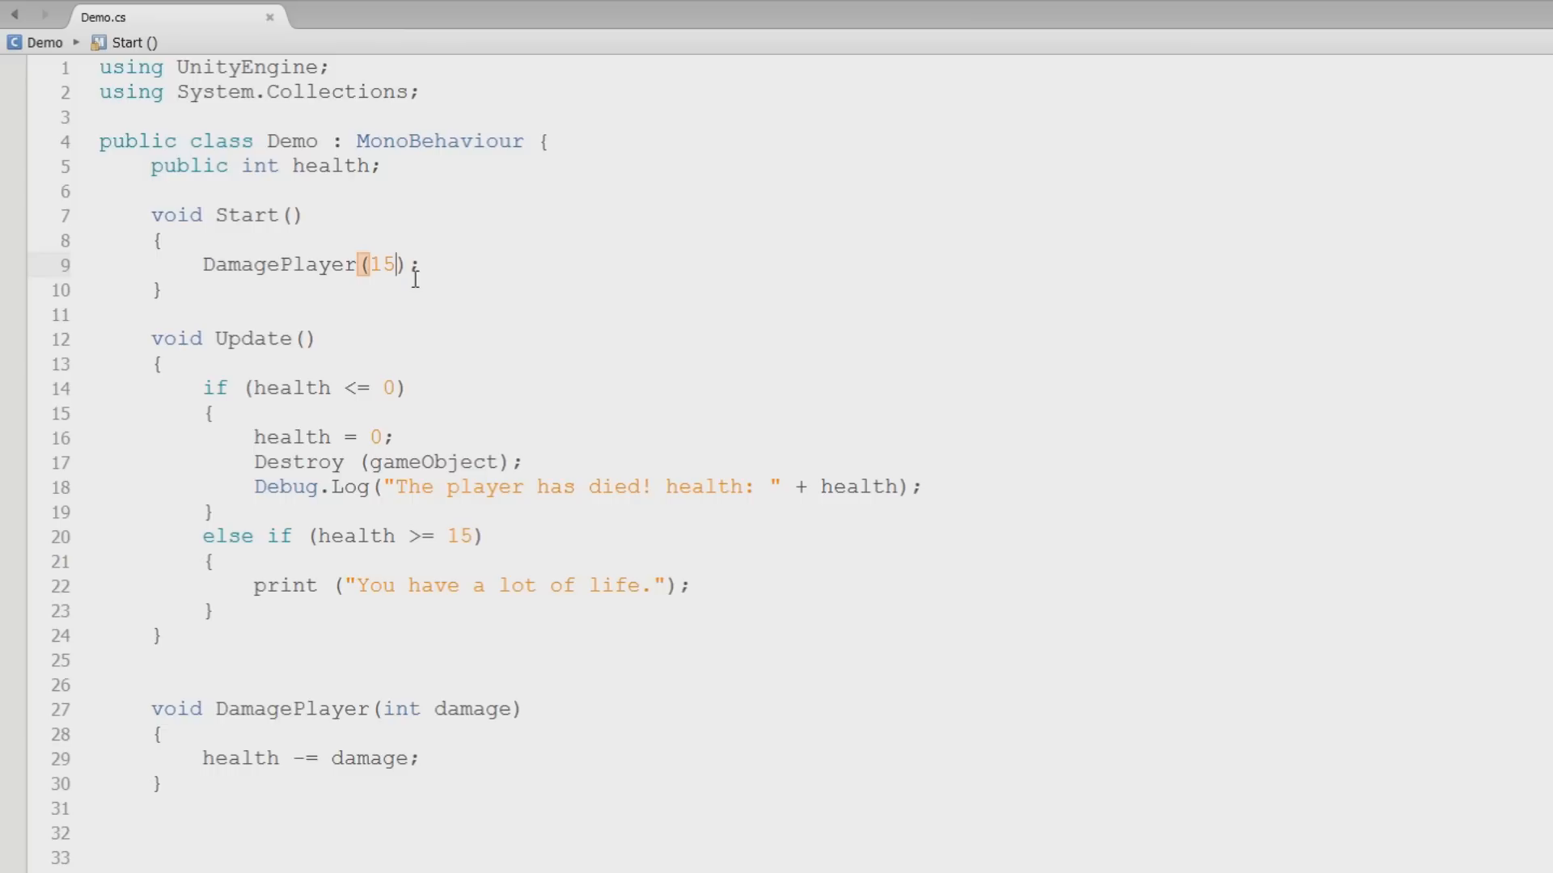
{"action": "mouse_move", "coordinate": [495, 461]}
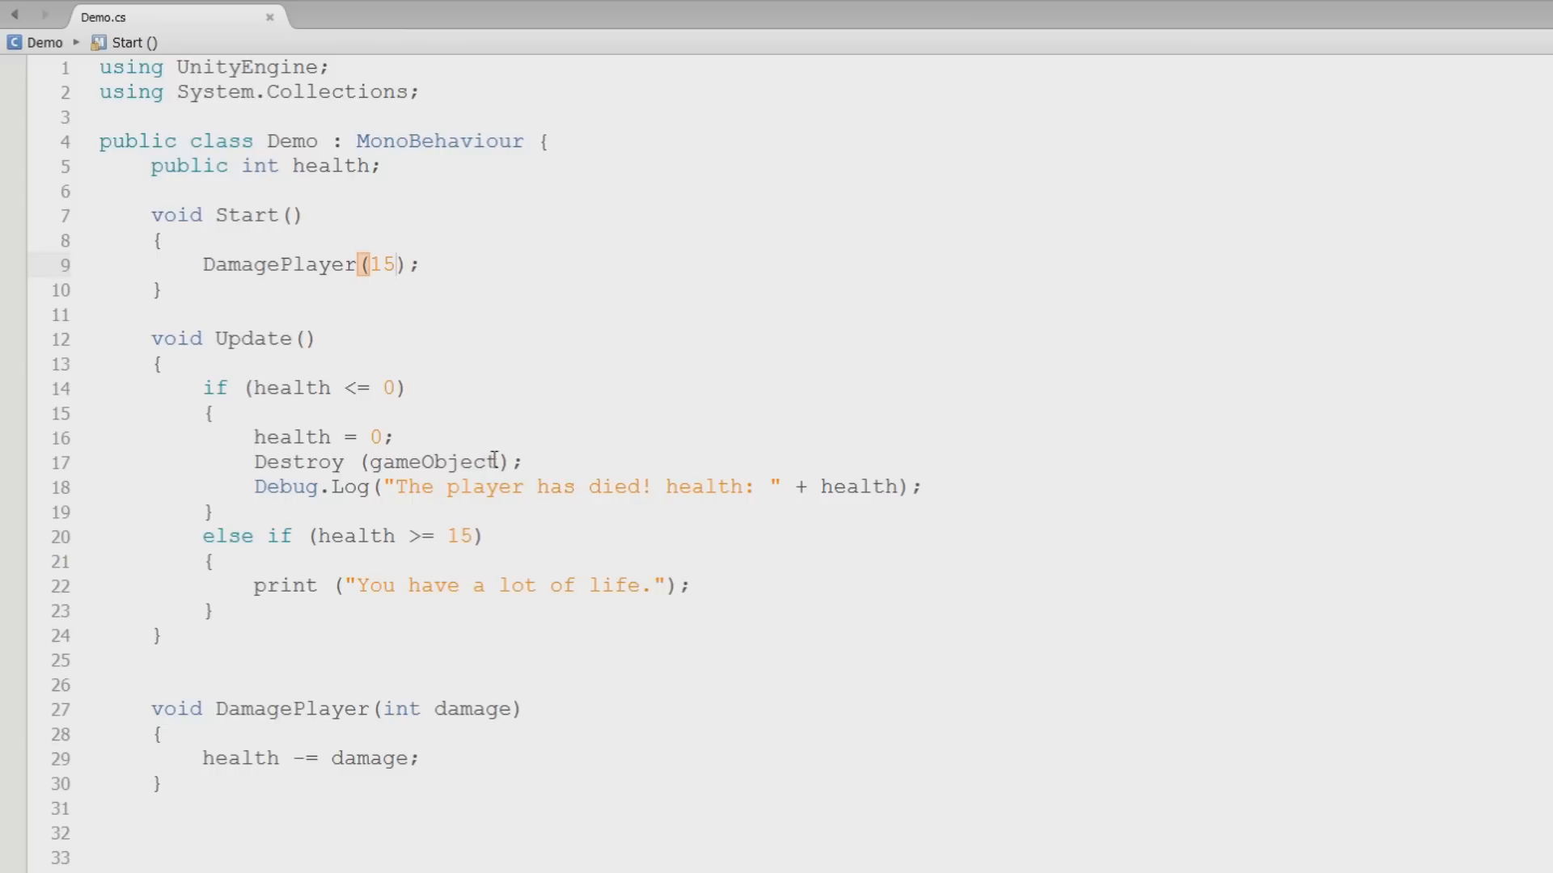
Add a 5.5f delay argument to the Destroy(gameObject) call in the death check
{"action": "type", "text": ","}
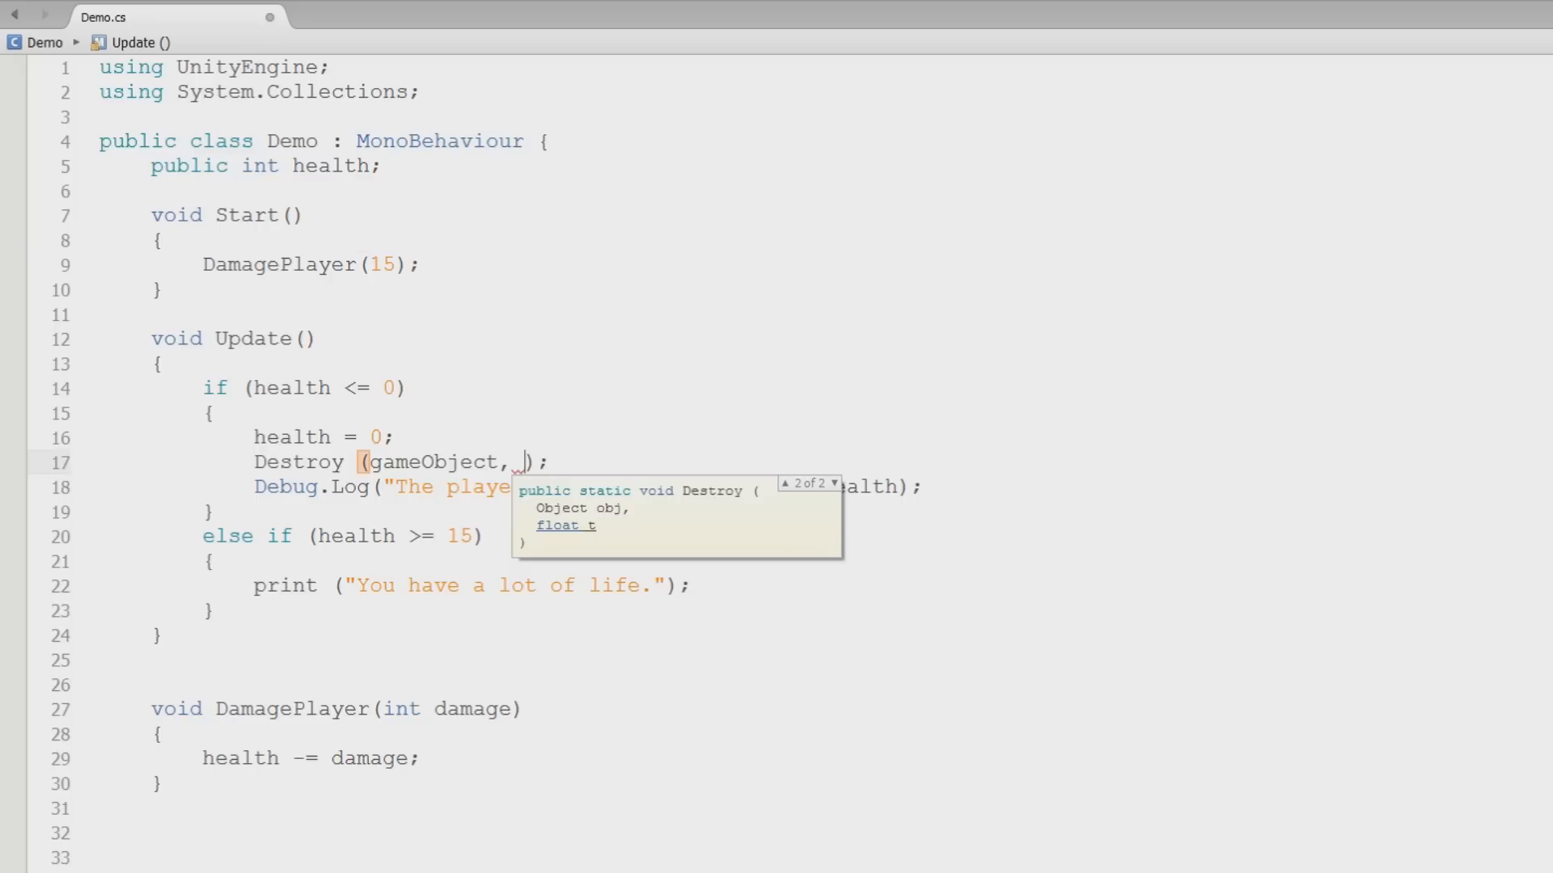
{"action": "type", "text": "5"}
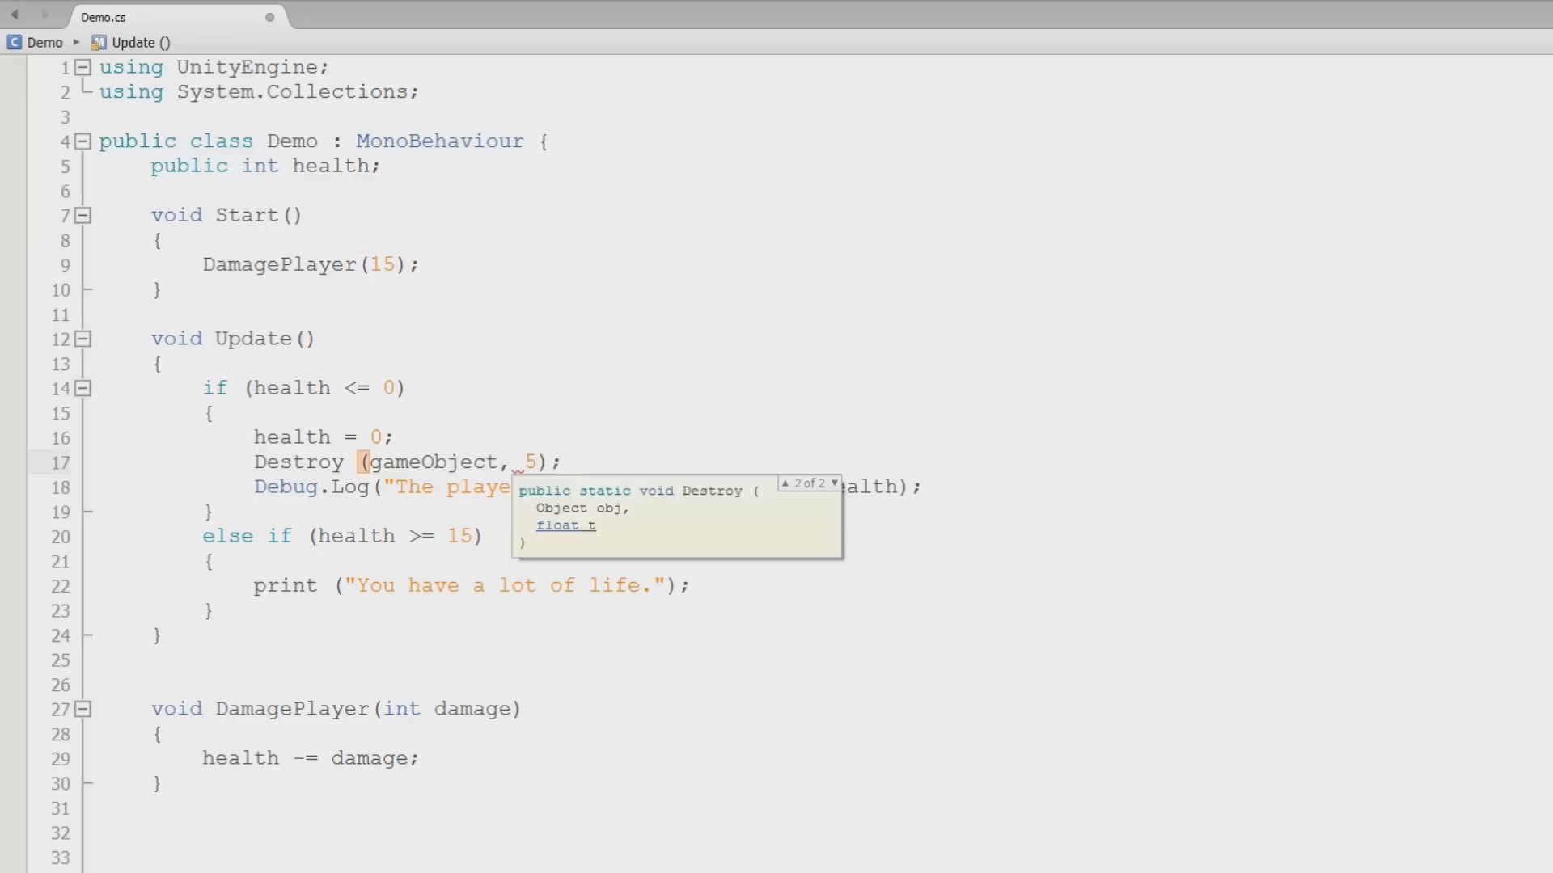
{"action": "type", "text": "f"}
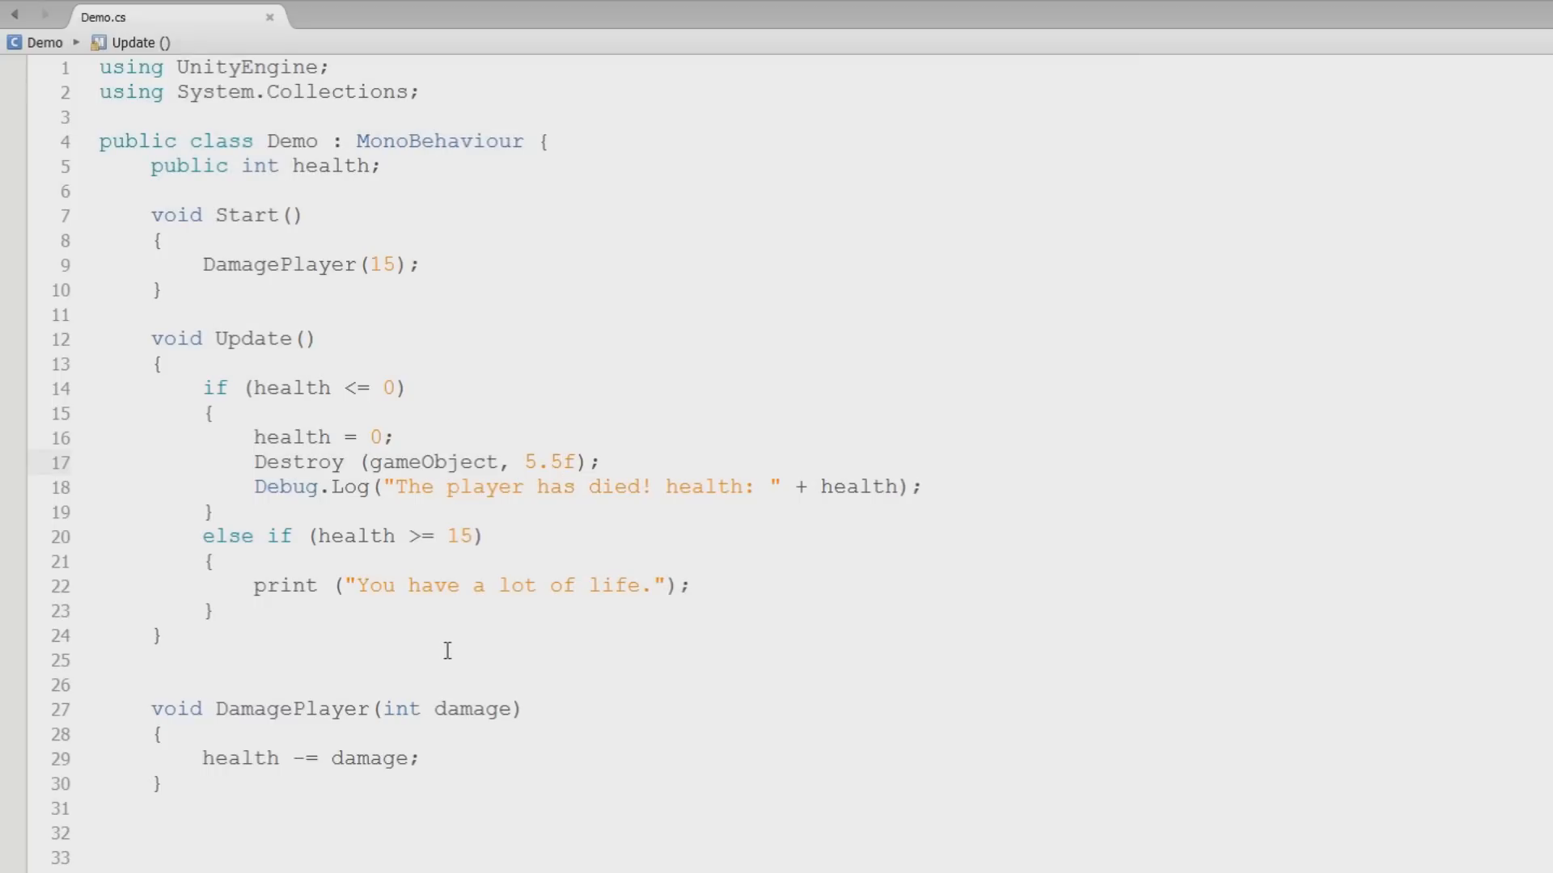
{"action": "left_click", "coordinate": [567, 462]}
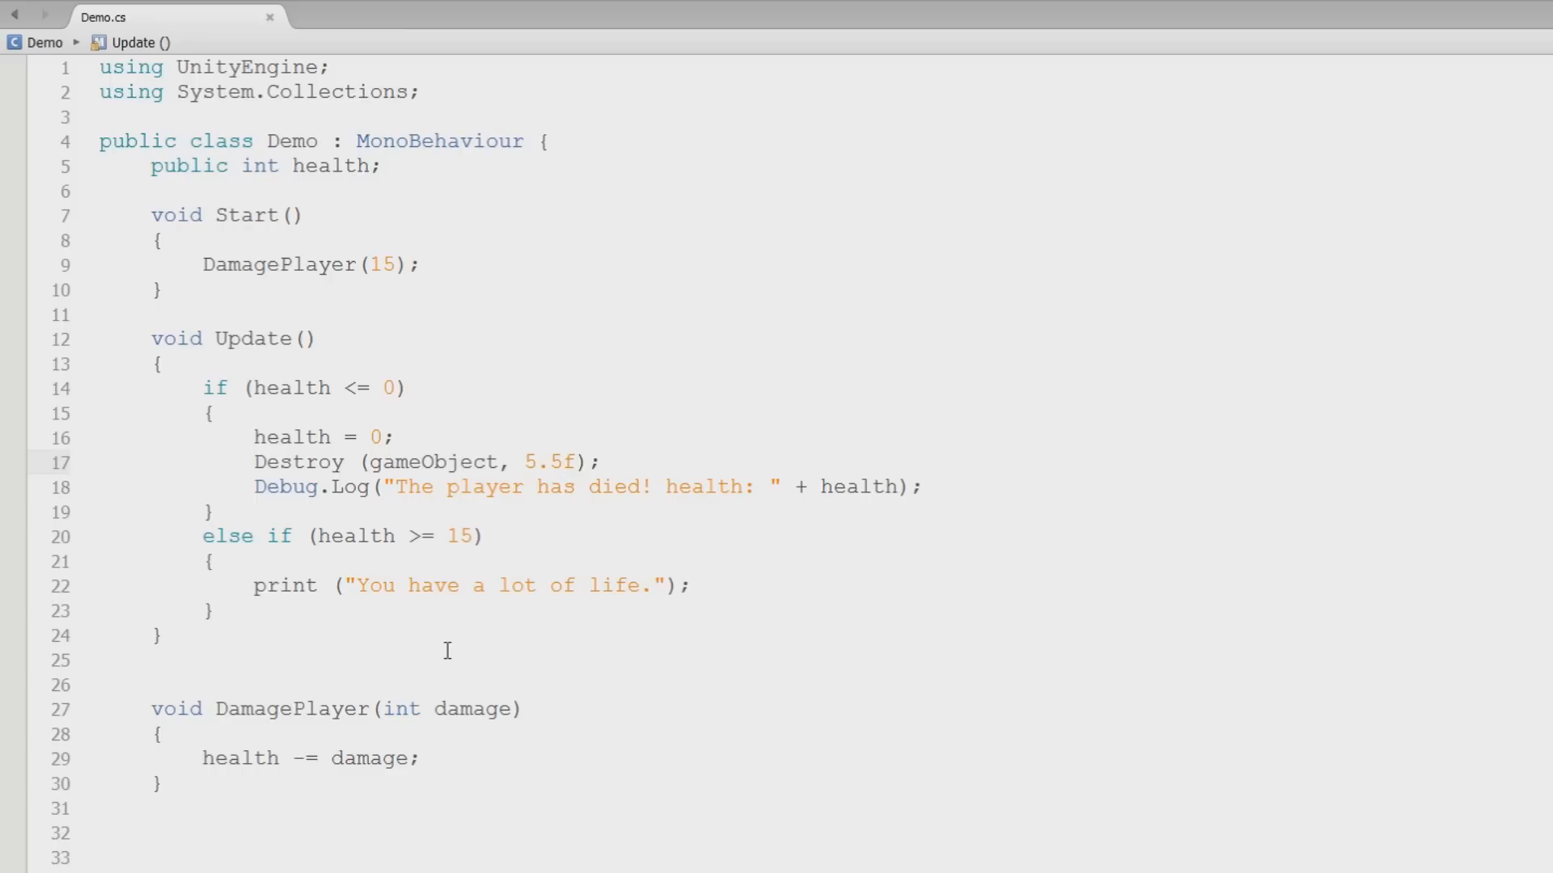
{"action": "left_click", "coordinate": [569, 462]}
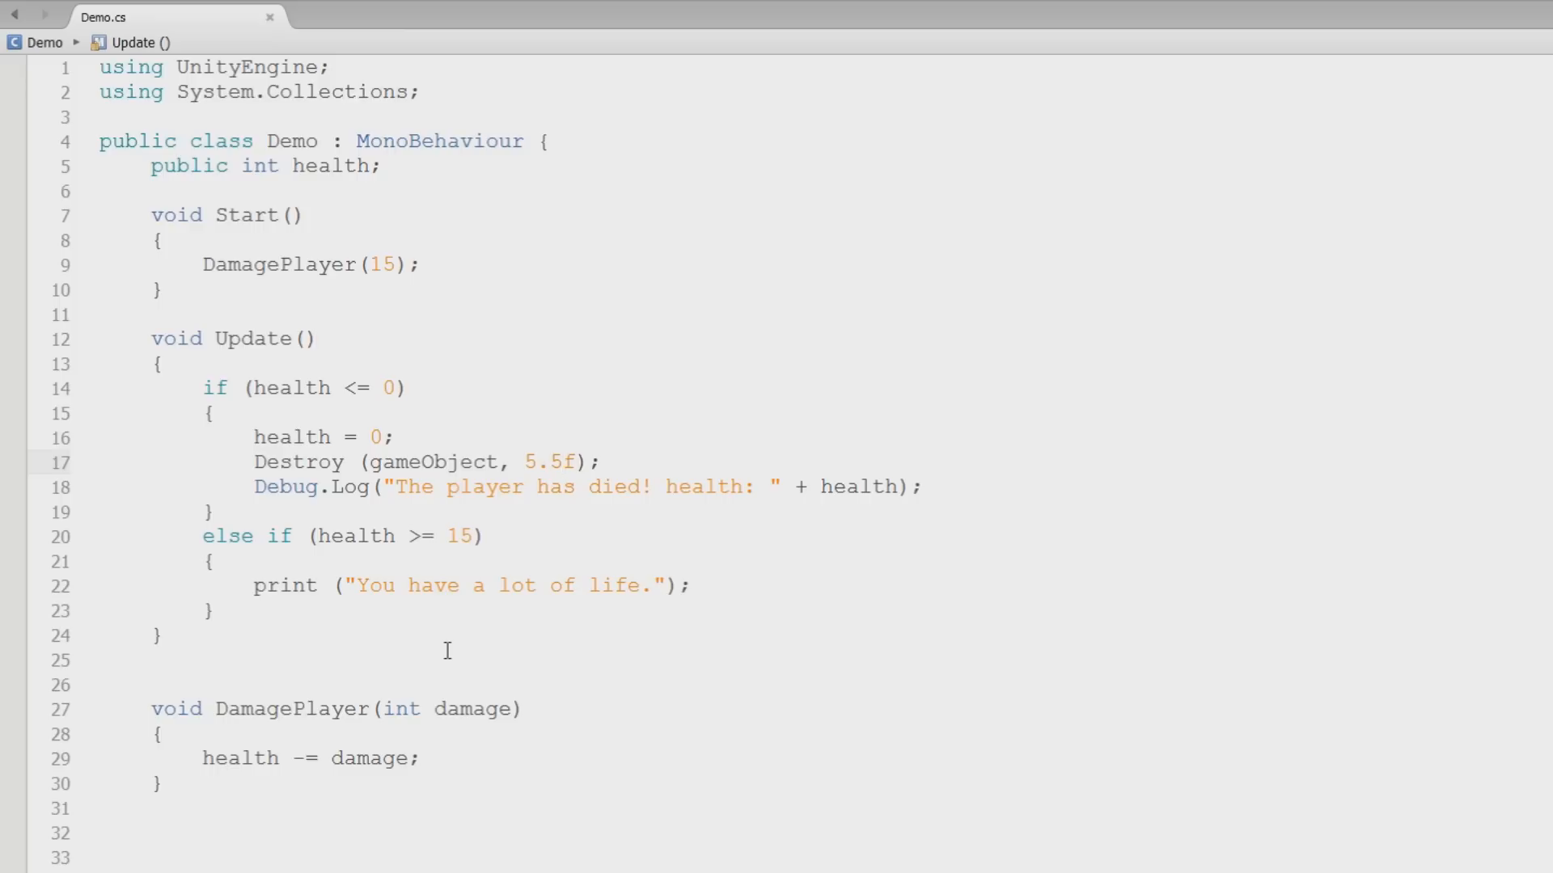
{"action": "left_click", "coordinate": [564, 462]}
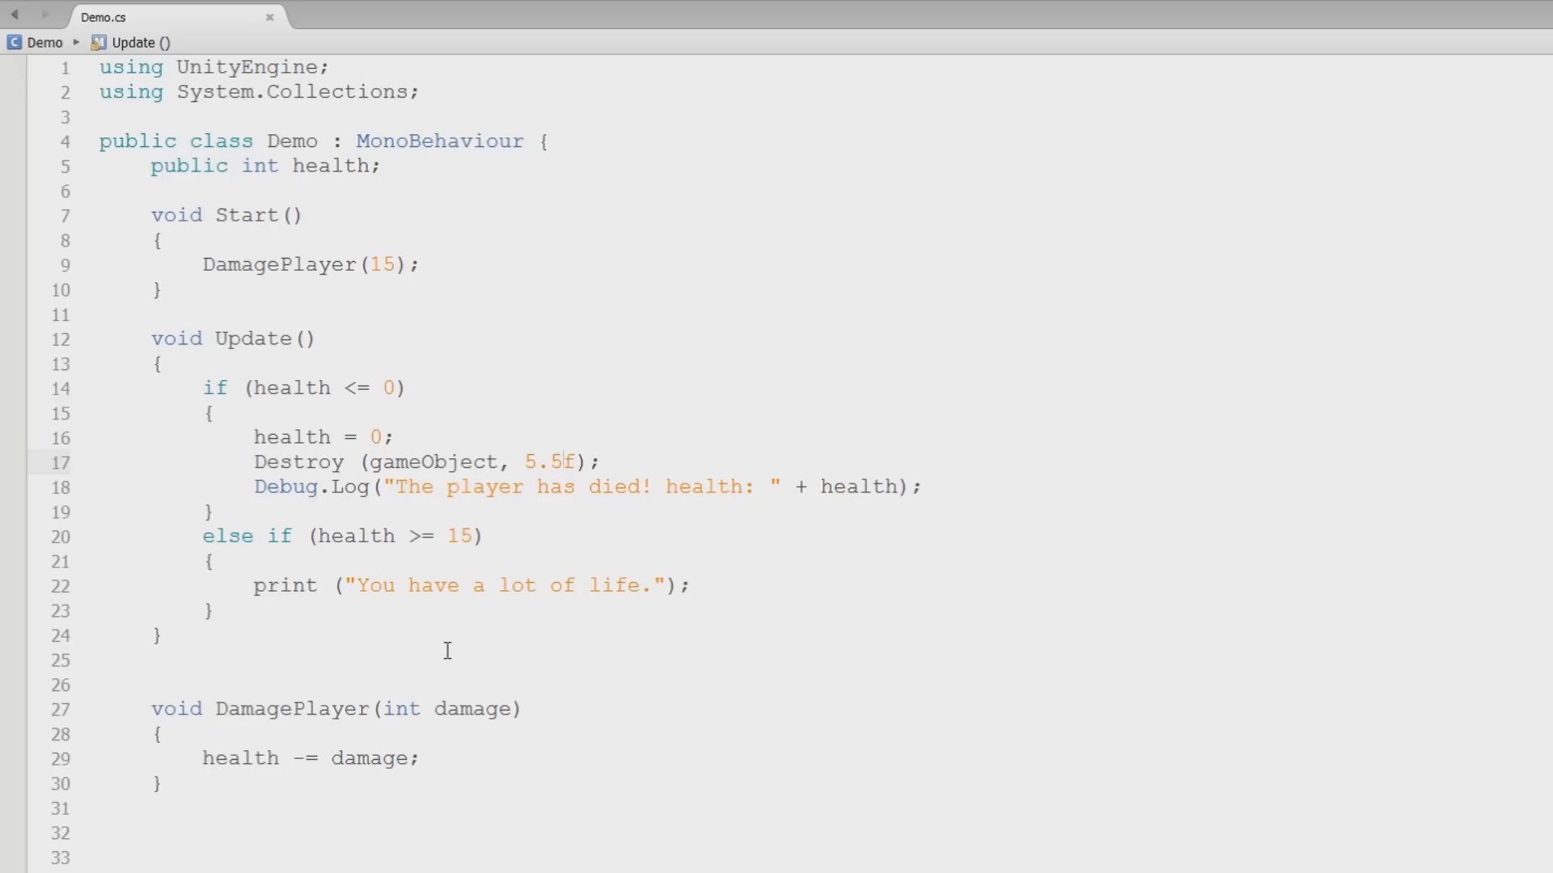
{"action": "mouse_move", "coordinate": [473, 508]}
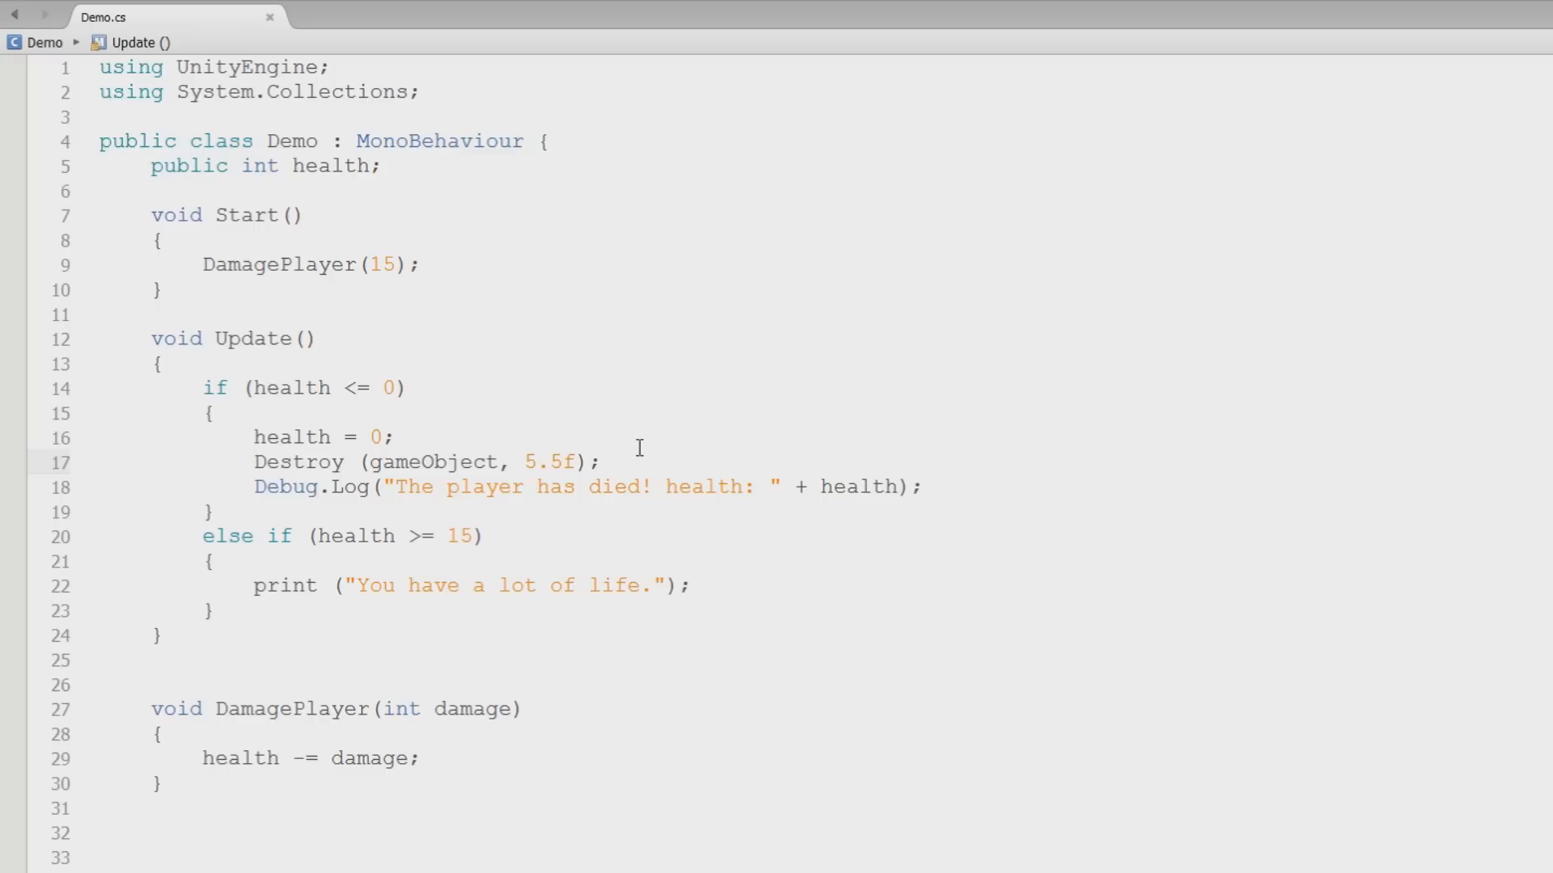
{"action": "left_click", "coordinate": [566, 463]}
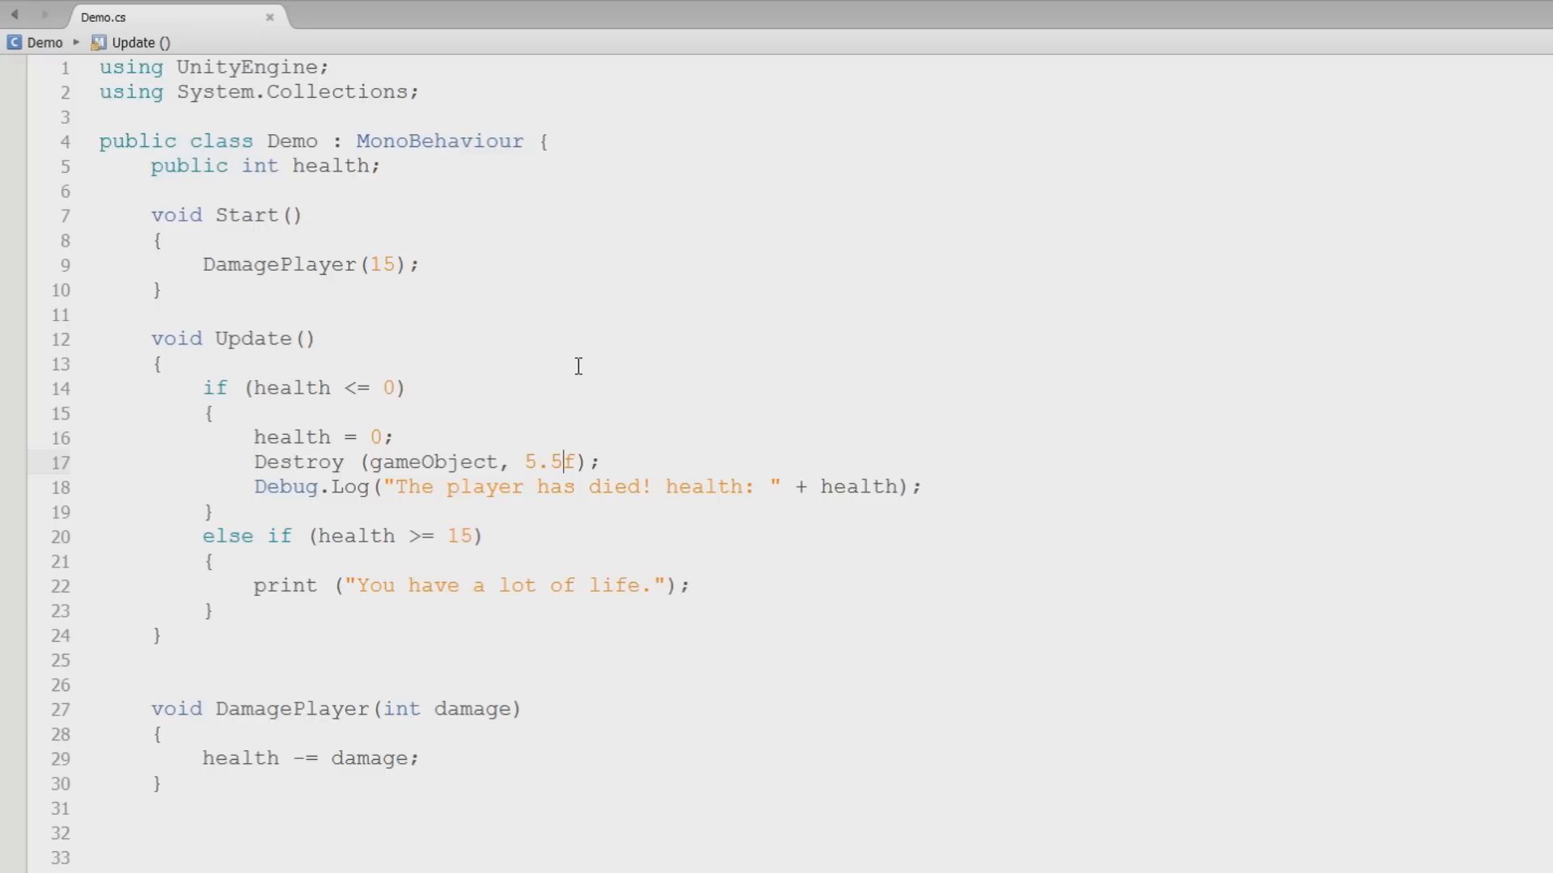